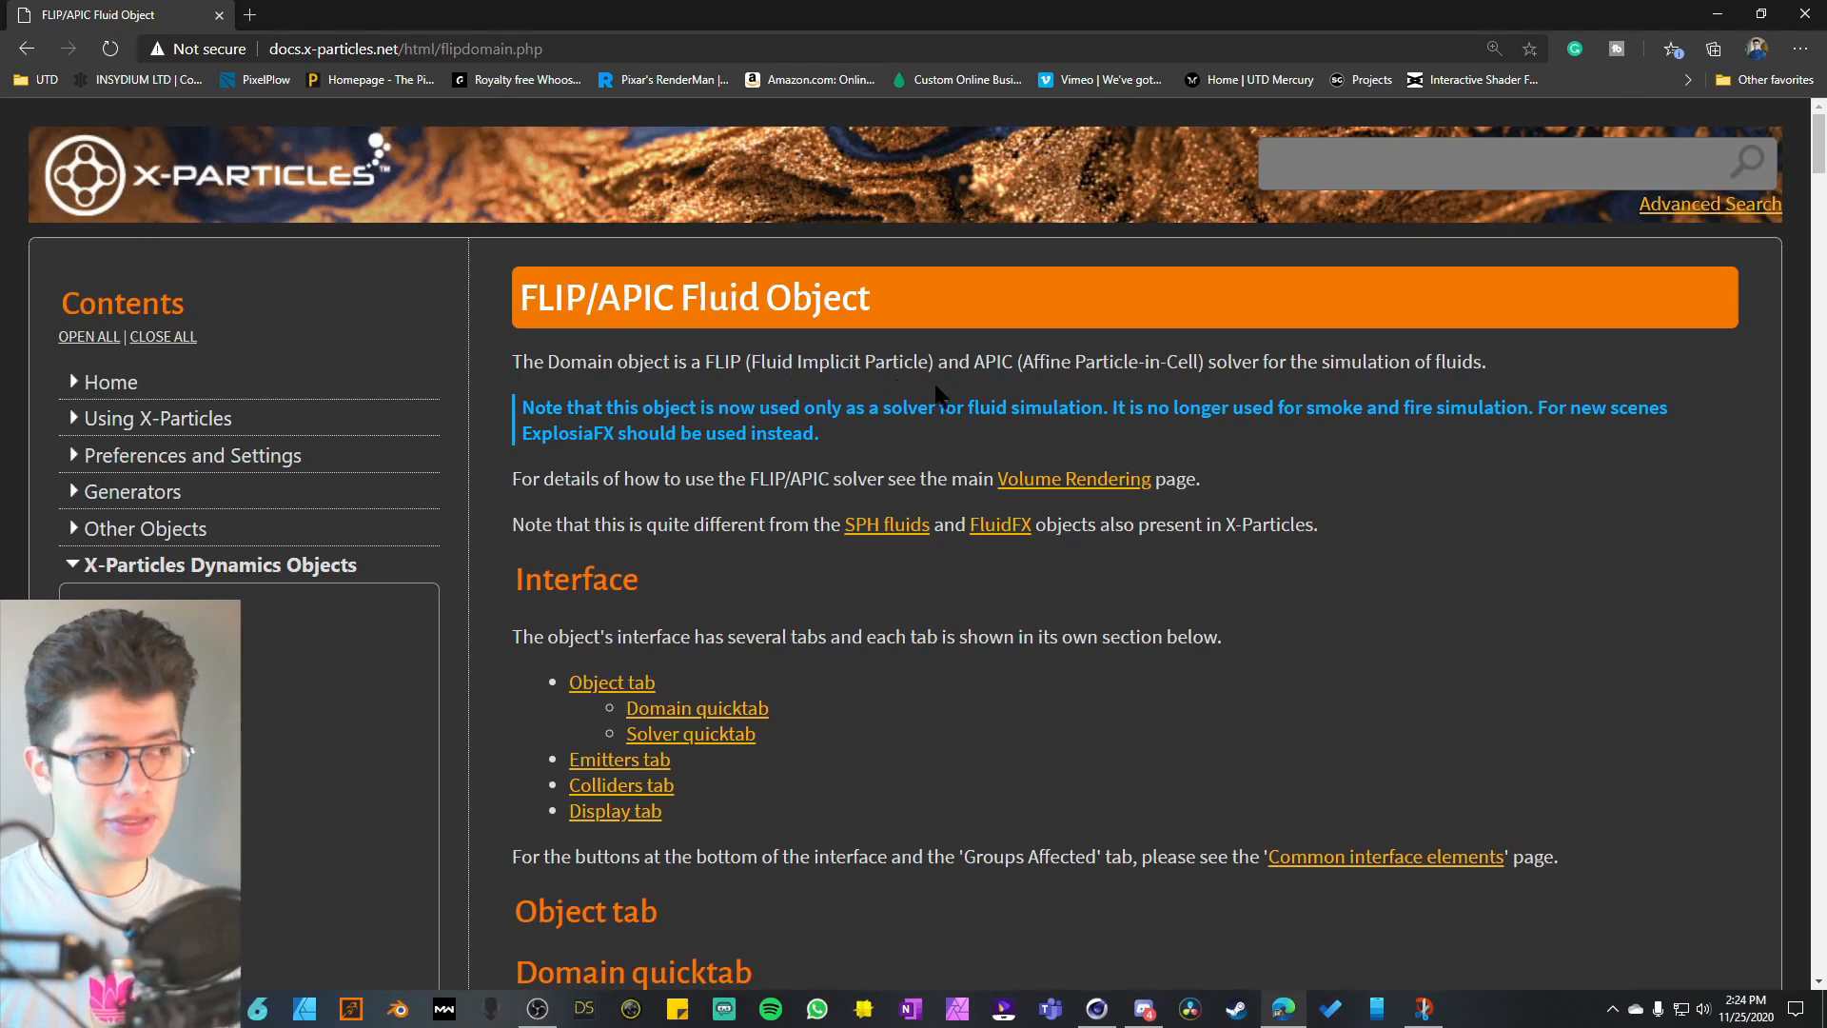
mouse_move(1165, 368)
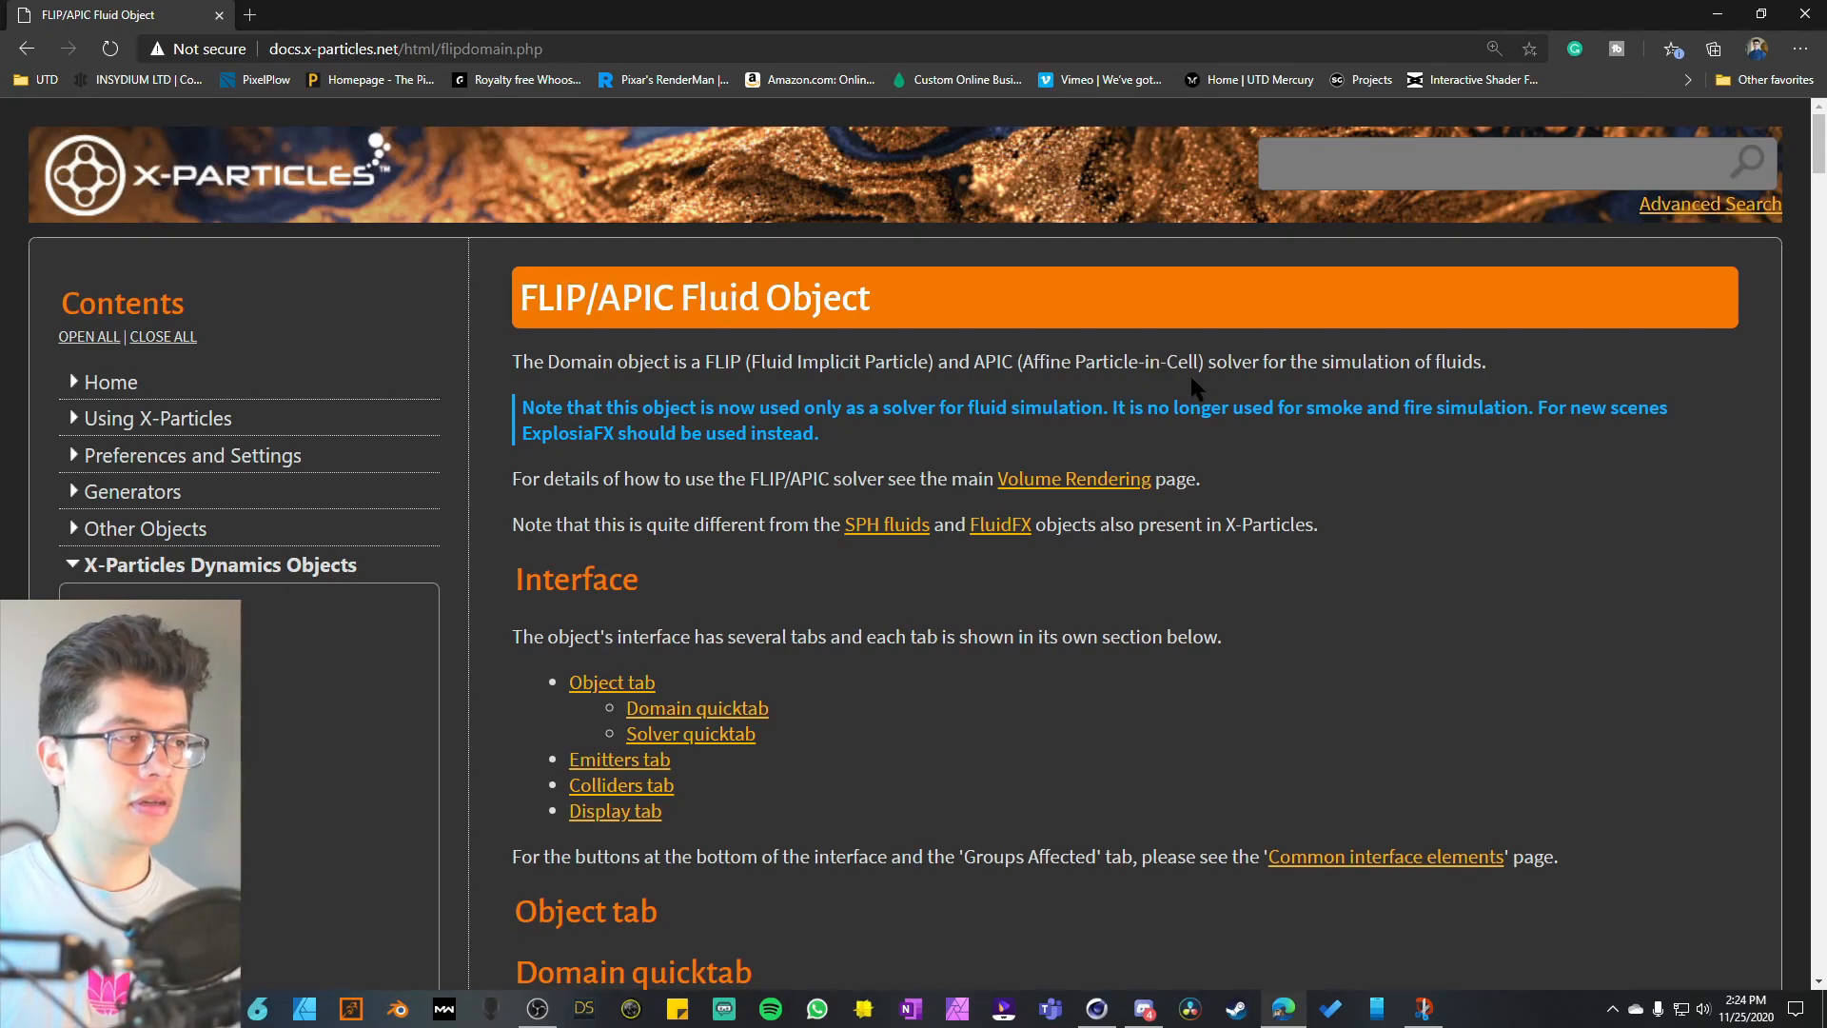
- View the Dino Splash APIC dynamics post on Instagram, then advance to the next post
left_click_drag(1229, 407, 1526, 407)
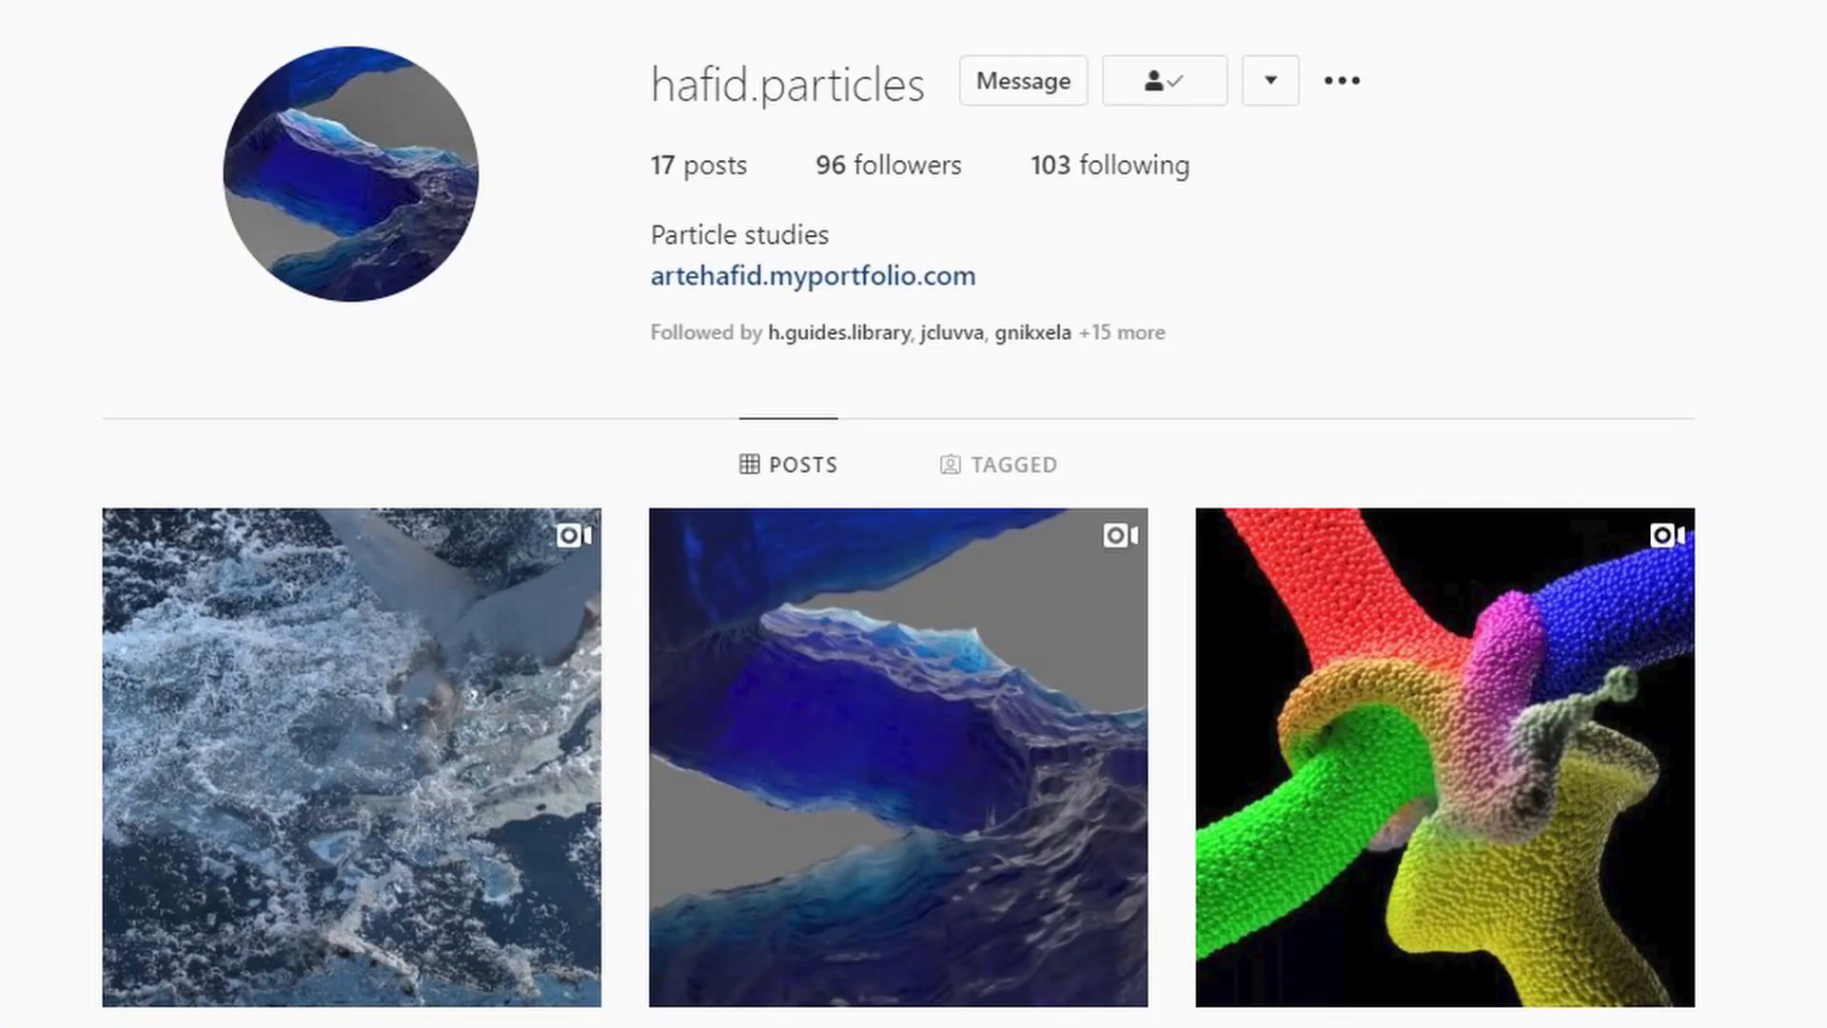
left_click(349, 757)
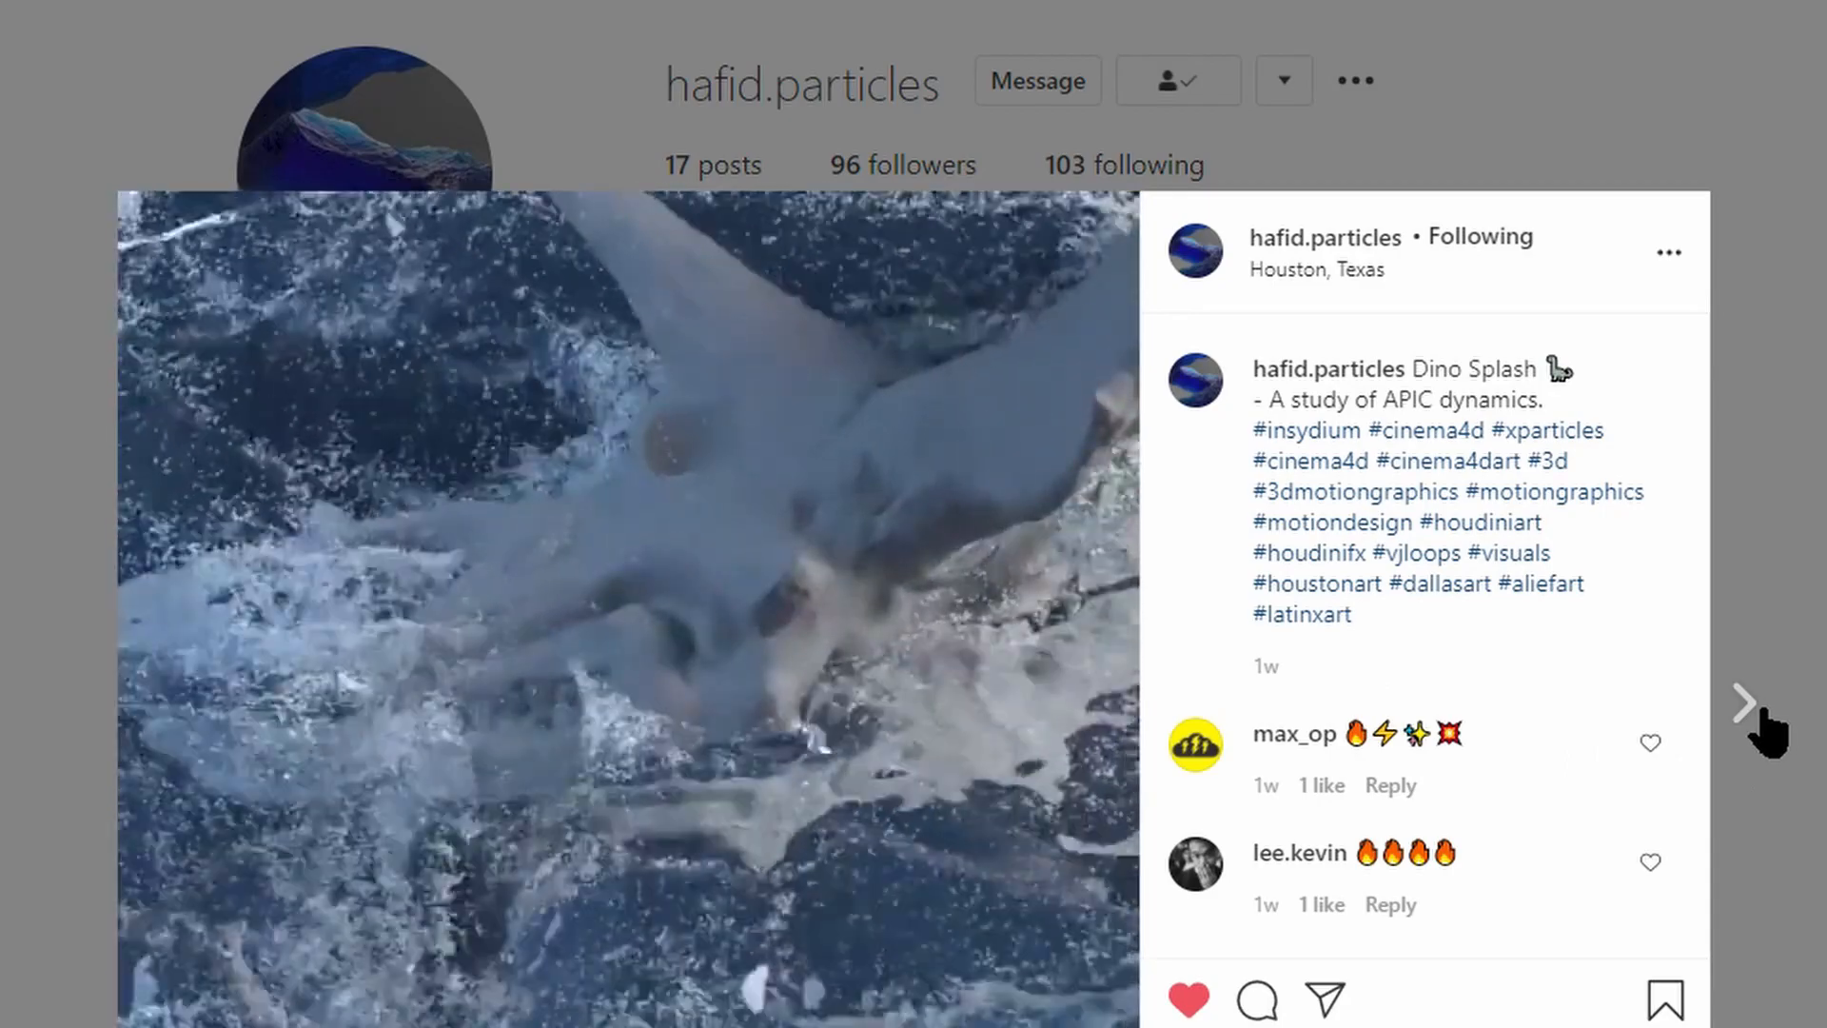
left_click(1748, 703)
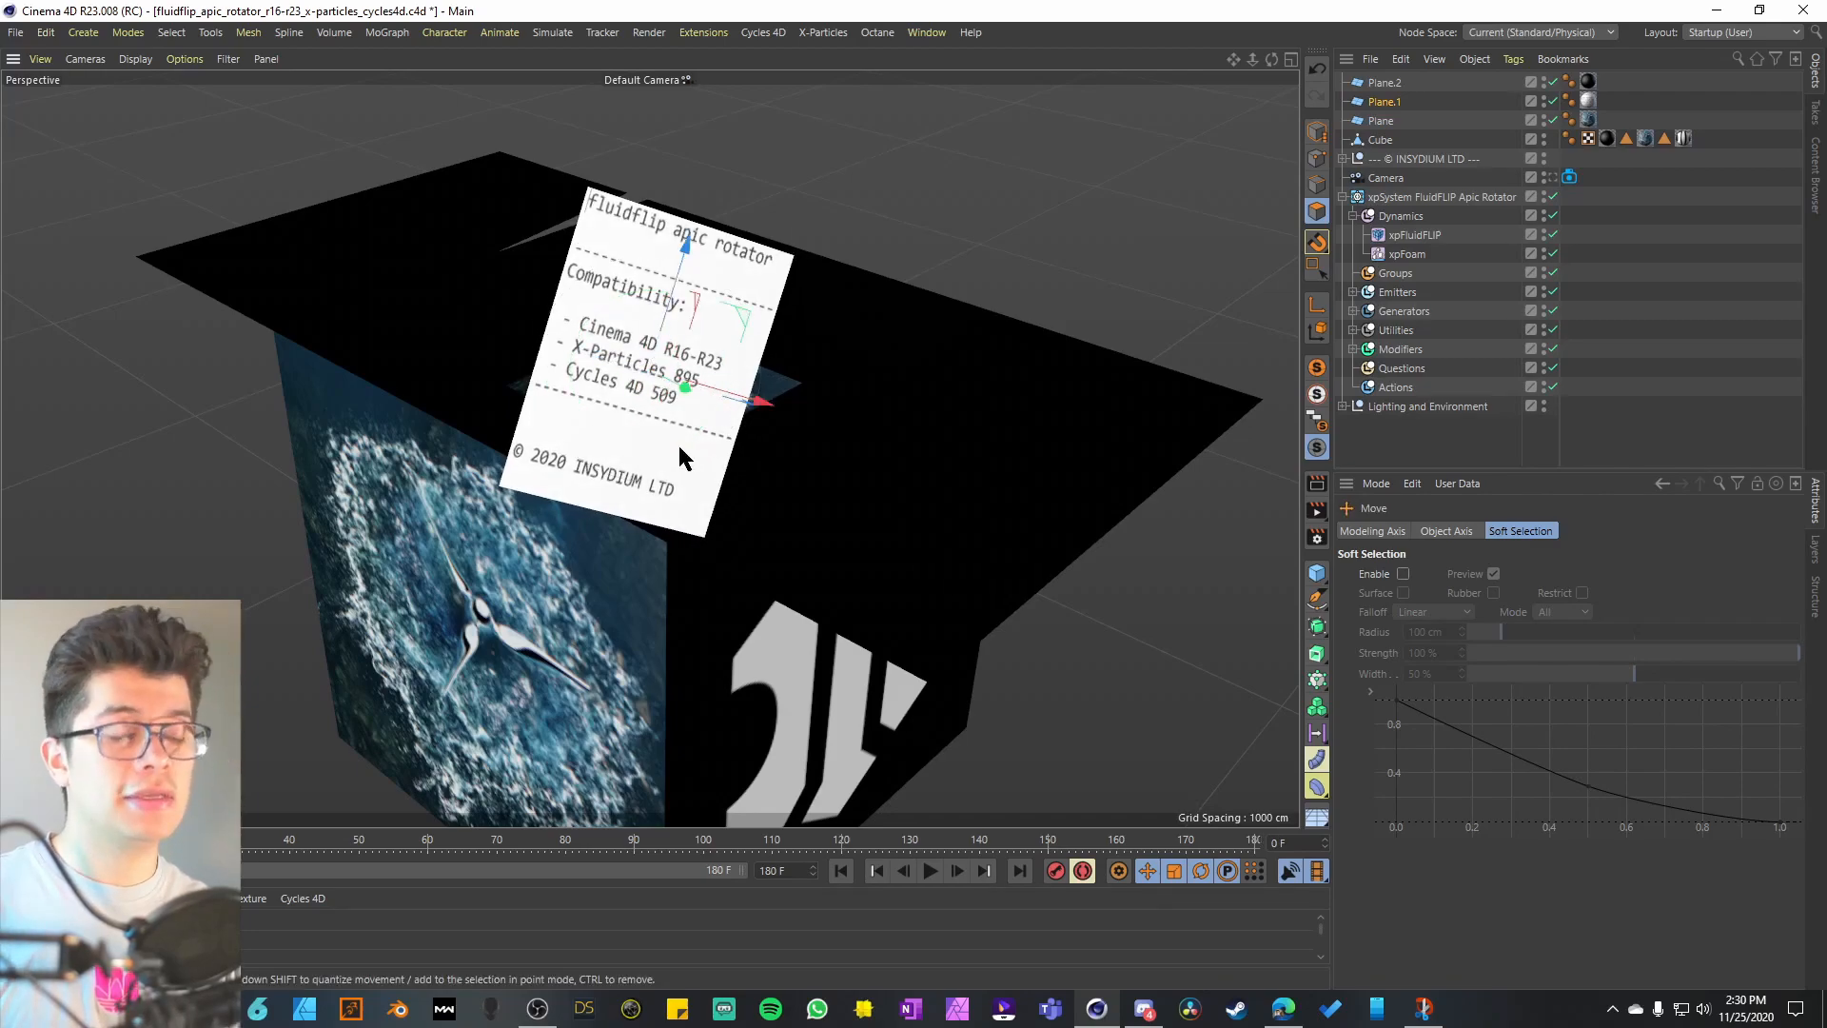
mouse_move(588, 377)
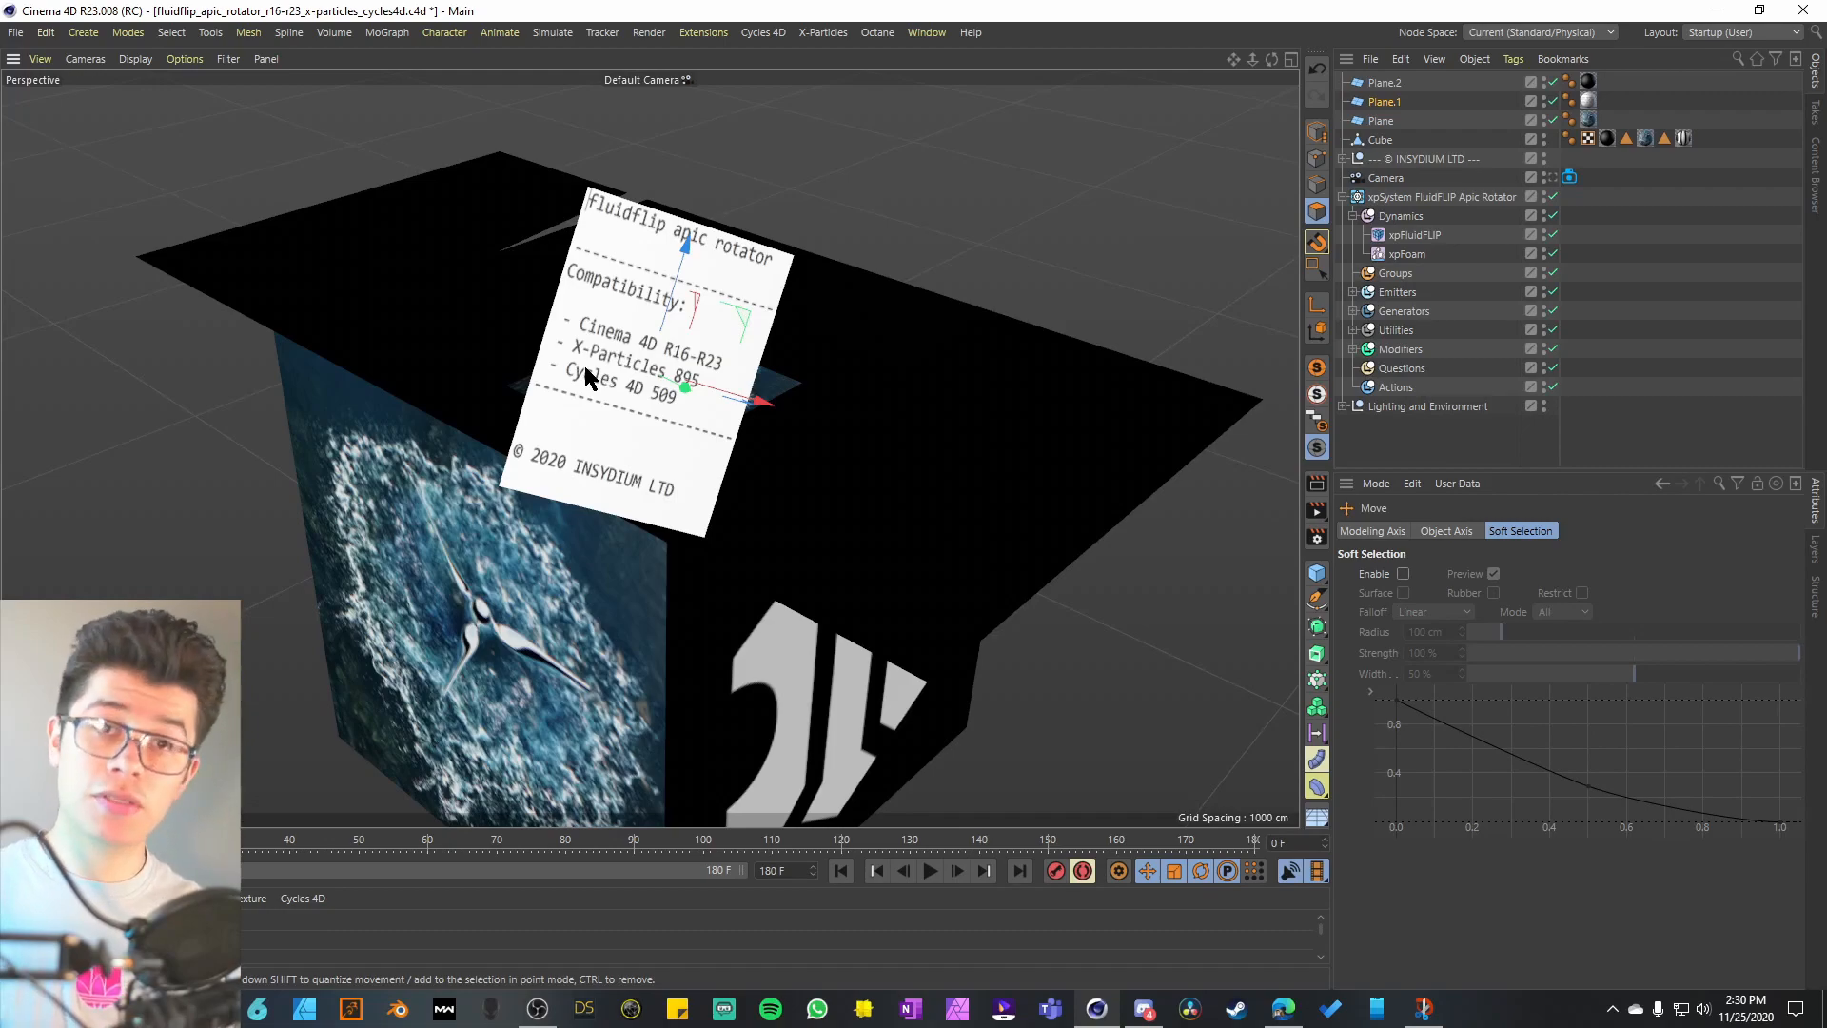
mouse_move(617, 410)
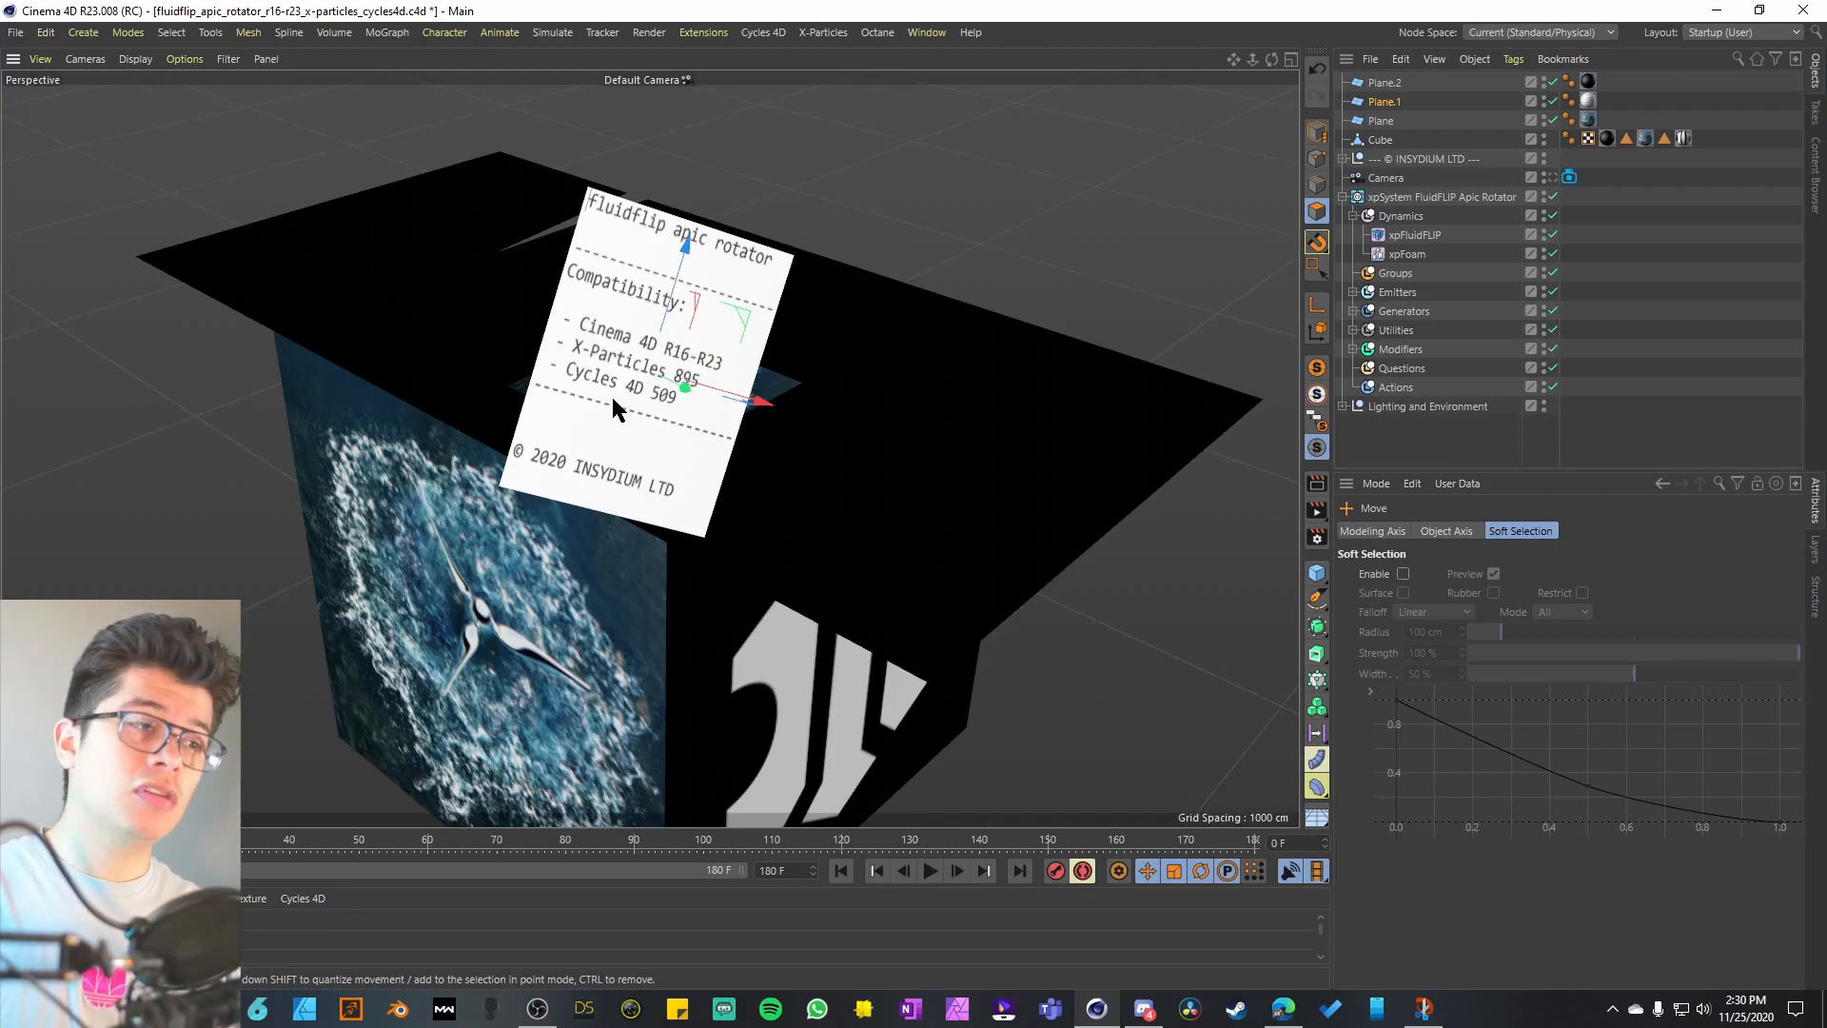
mouse_move(414, 629)
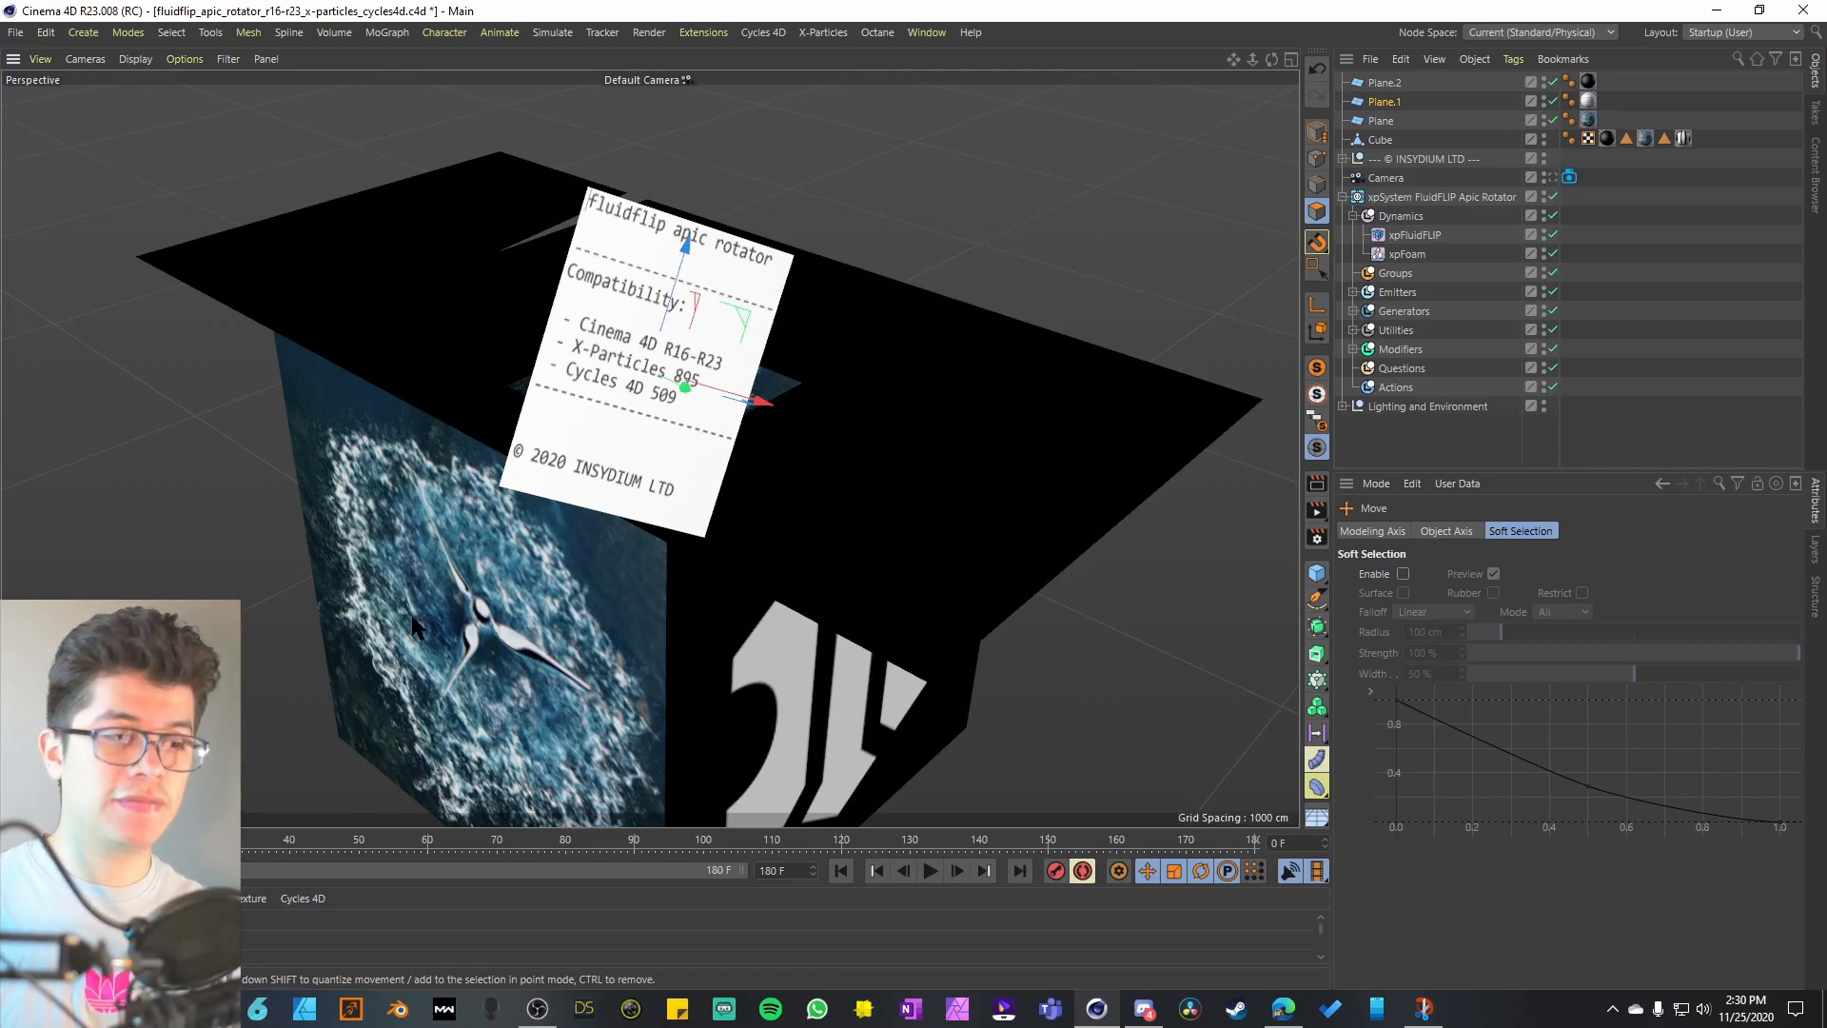
mouse_move(541, 640)
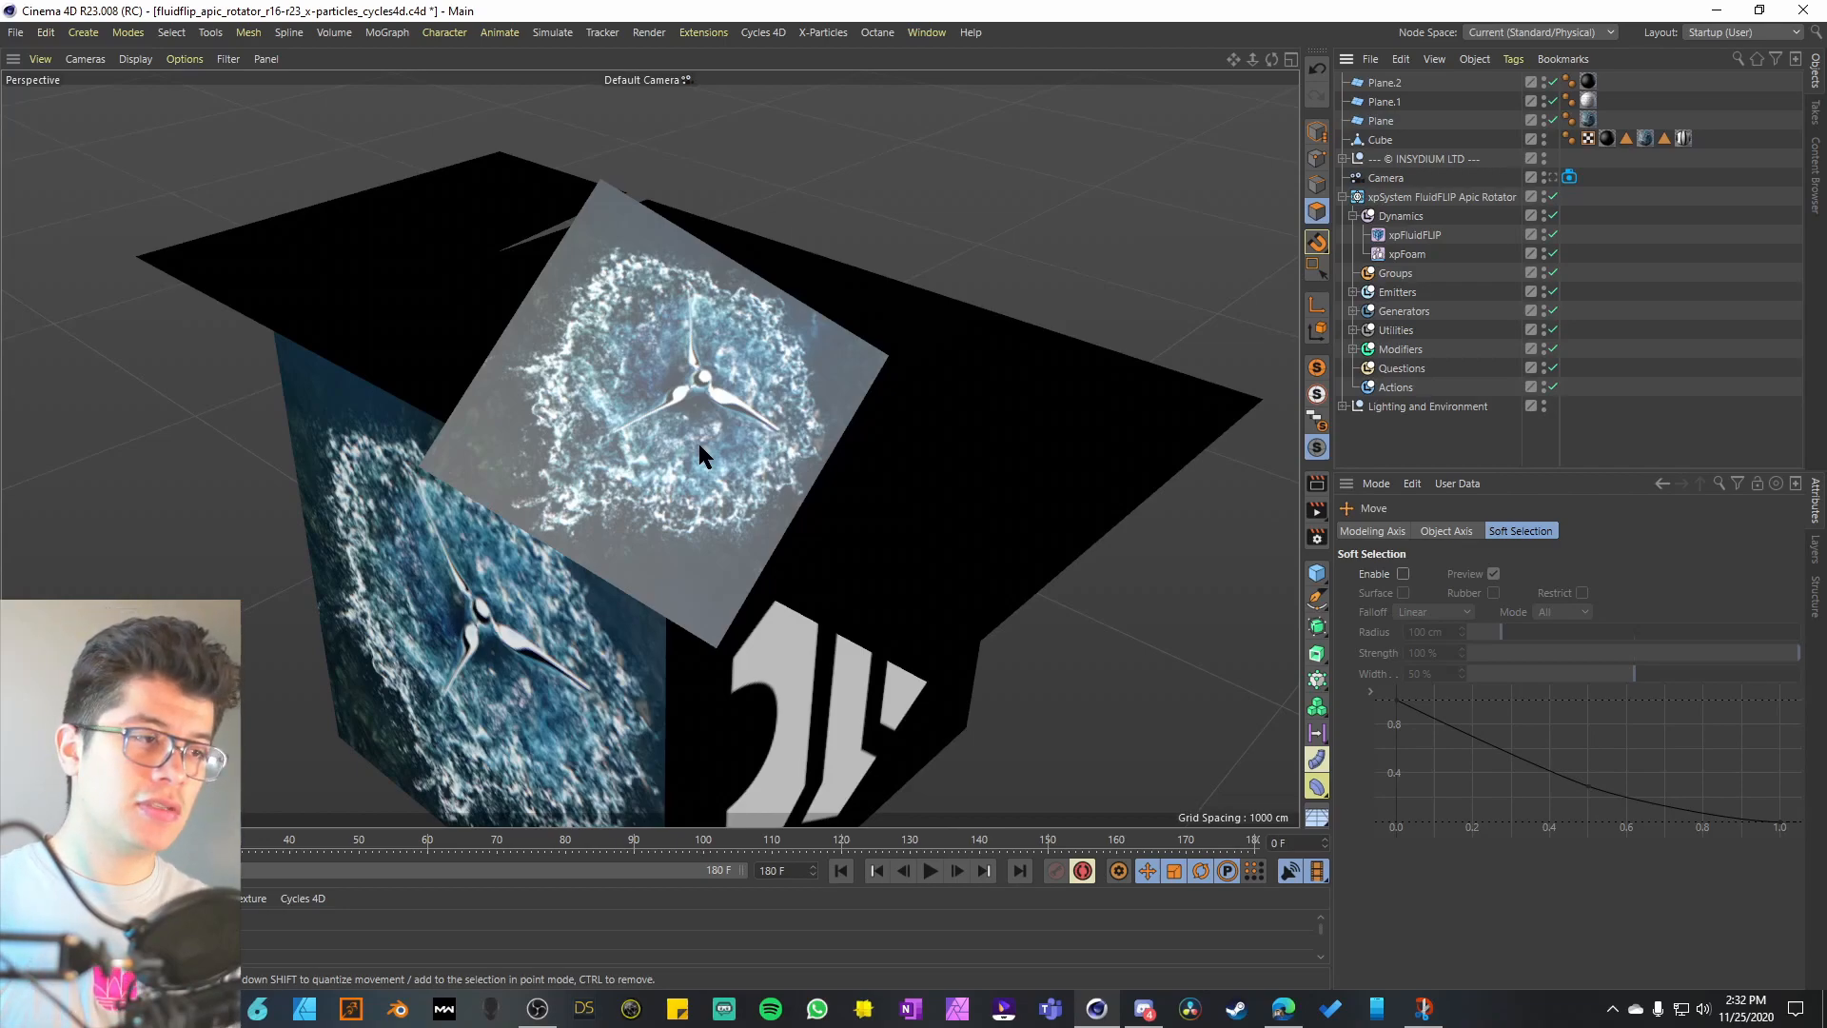
mouse_move(722, 404)
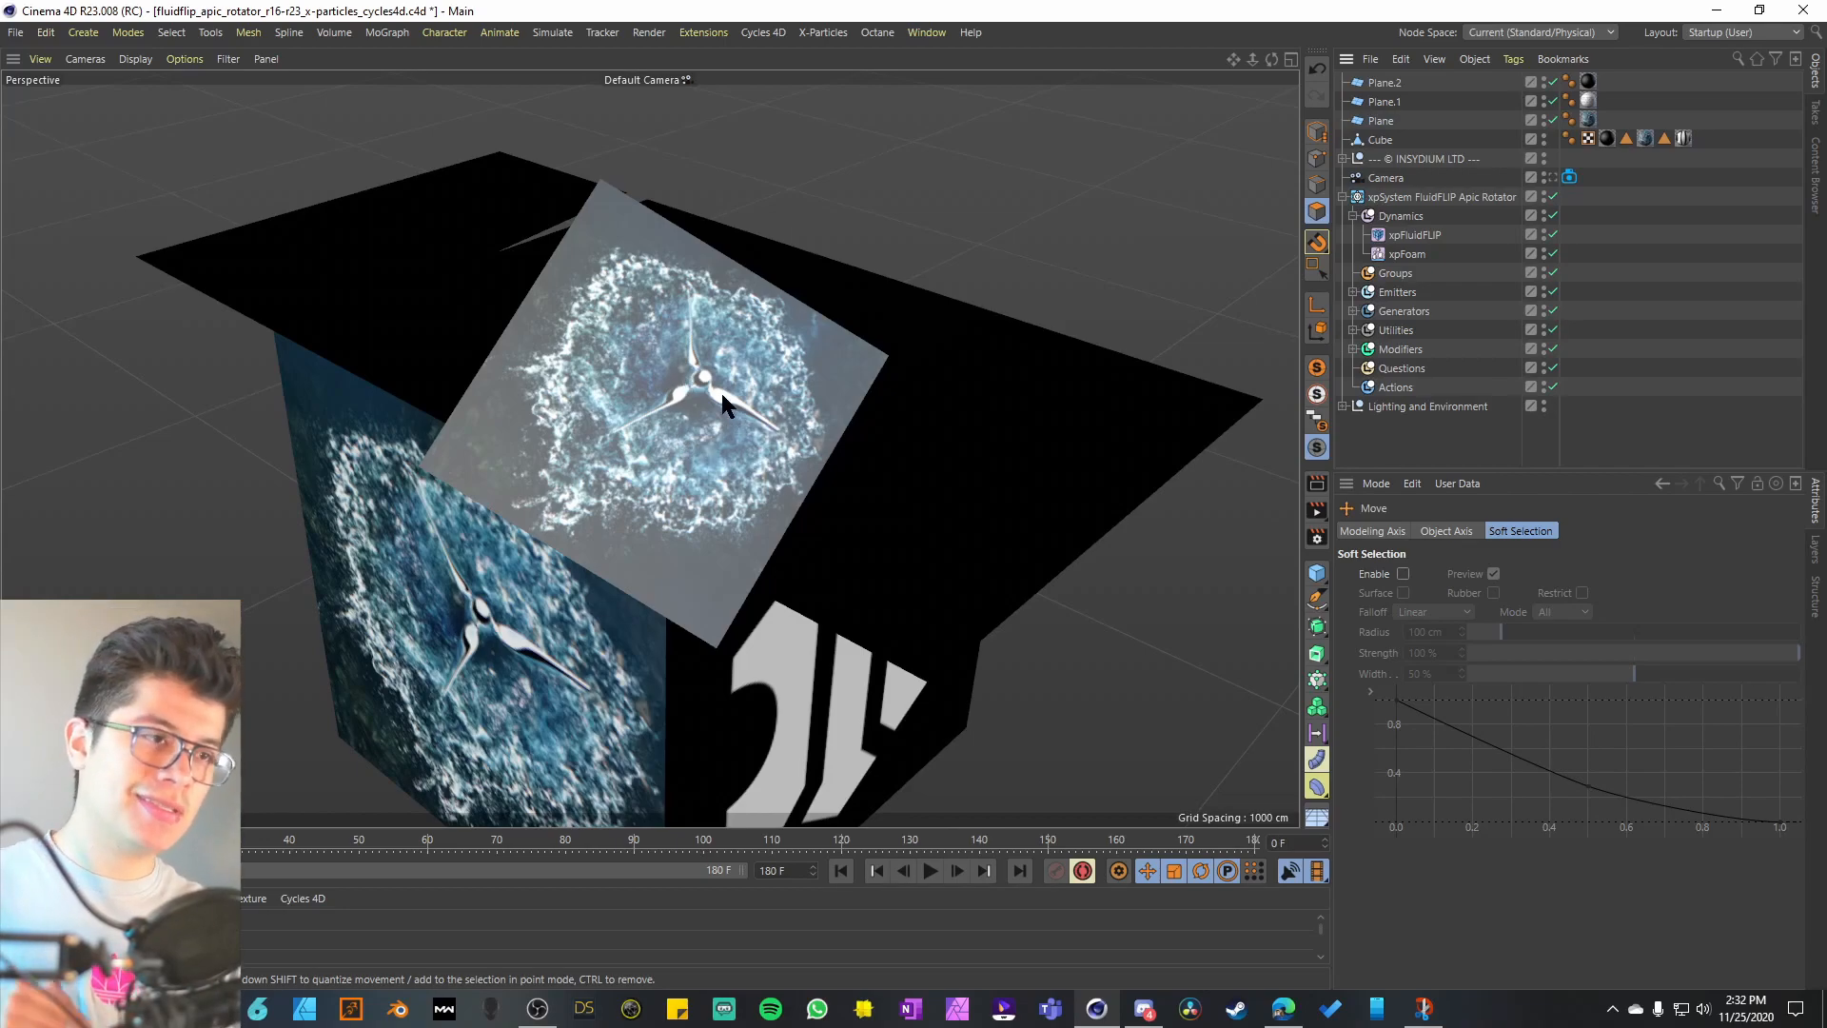
mouse_move(687, 388)
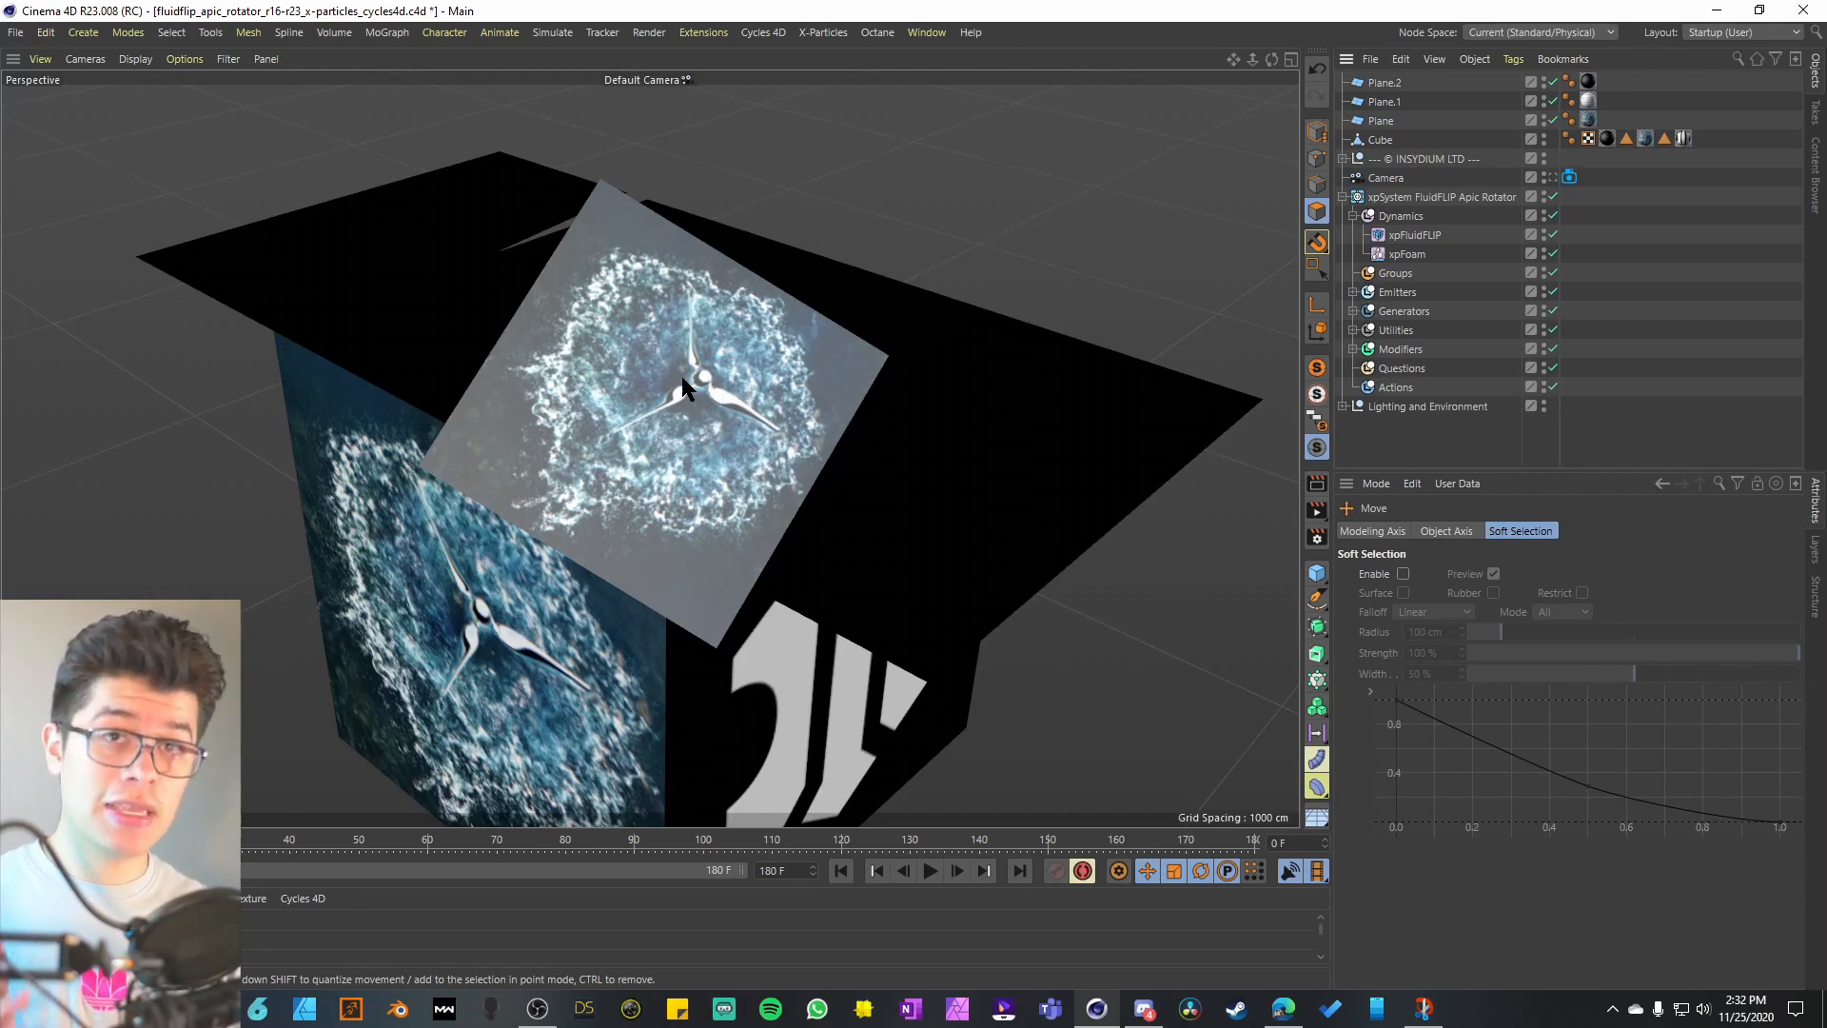
- Swap the viewport info card to the turbine foam vortex preview image
left_click(929, 871)
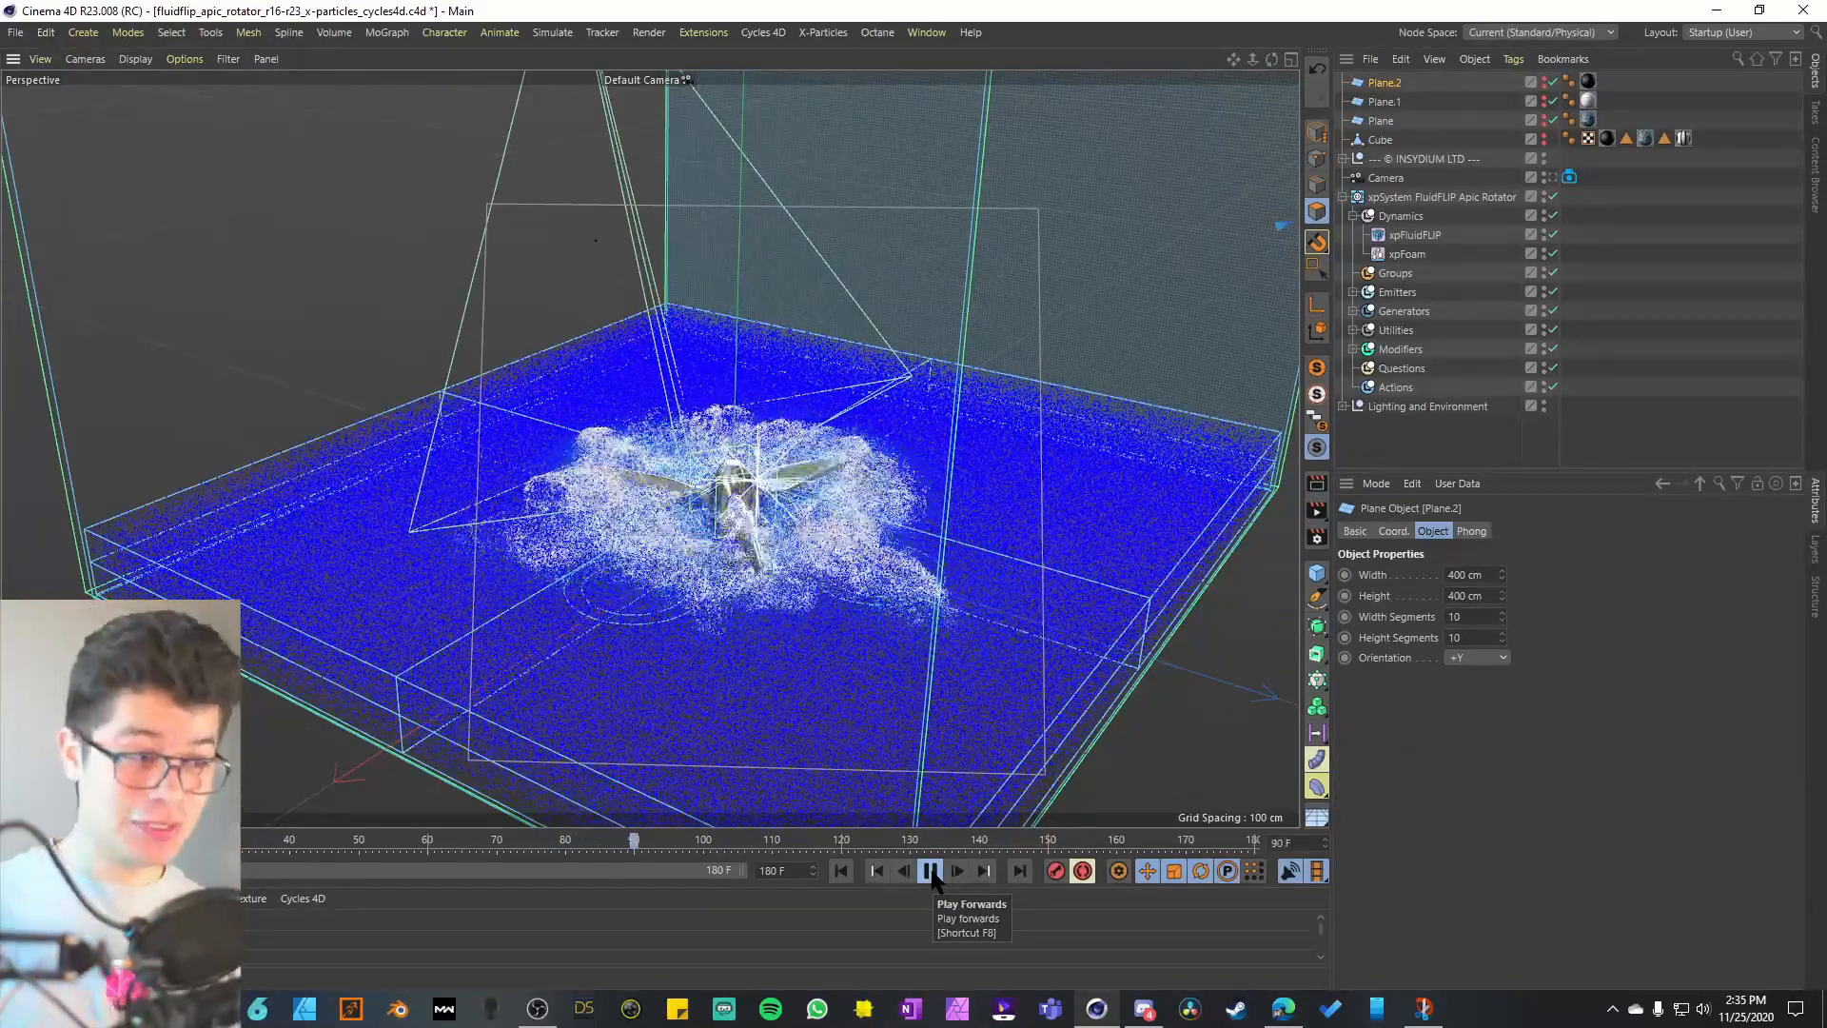
- Stop playback of the cached xpFluidFLIP turbine simulation
left_click(930, 870)
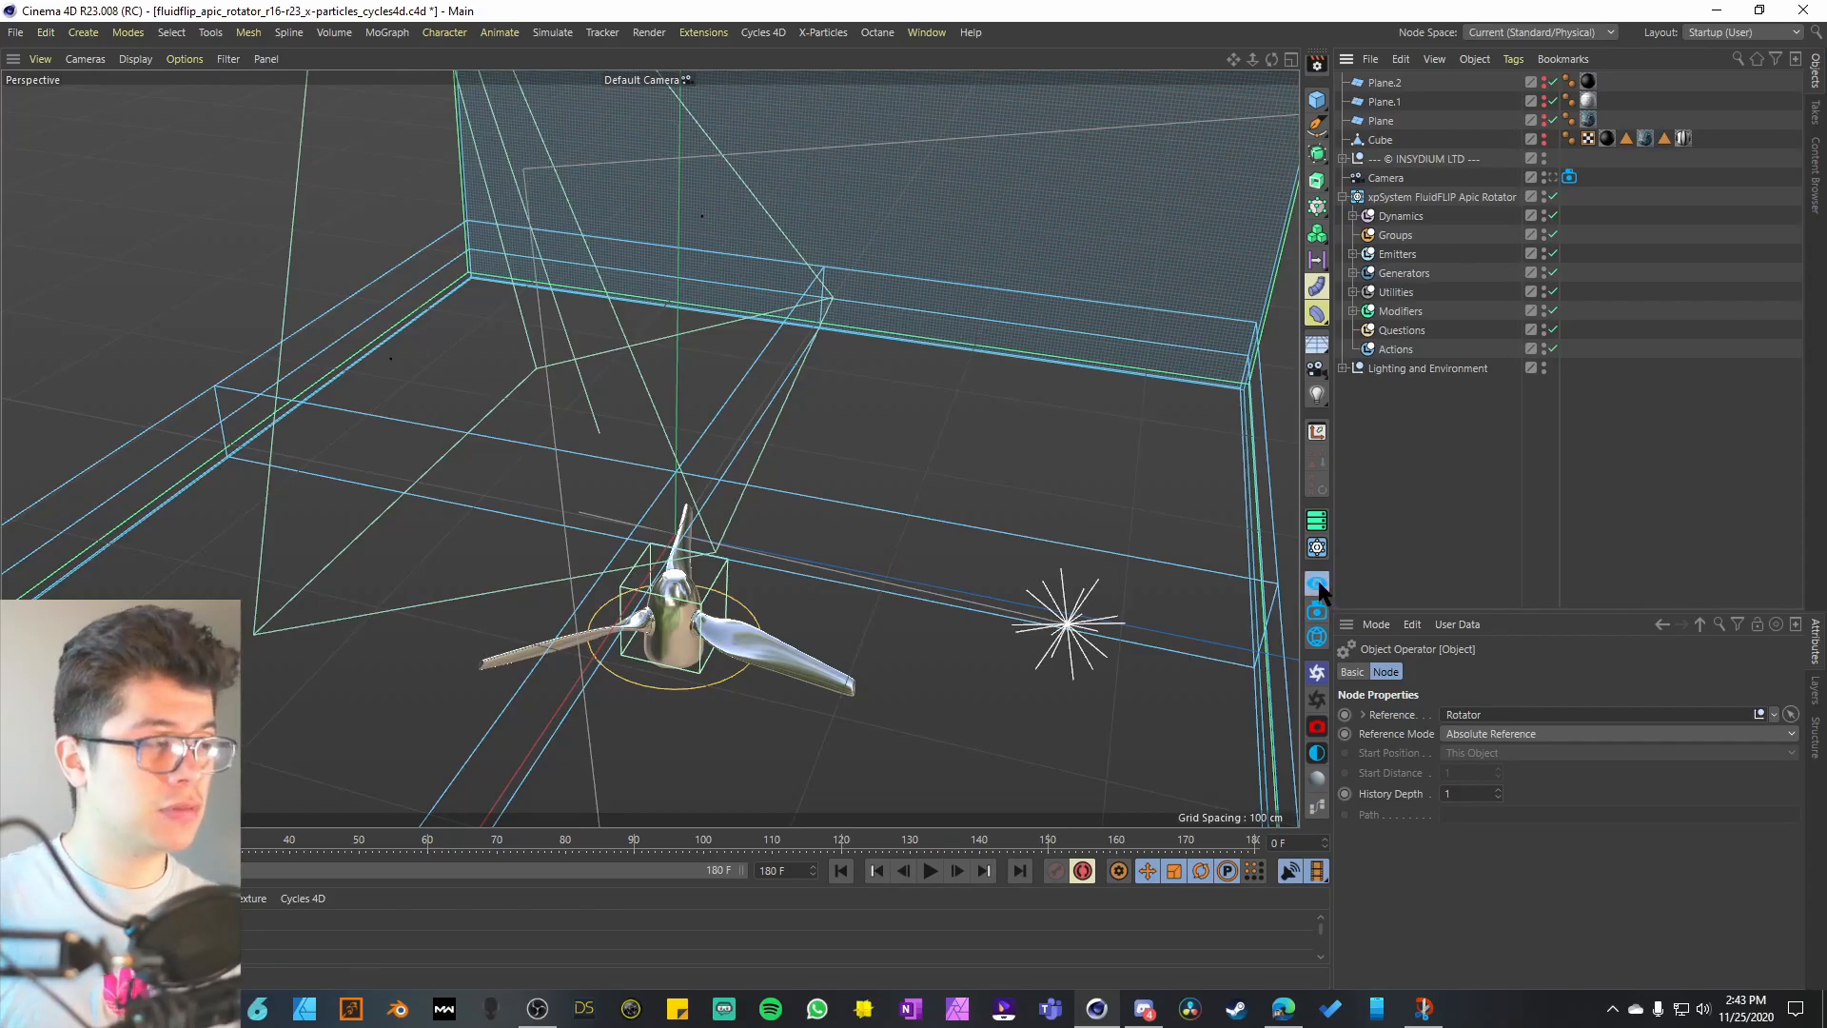
- Hide the particles and select the Object operator referencing Rotator
left_click(1317, 582)
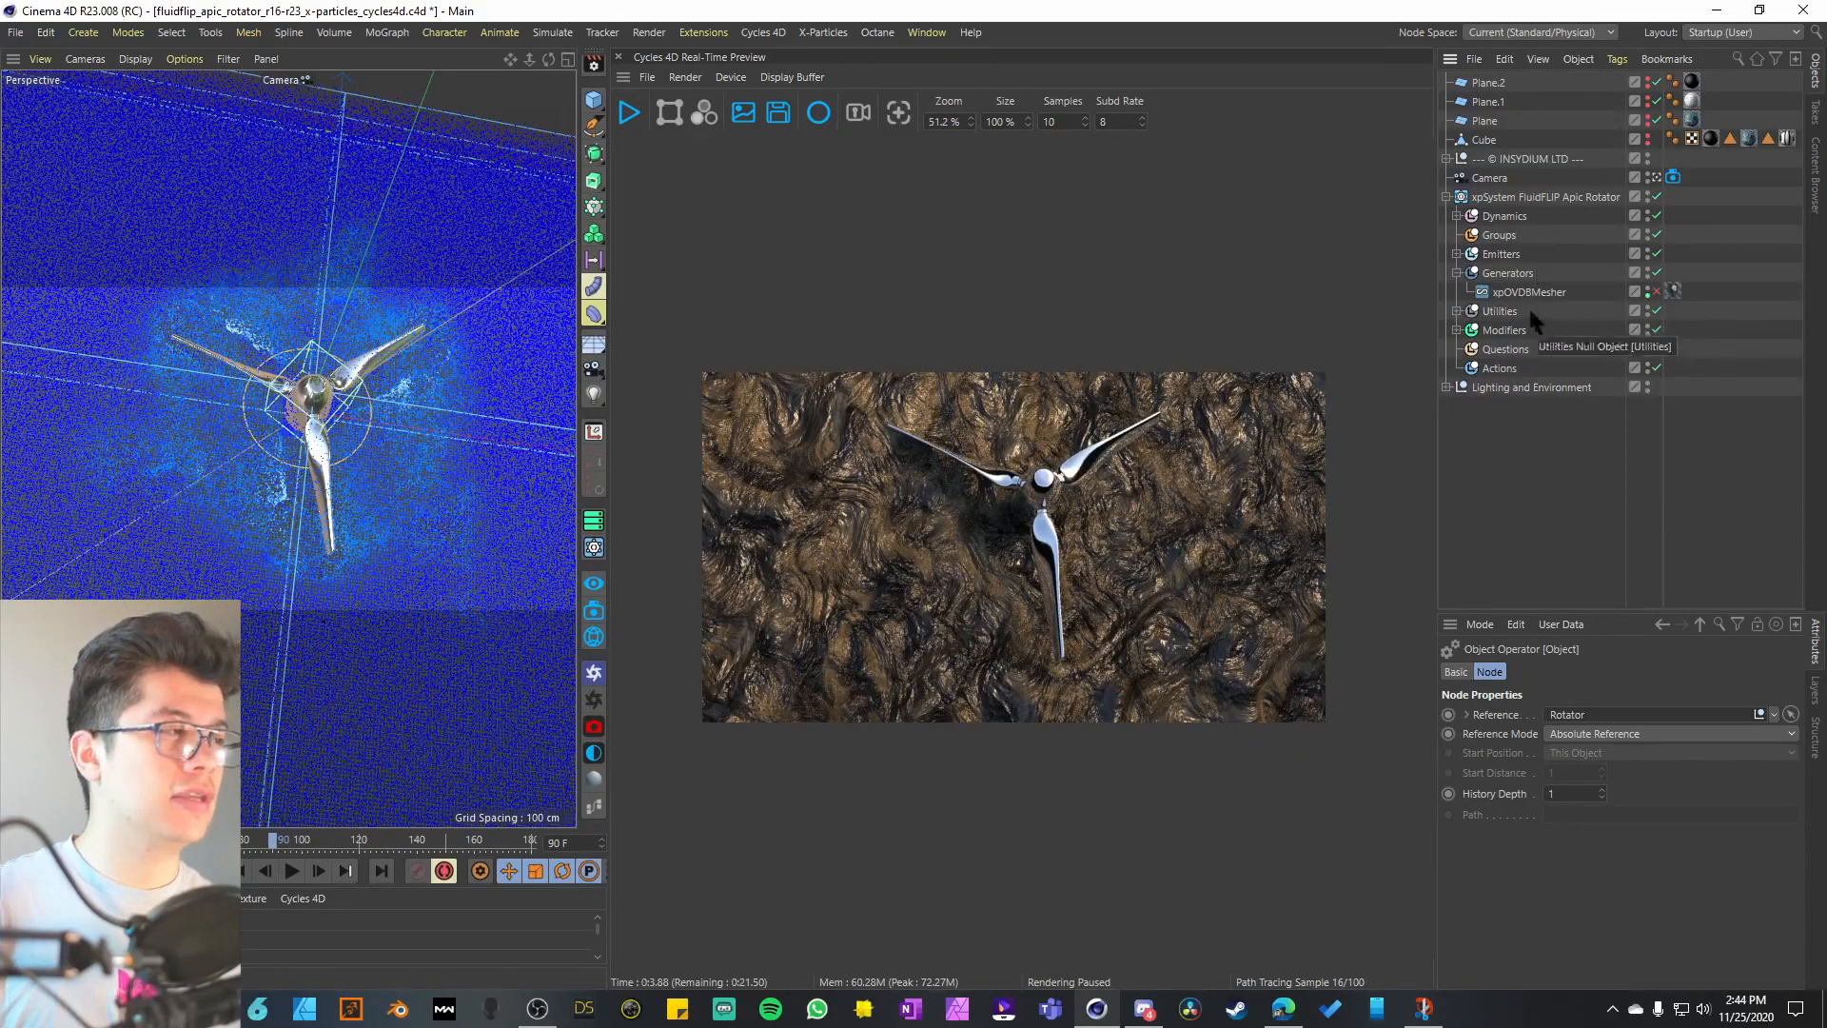
mouse_move(1655, 297)
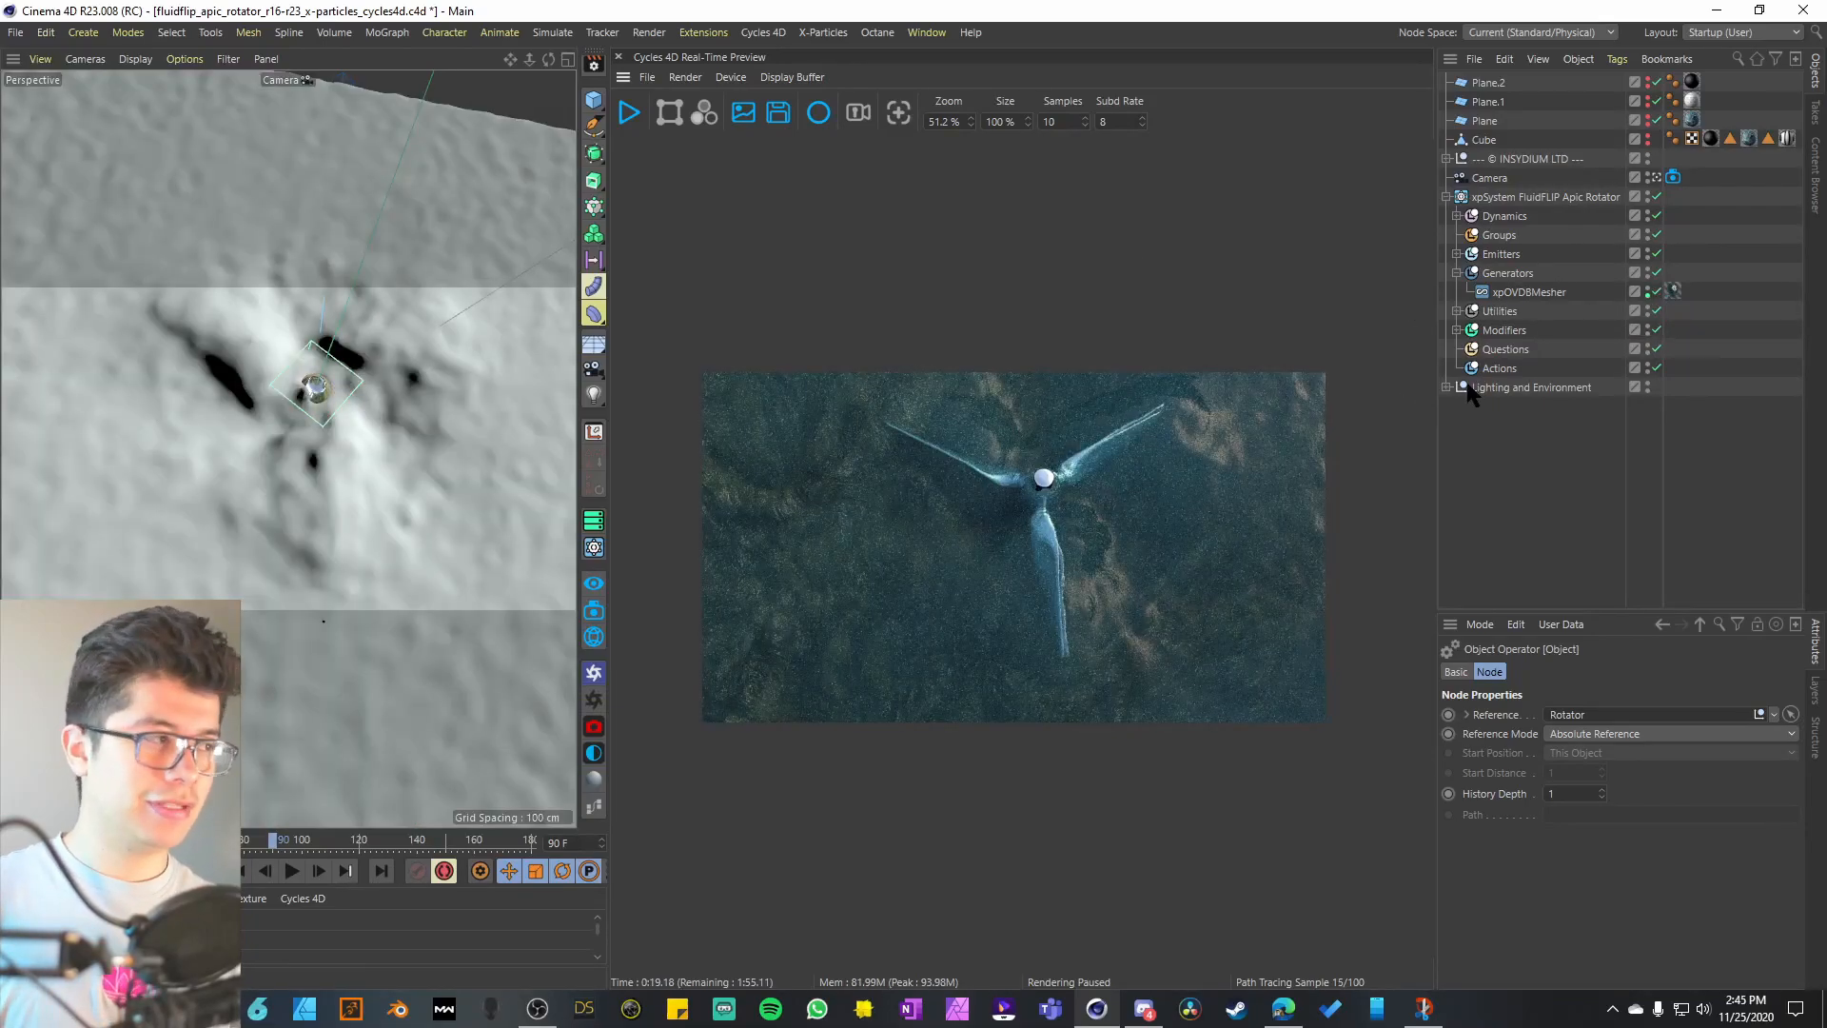
- Expand Lighting and Environment and select the Bottom Sand landscape
left_click(1458, 385)
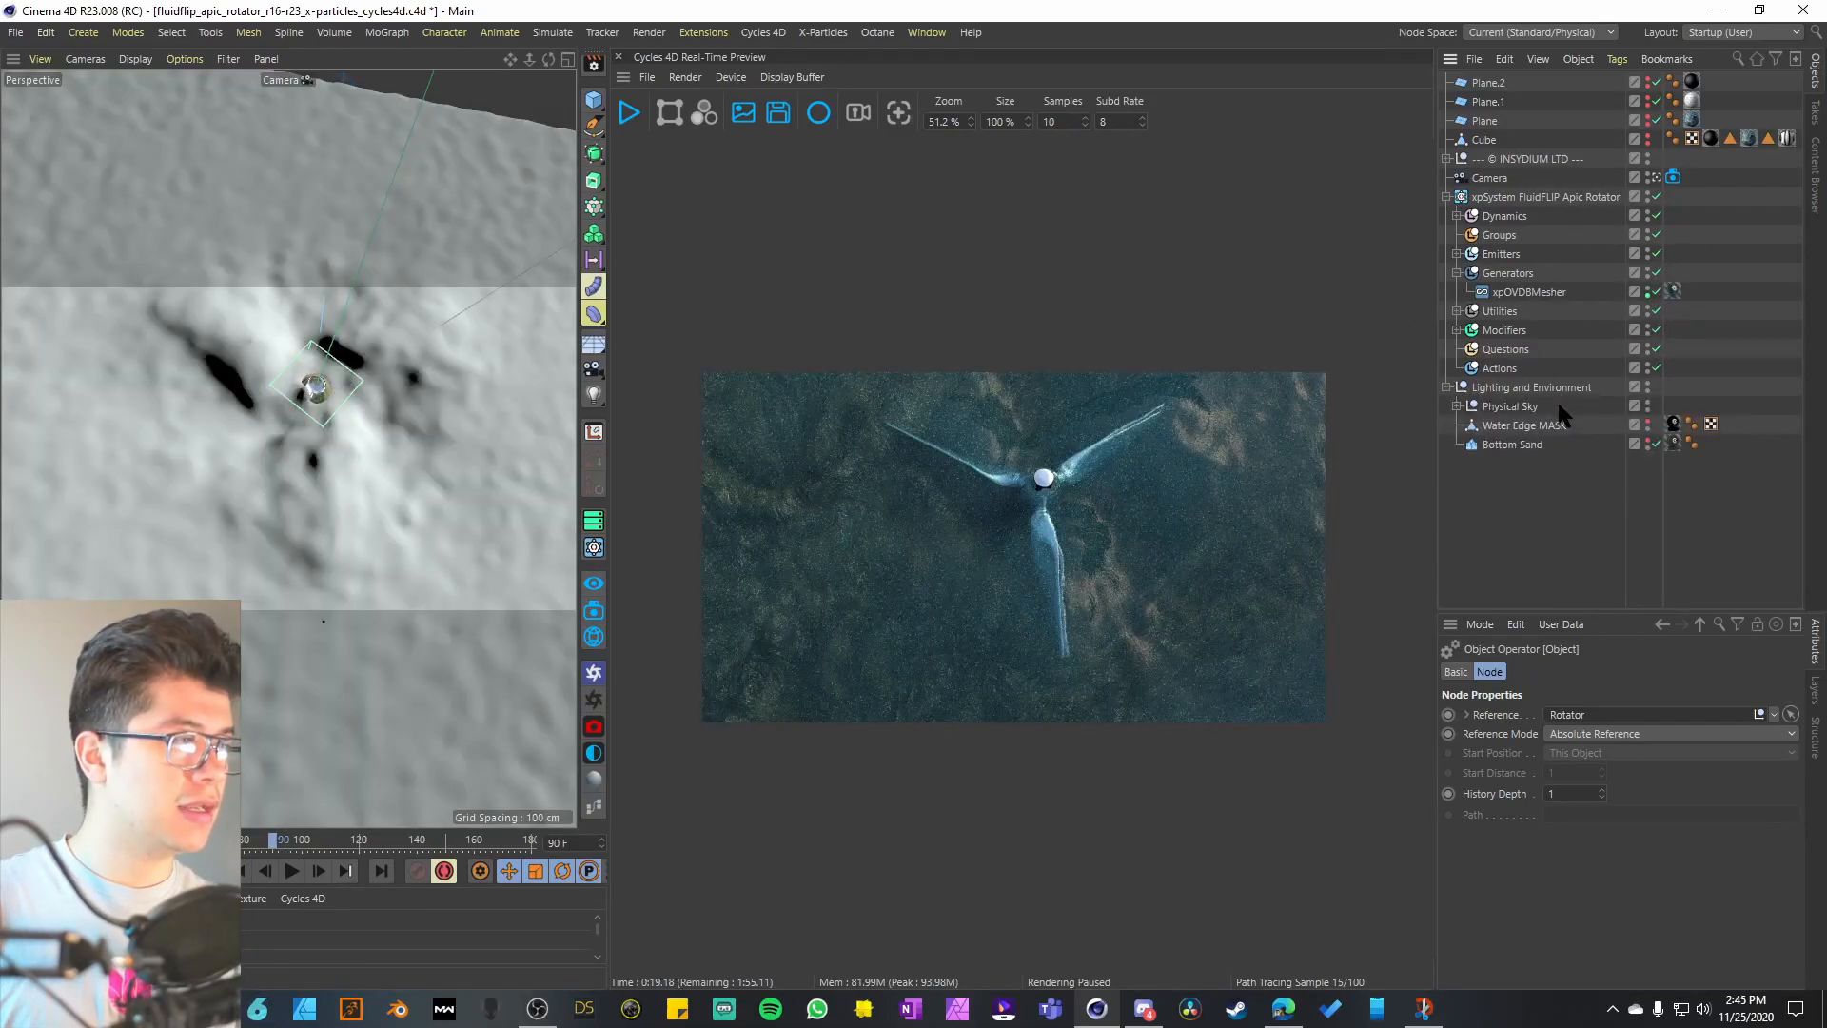
left_click(1512, 445)
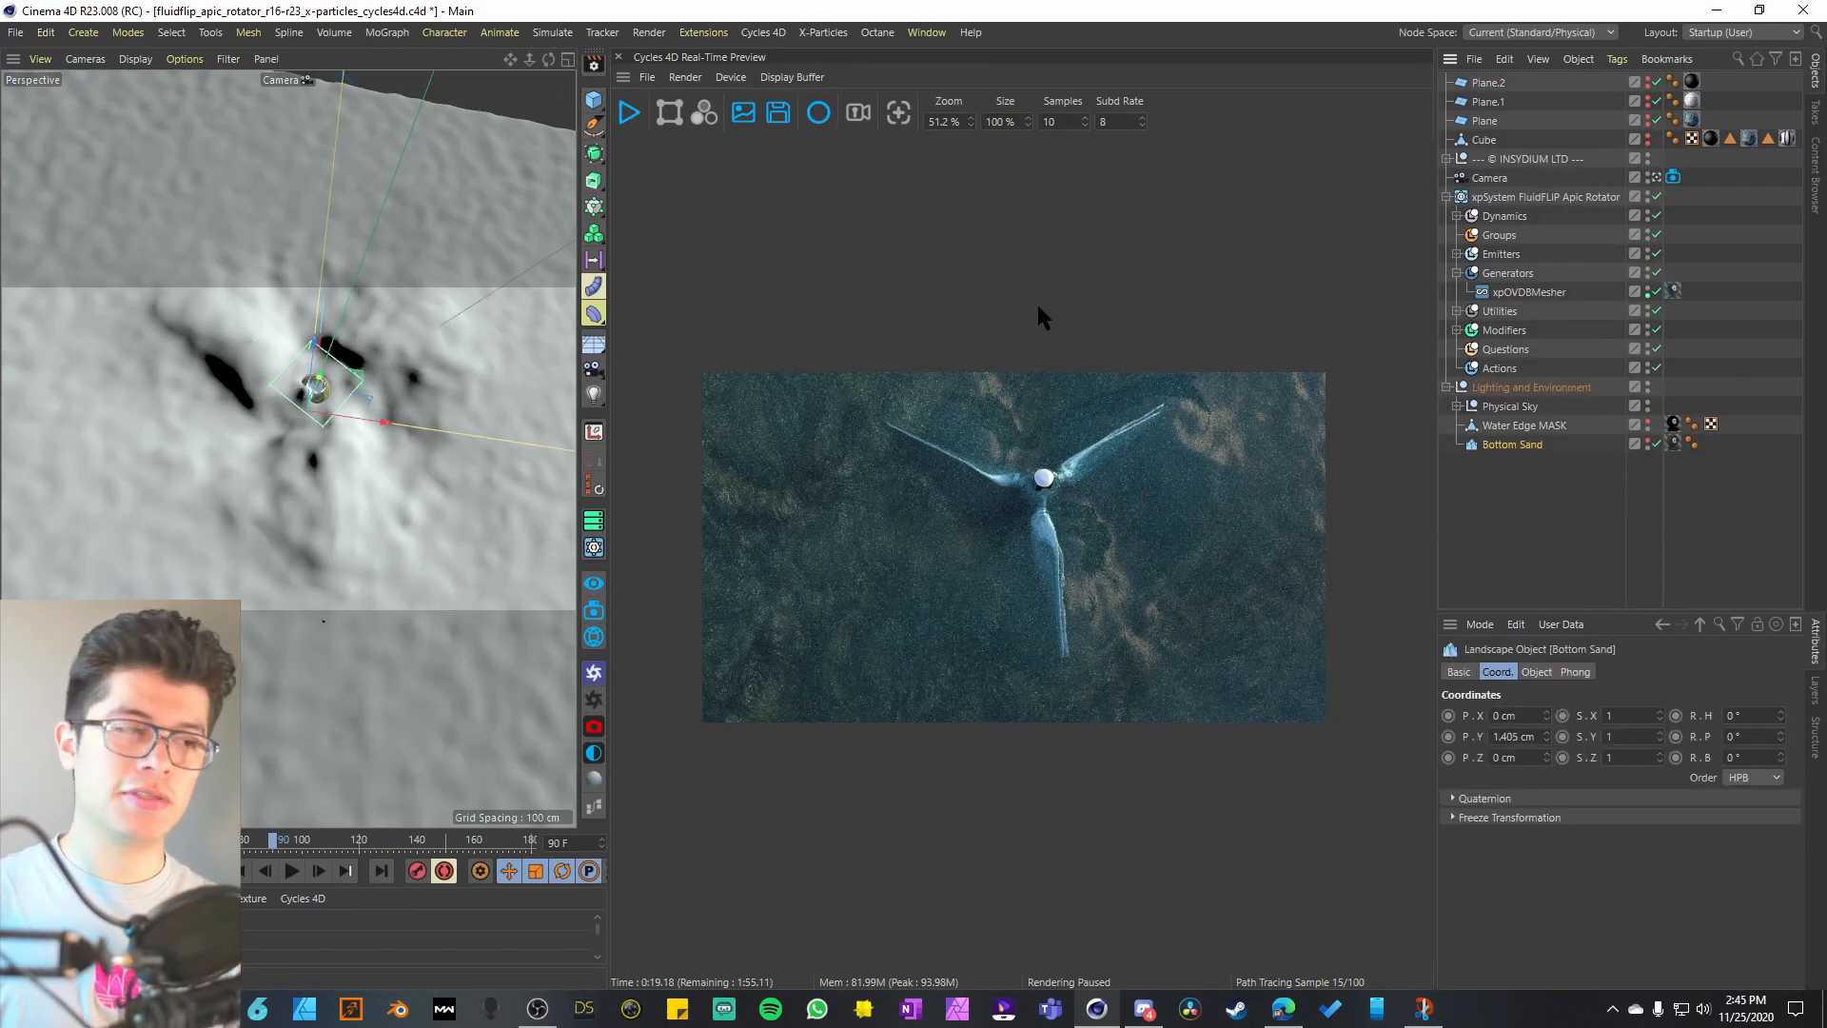
mouse_move(979, 323)
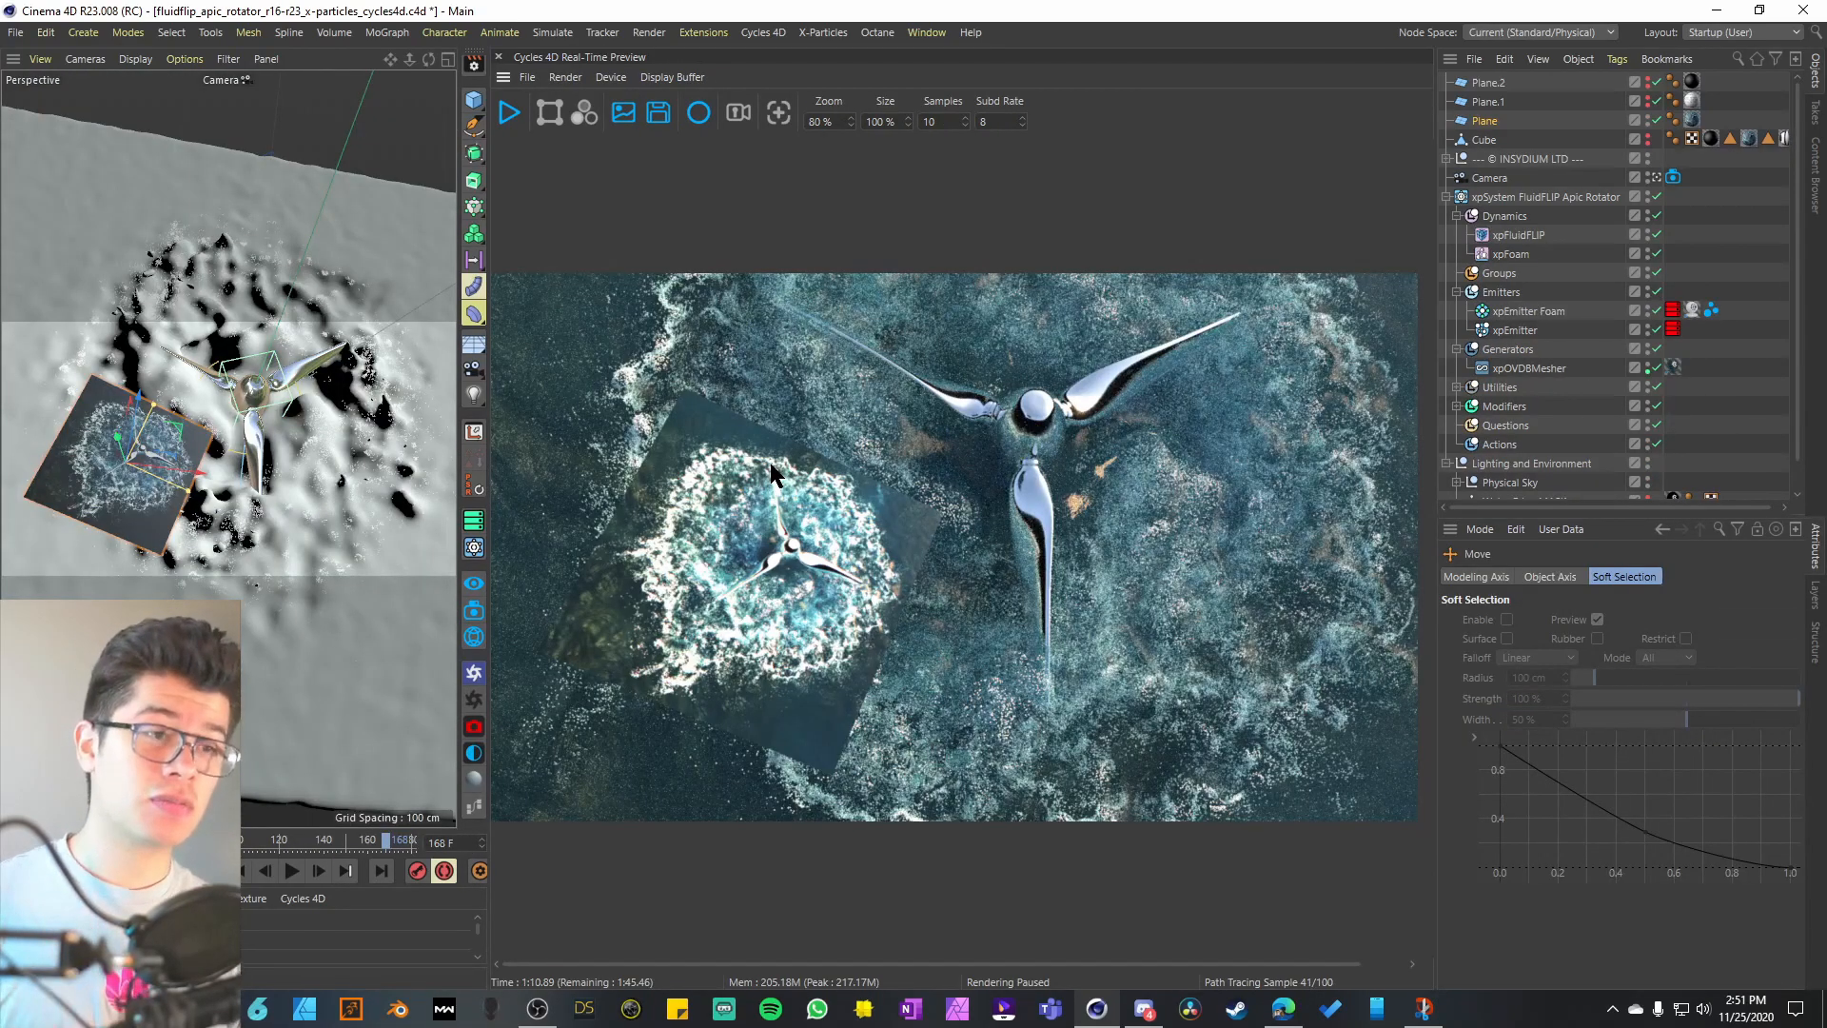
mouse_move(835, 624)
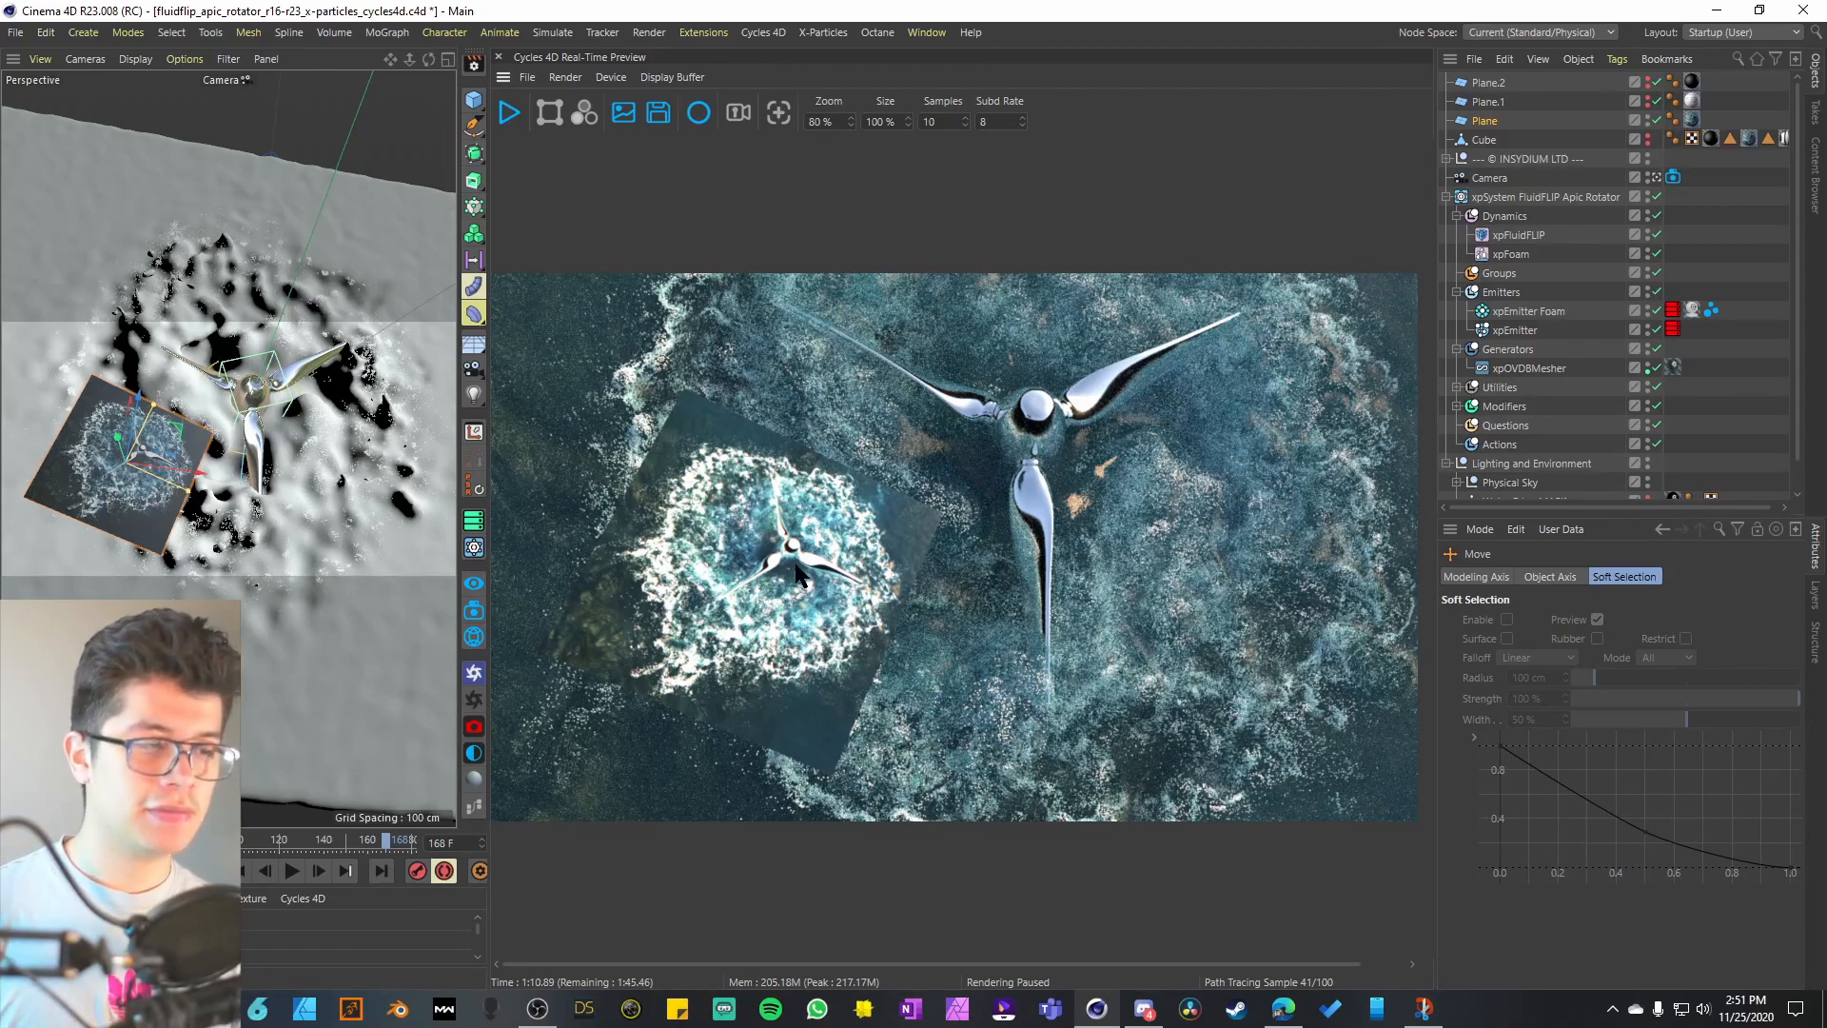
mouse_move(799, 577)
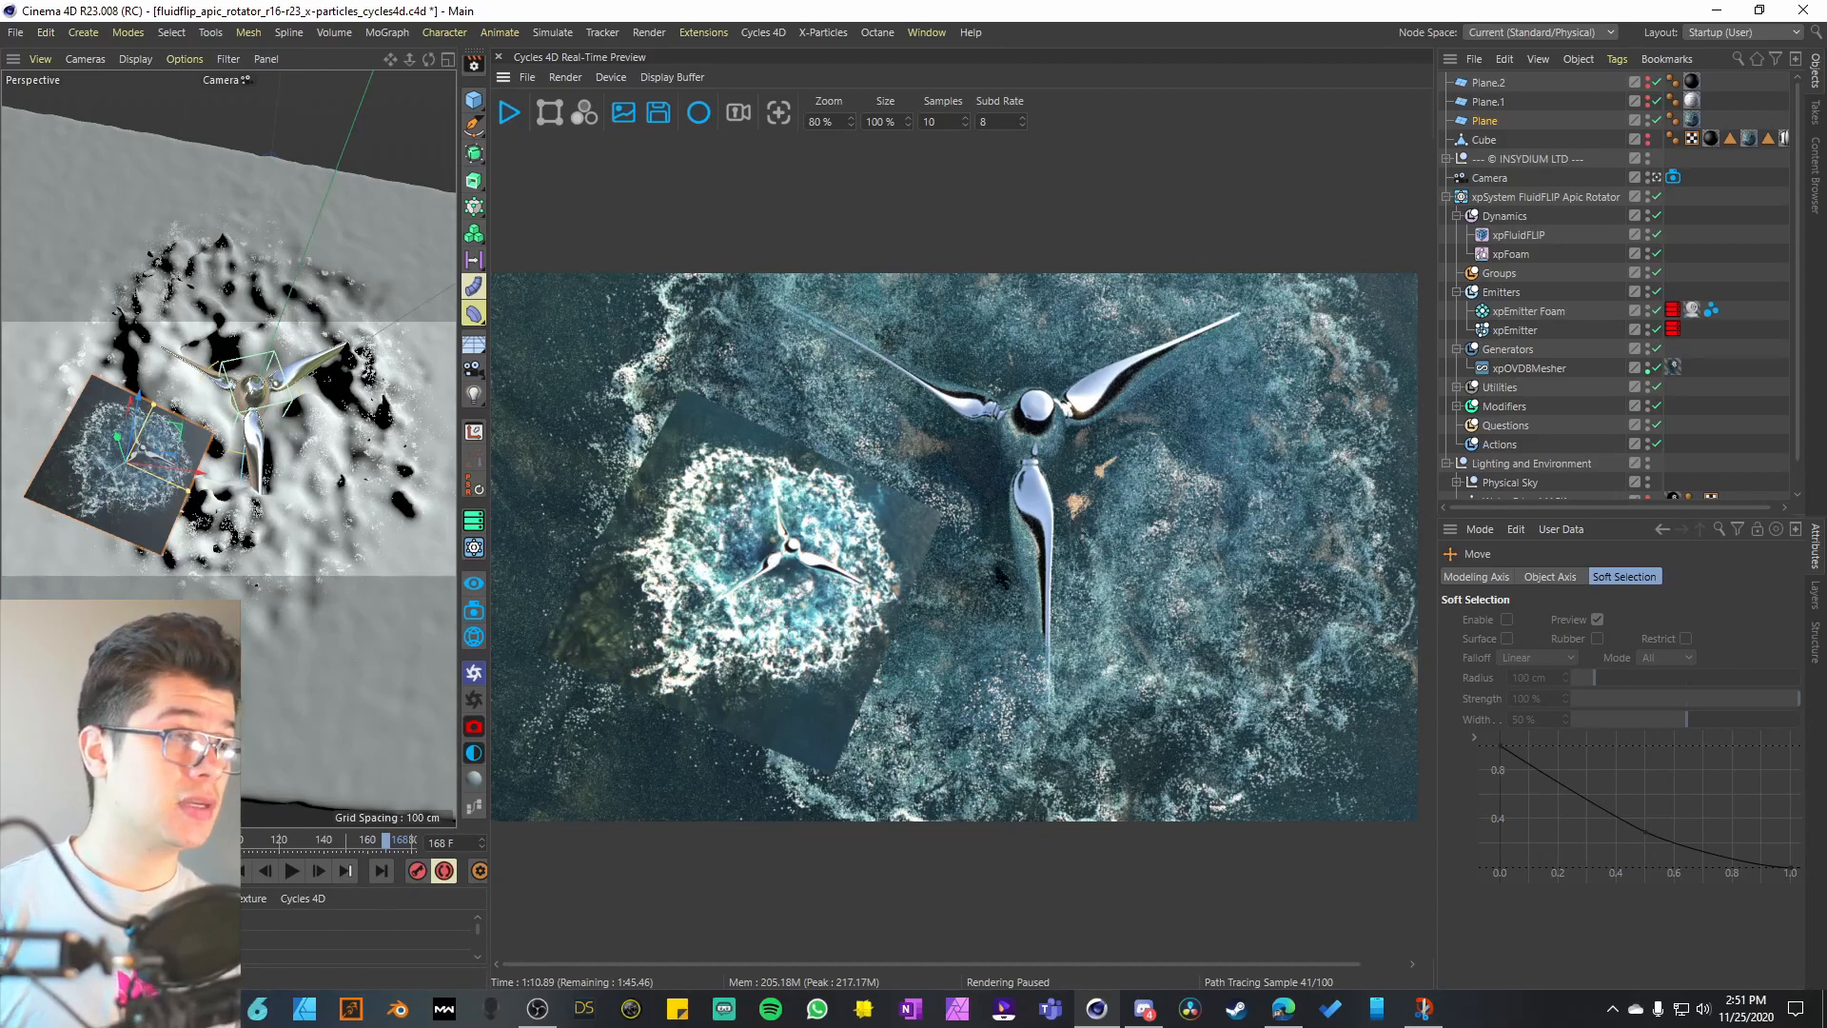
mouse_move(1183, 571)
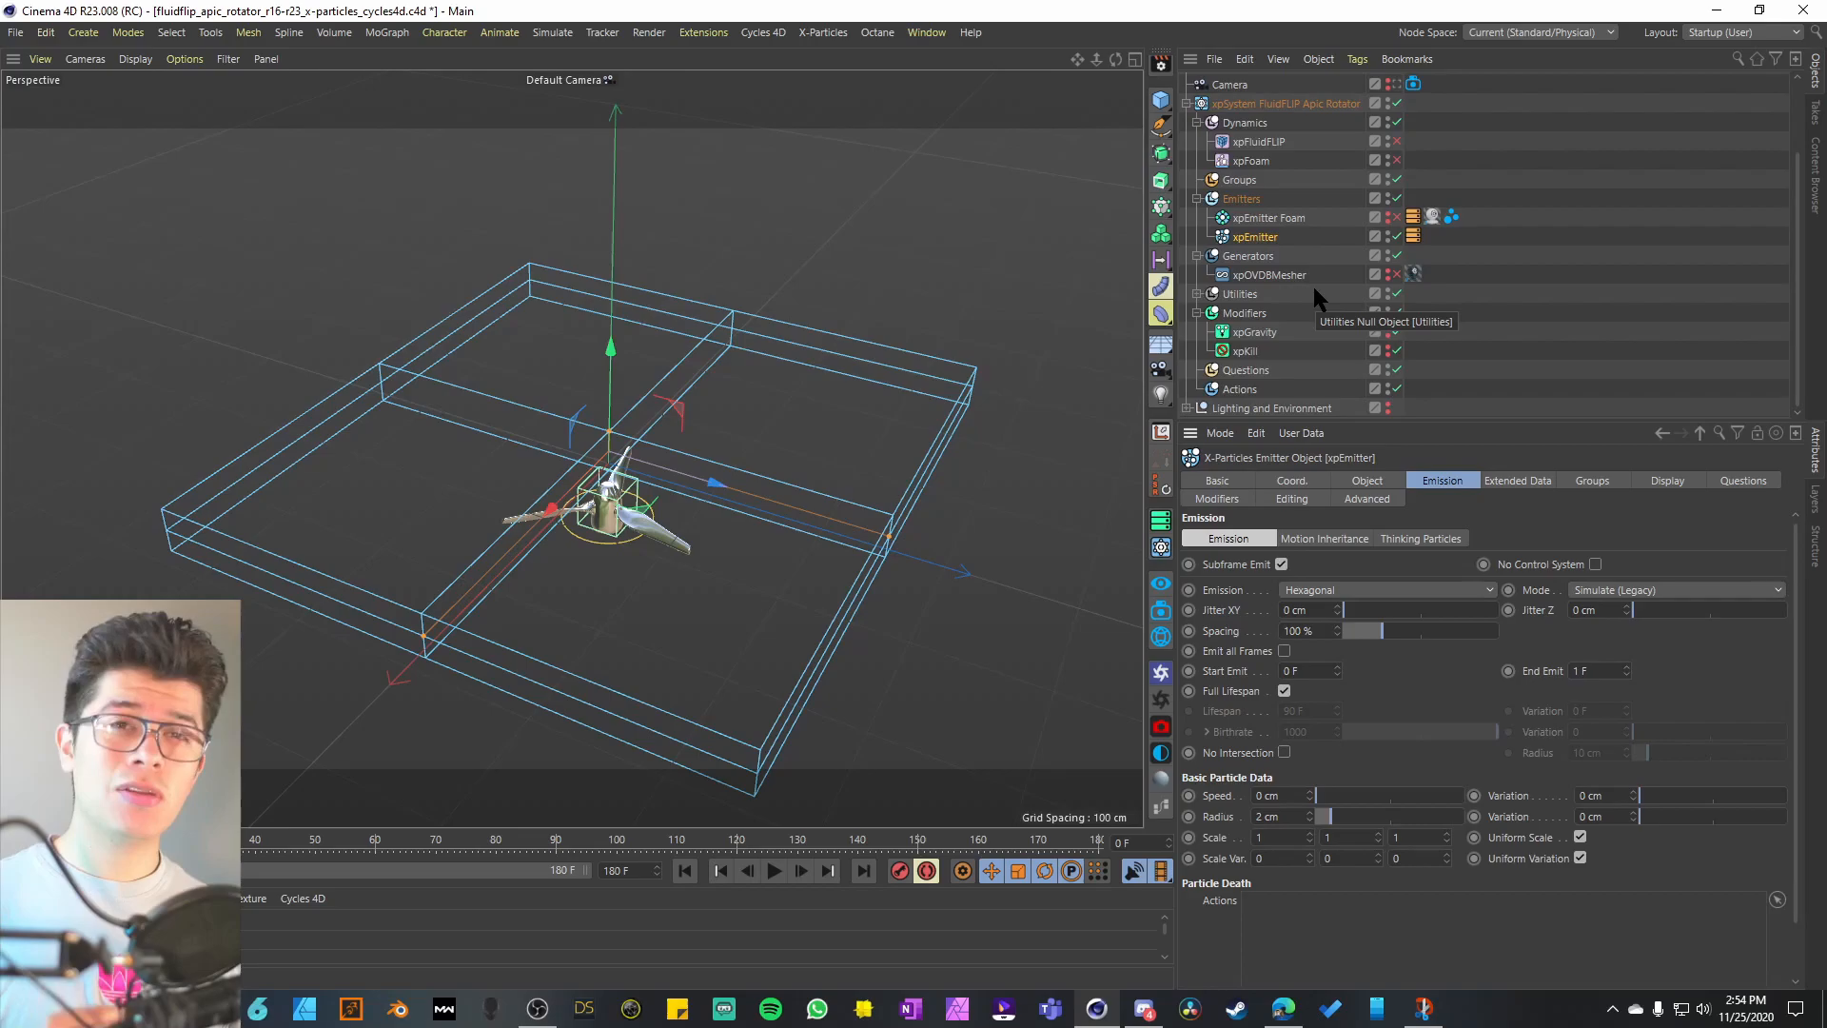
- Review xpEmitter's Object and Display tabs, ending on hexagonal emission with 10 cm radius
left_click(1367, 480)
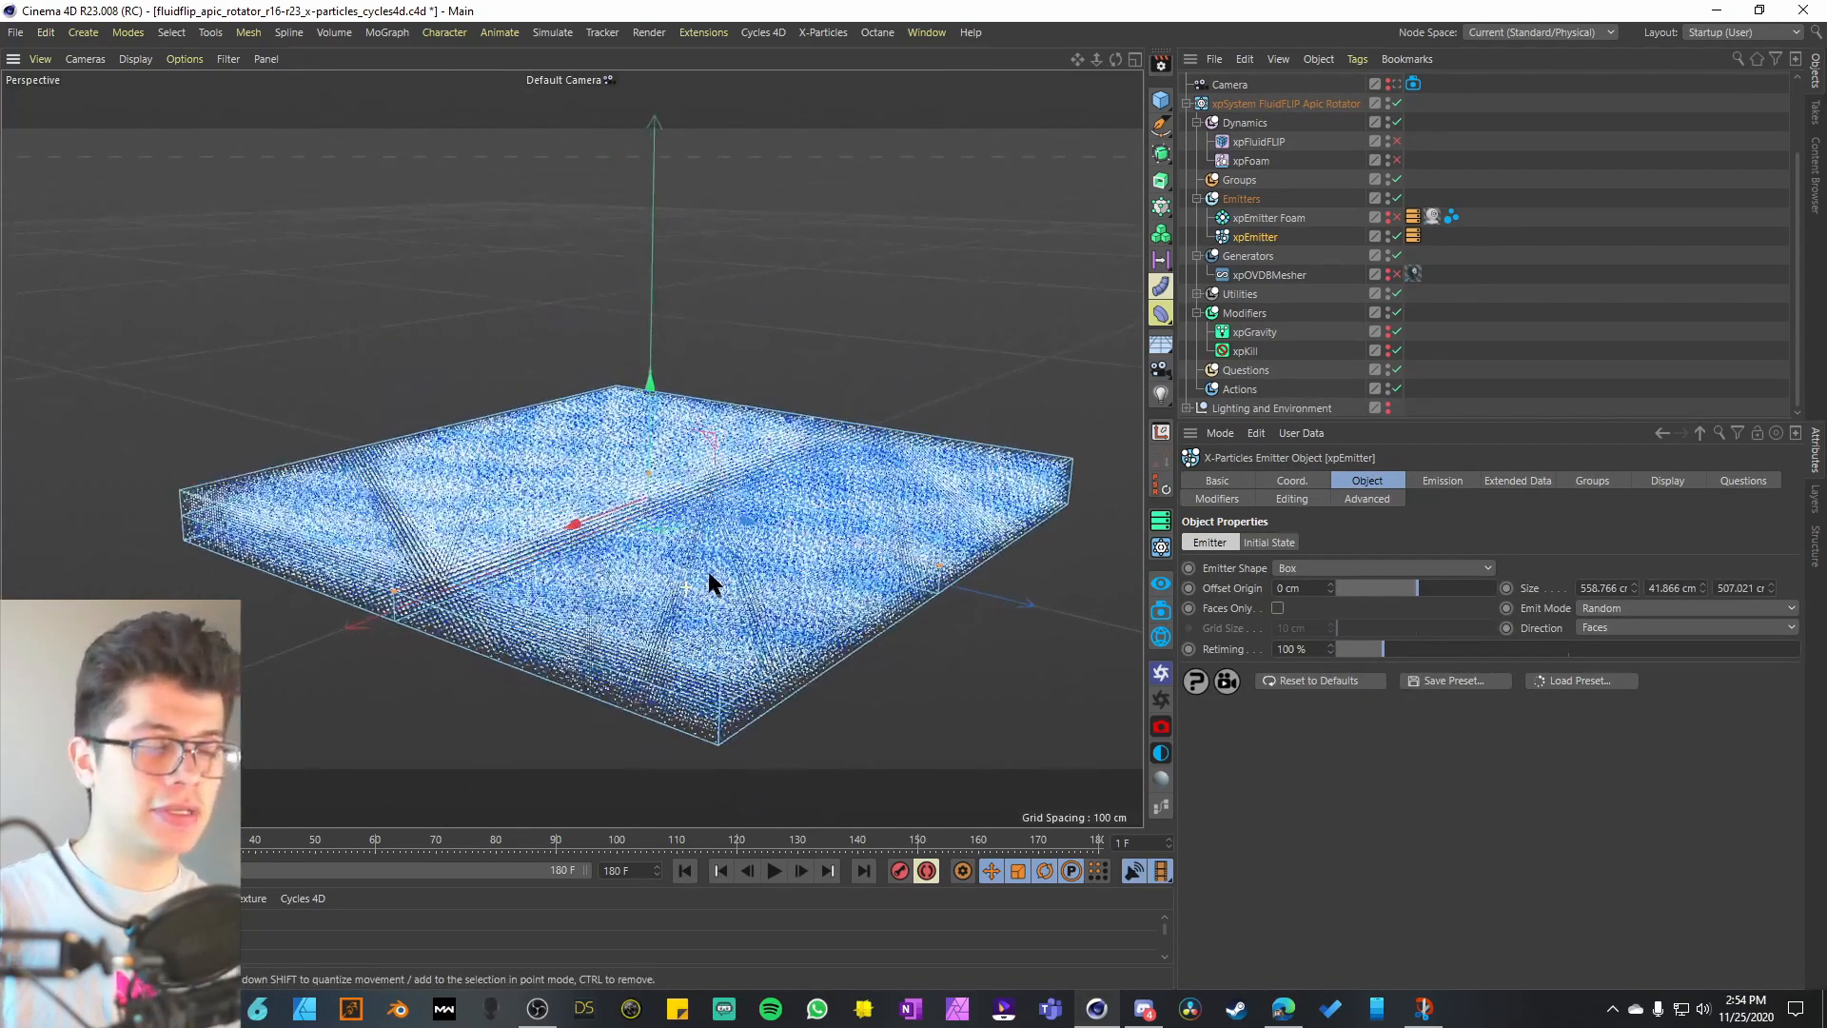
left_click(1442, 480)
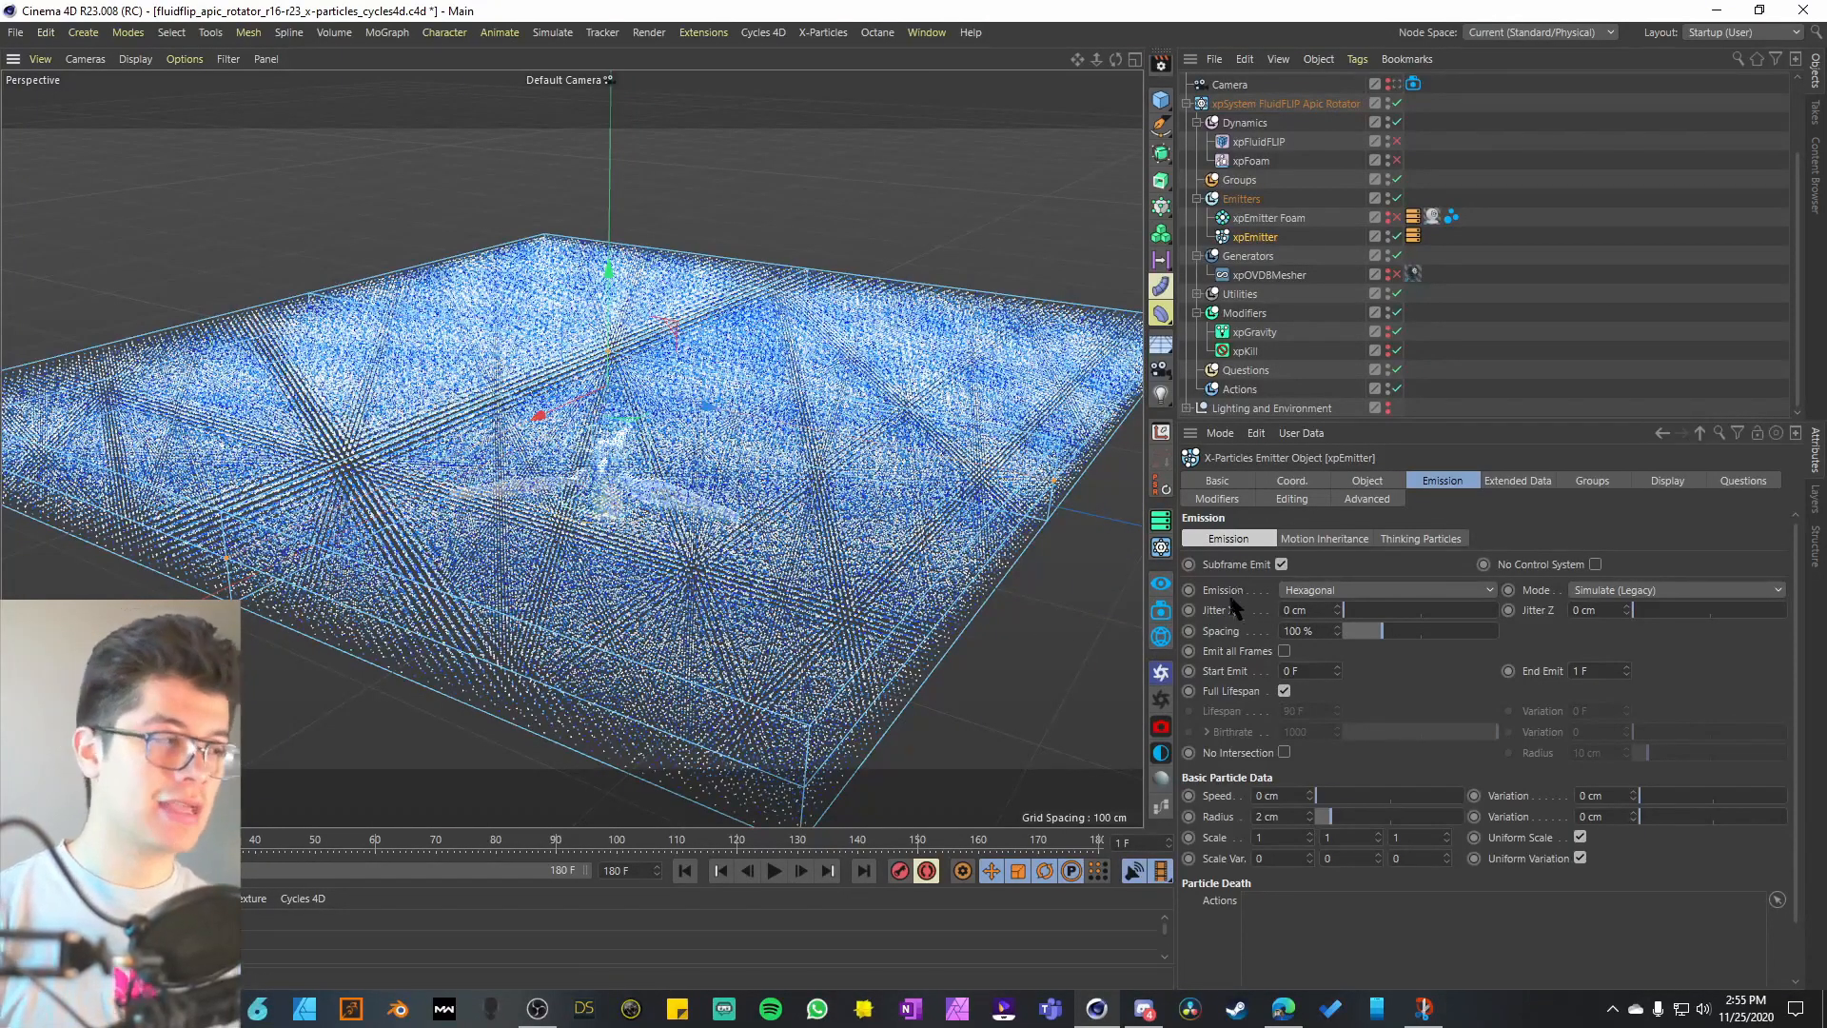
left_click(1667, 480)
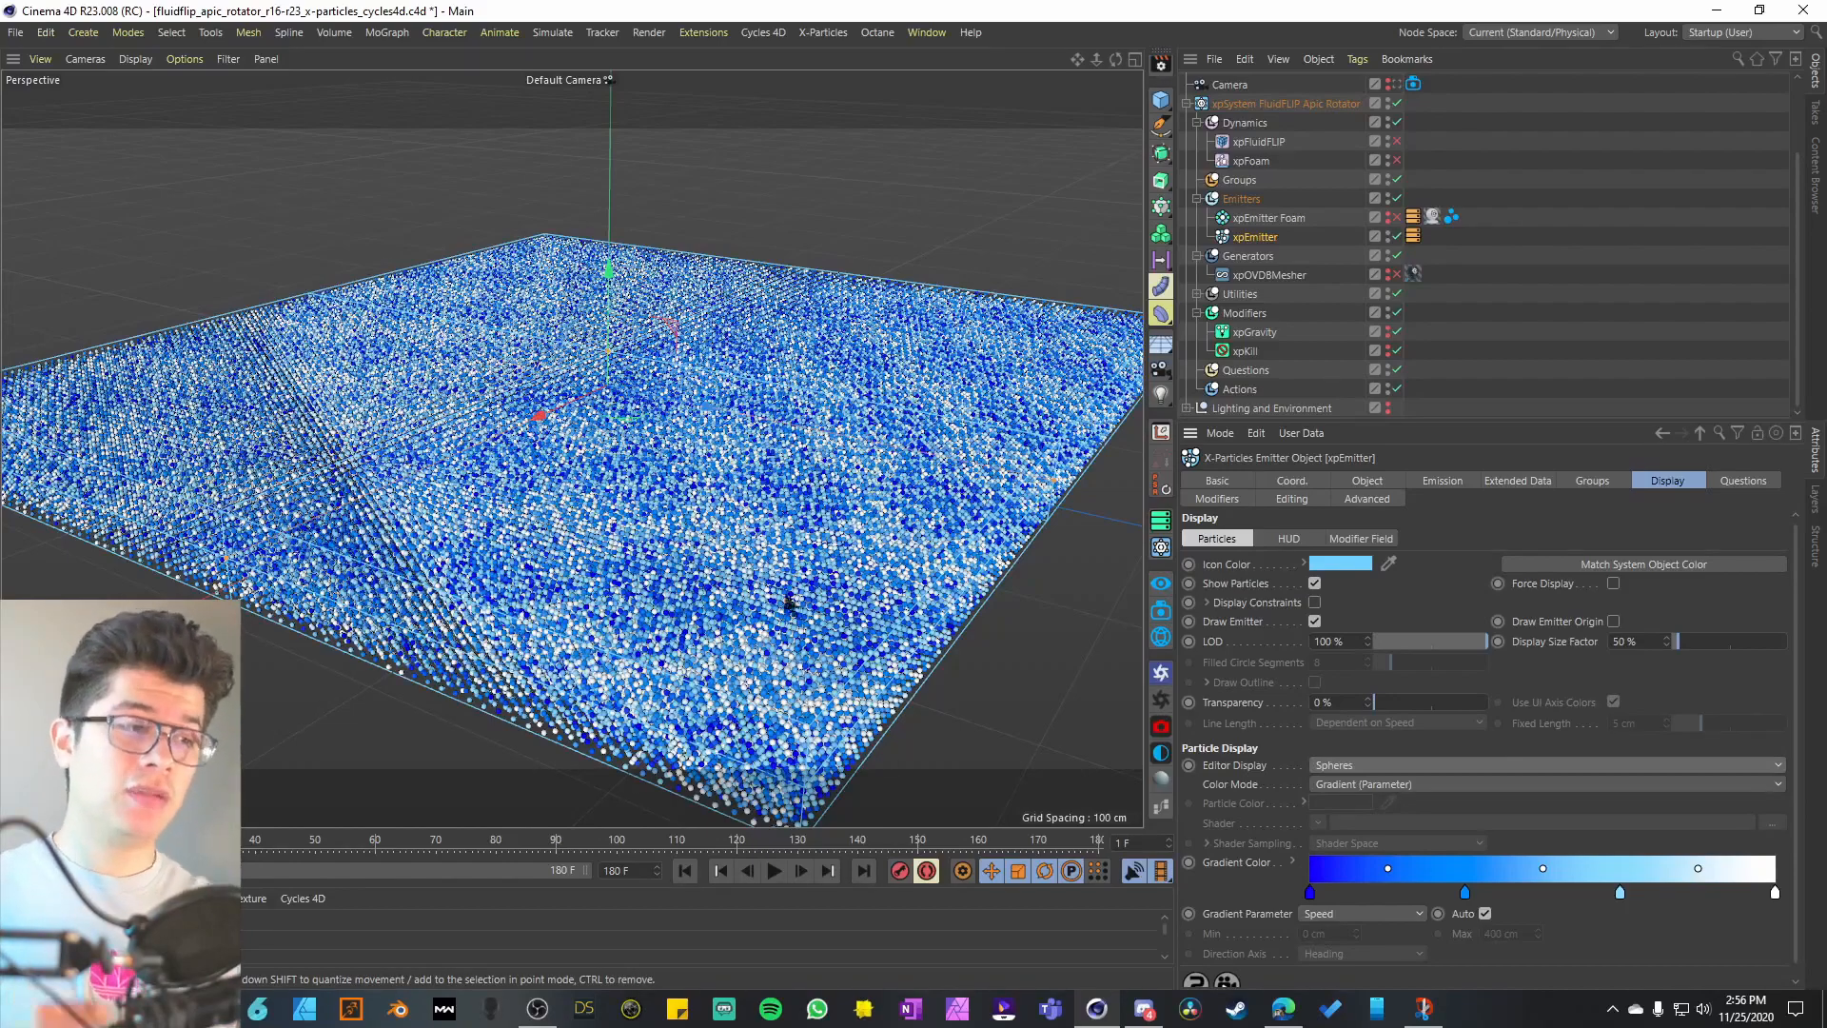
left_click(1442, 480)
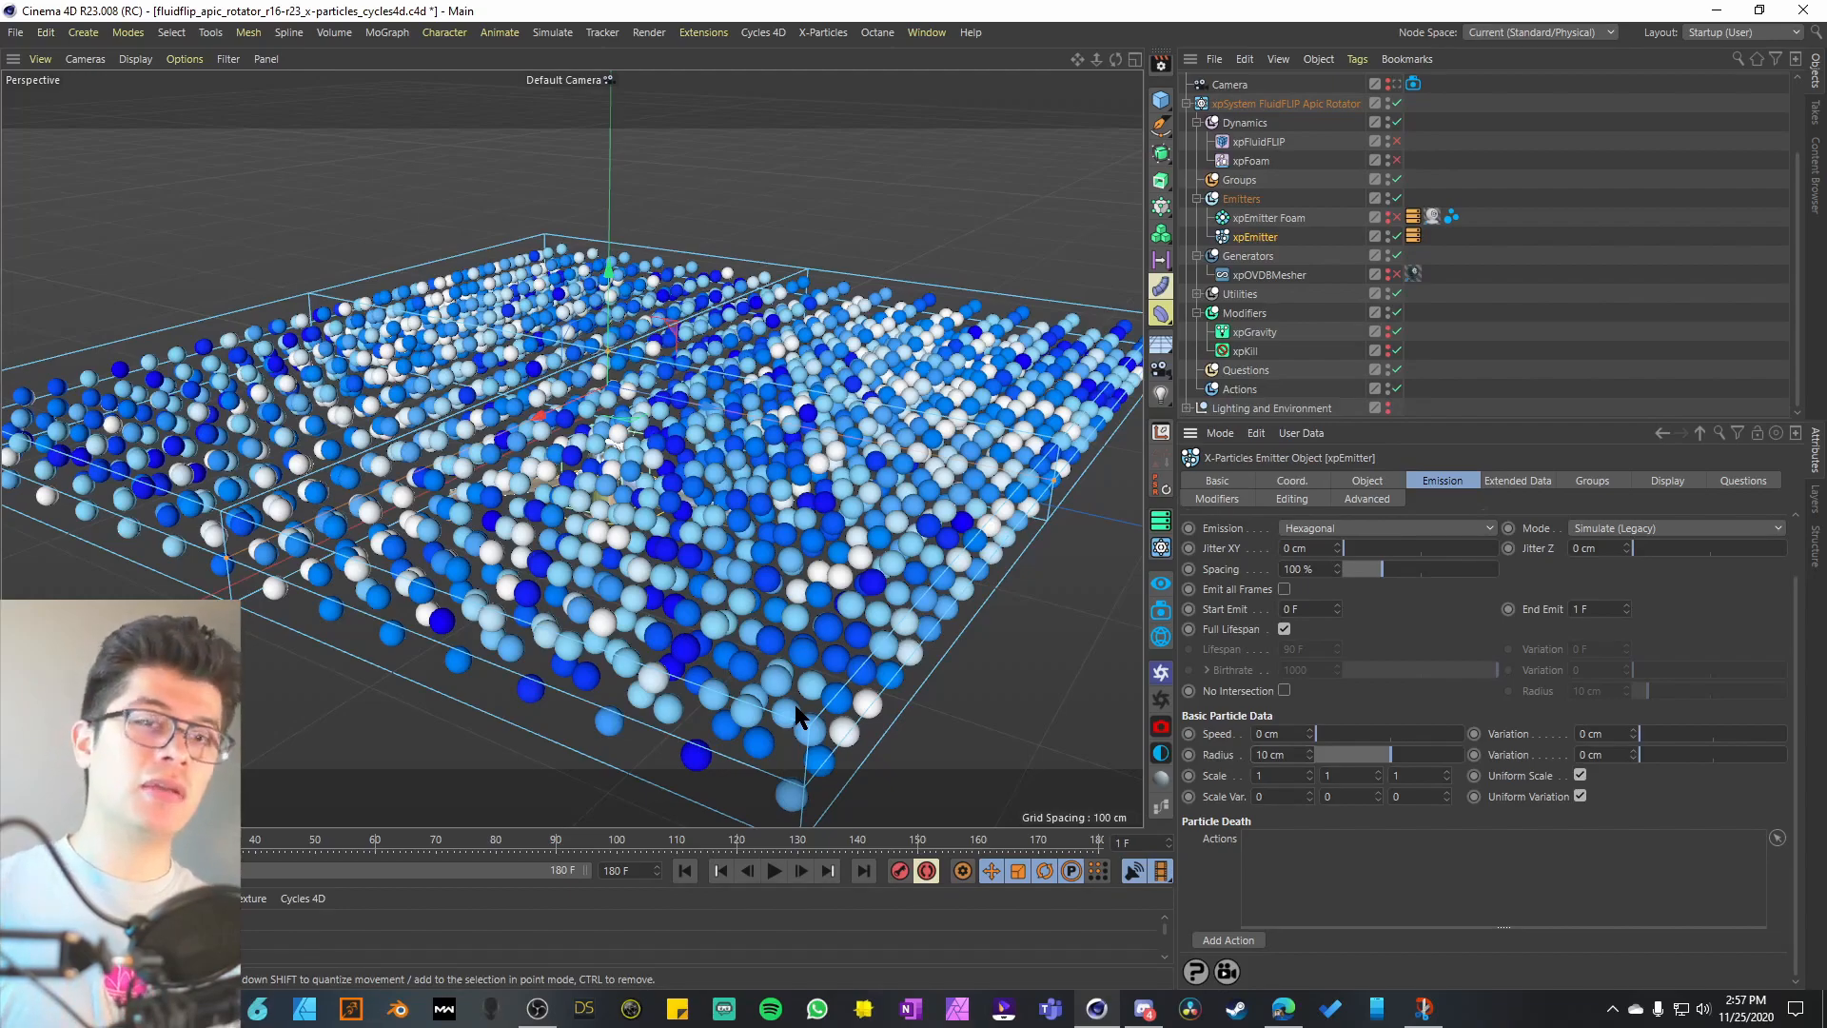
mouse_move(1344, 687)
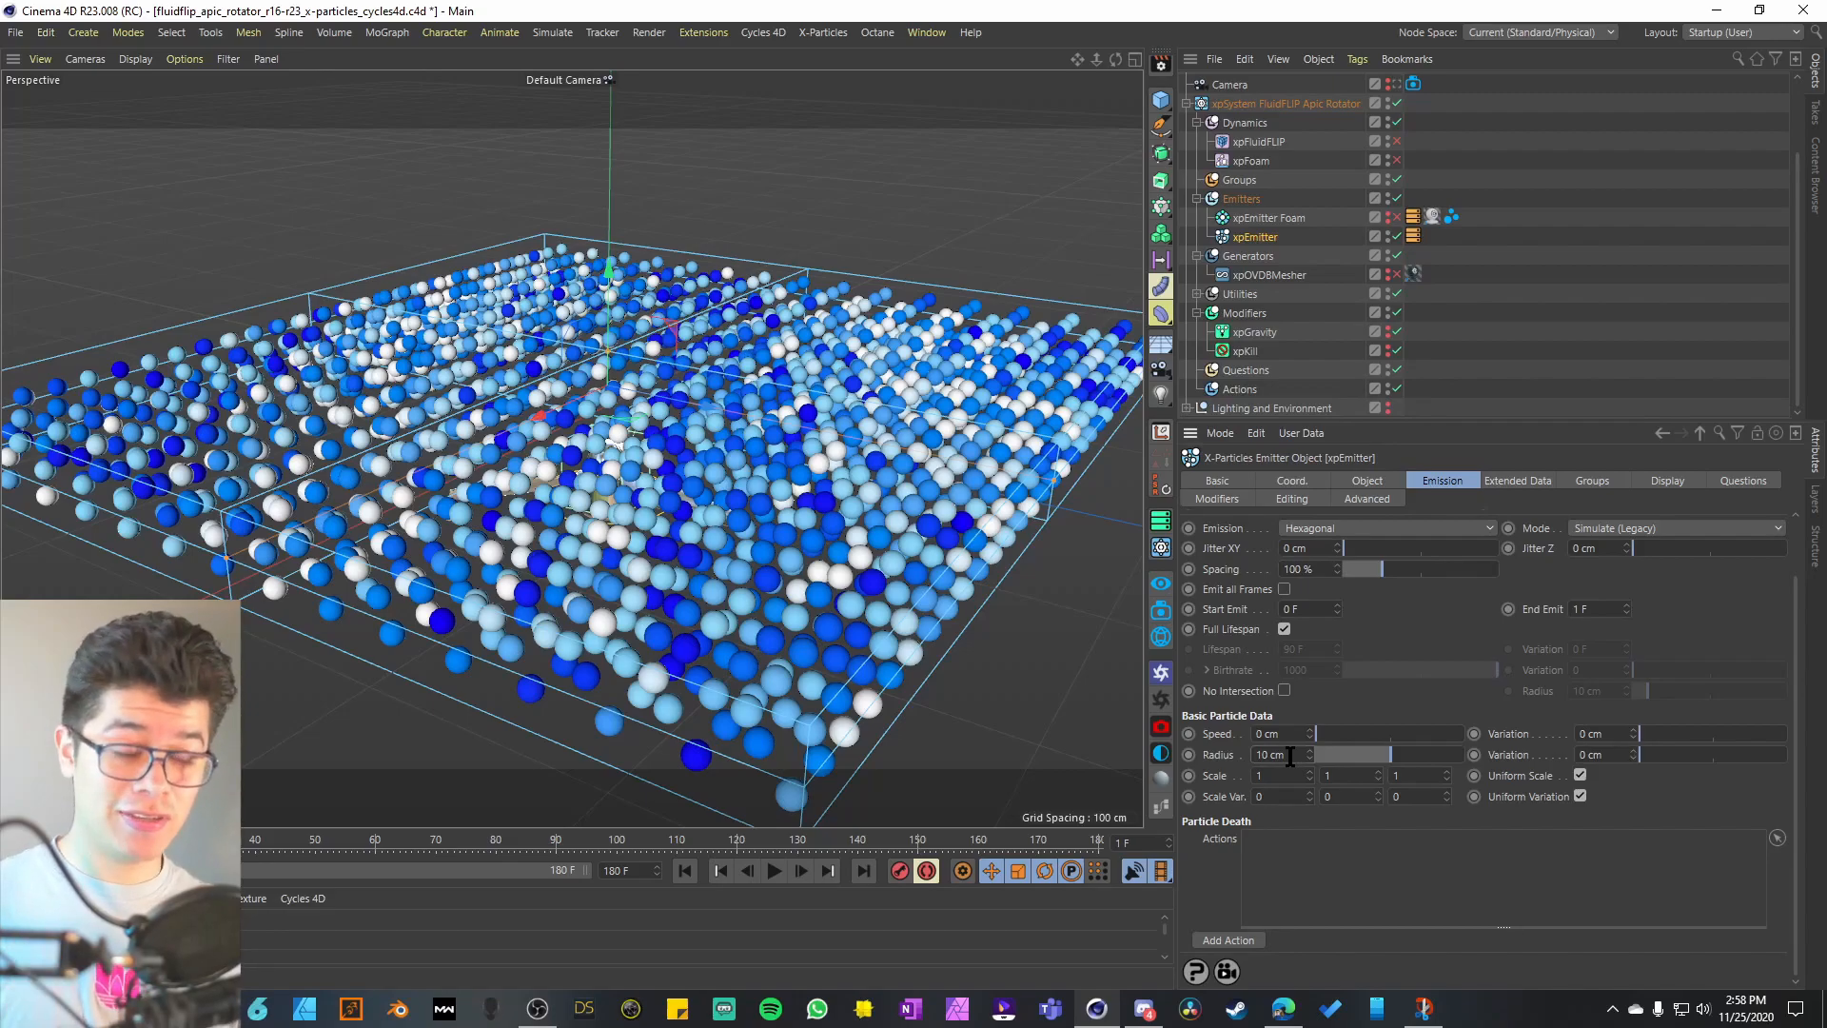
- Check xpEmitter's Object and Display tabs, then return to Emission showing 2 cm radius
left_click(1366, 480)
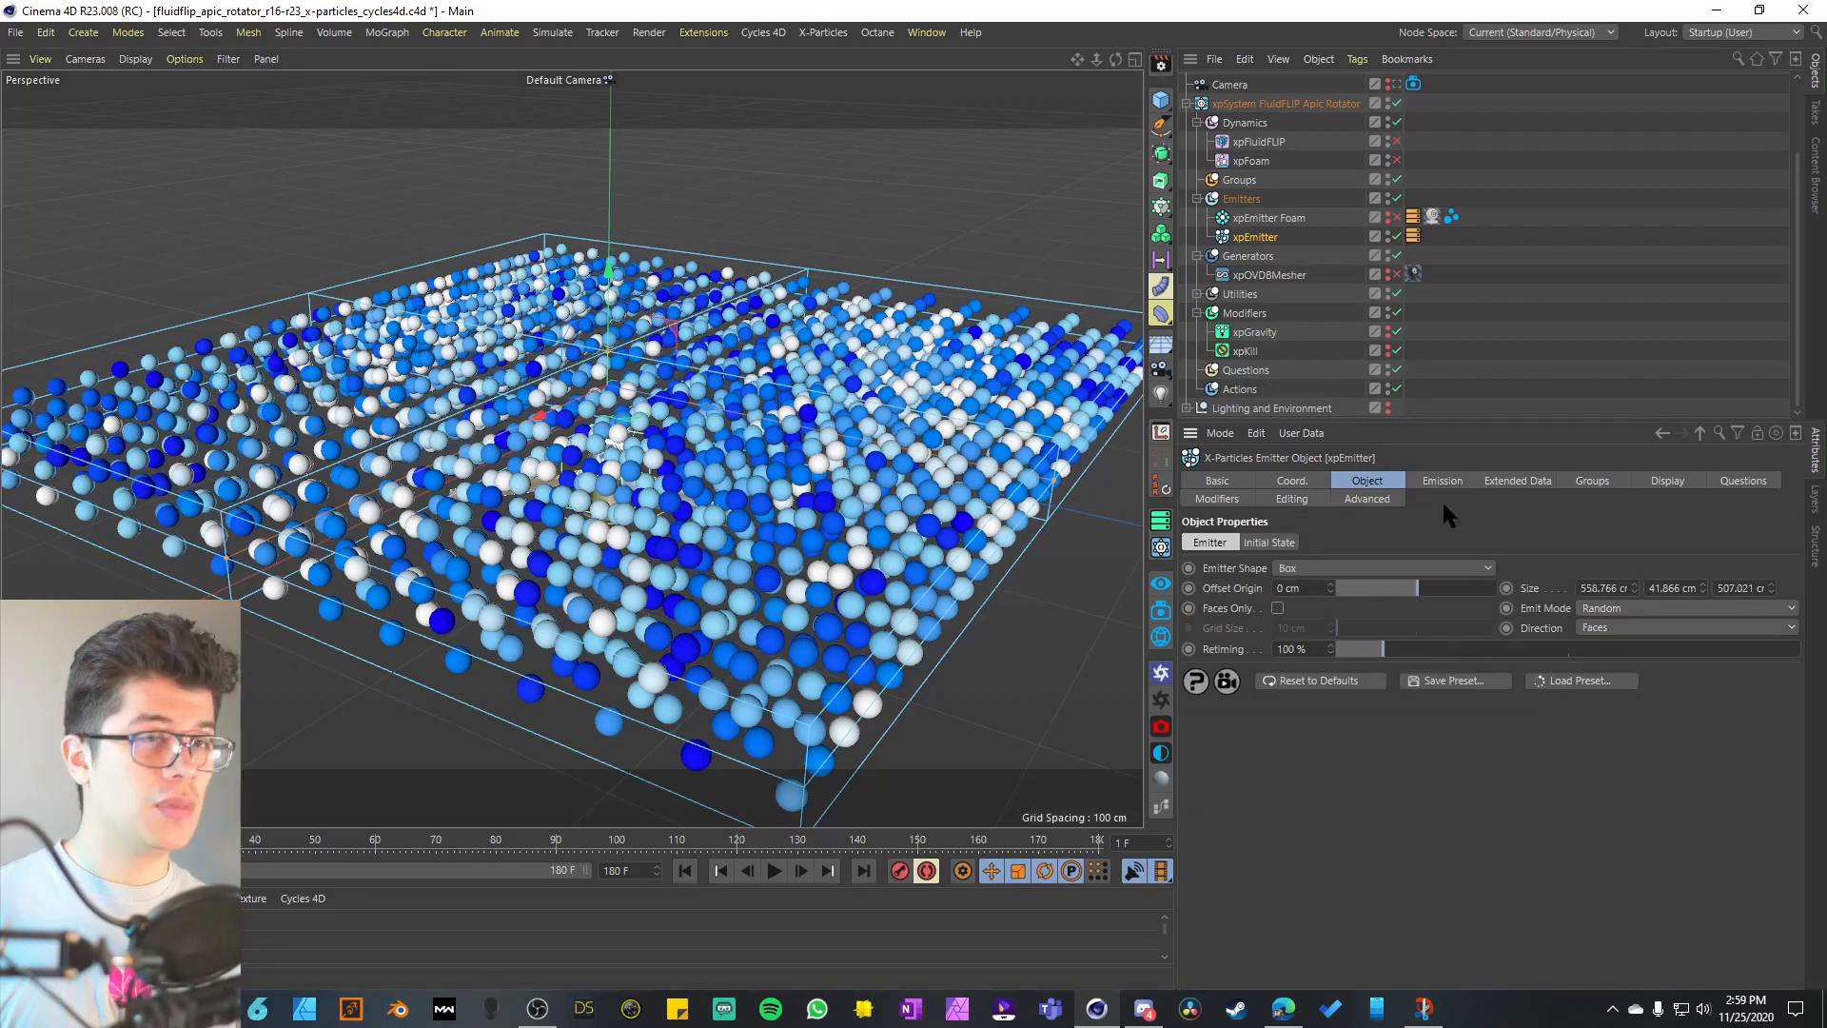
left_click(1666, 479)
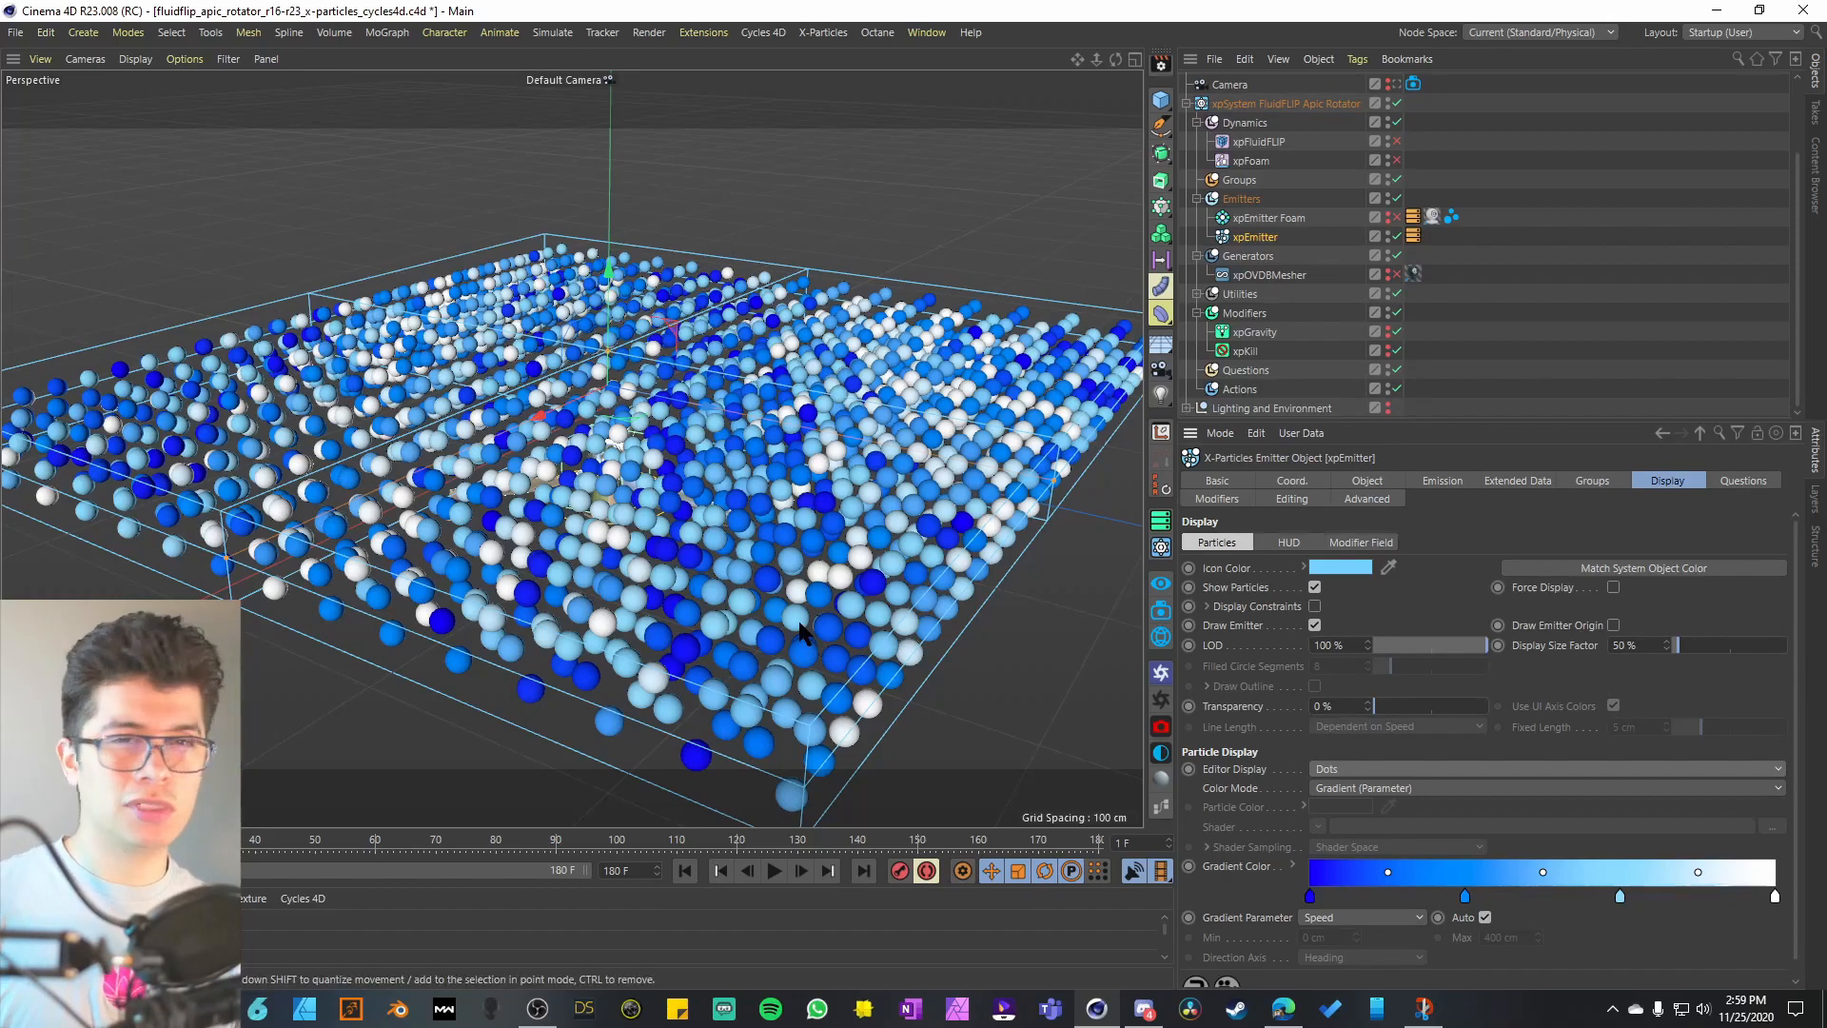
left_click(1443, 479)
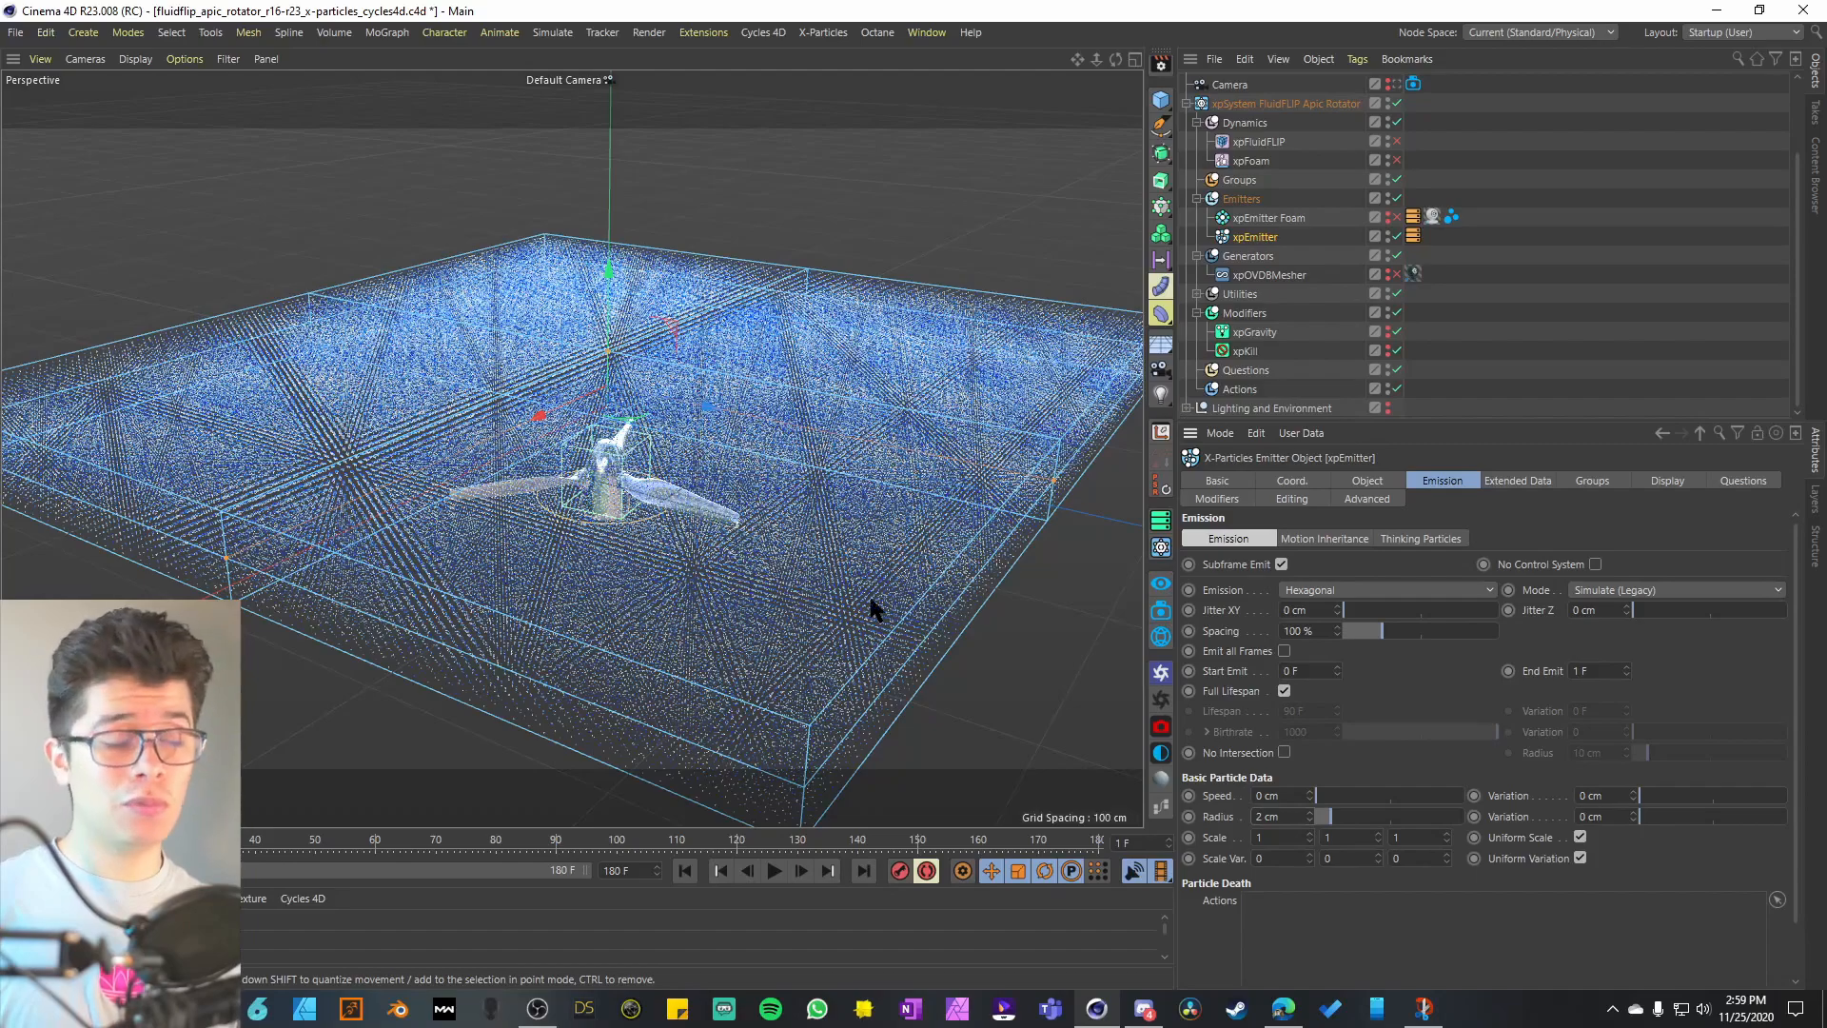
- Select xpGravity to show its 981 cm gravity strength
left_click(1255, 331)
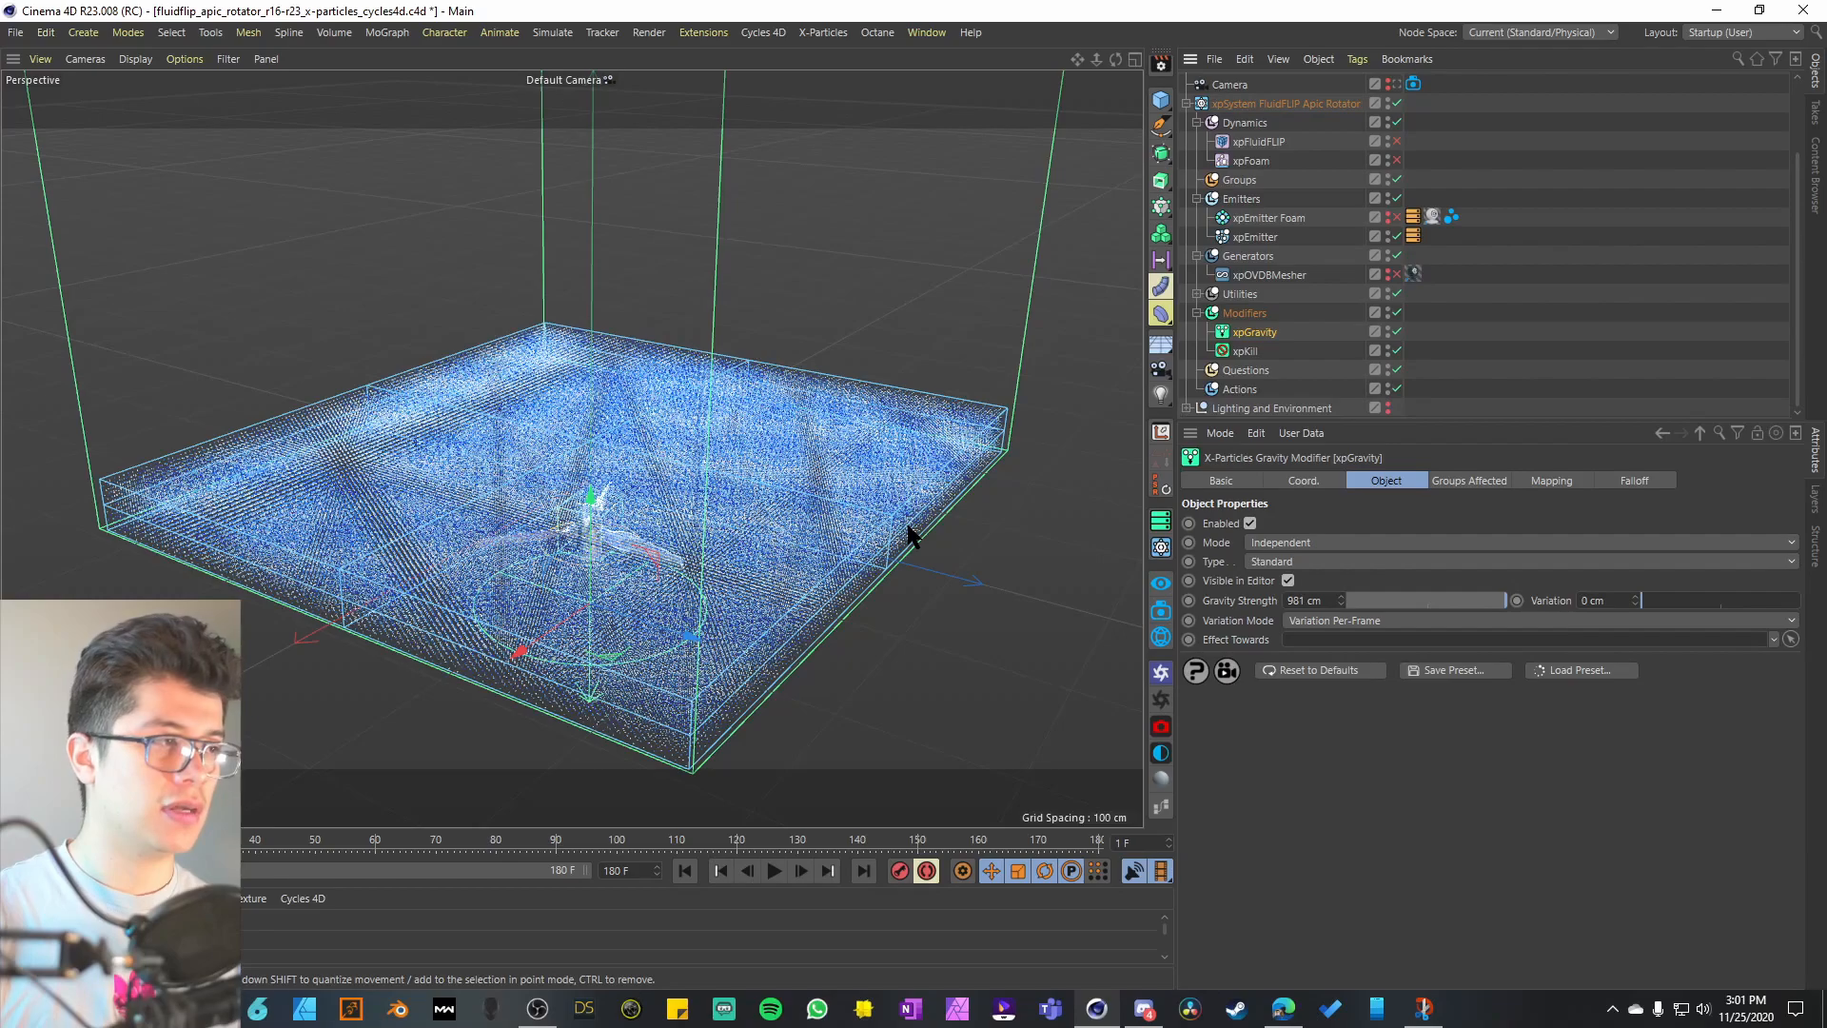
- Select xpFluidFLIP to review its APIC domain with 2 cm voxels
left_click(1257, 235)
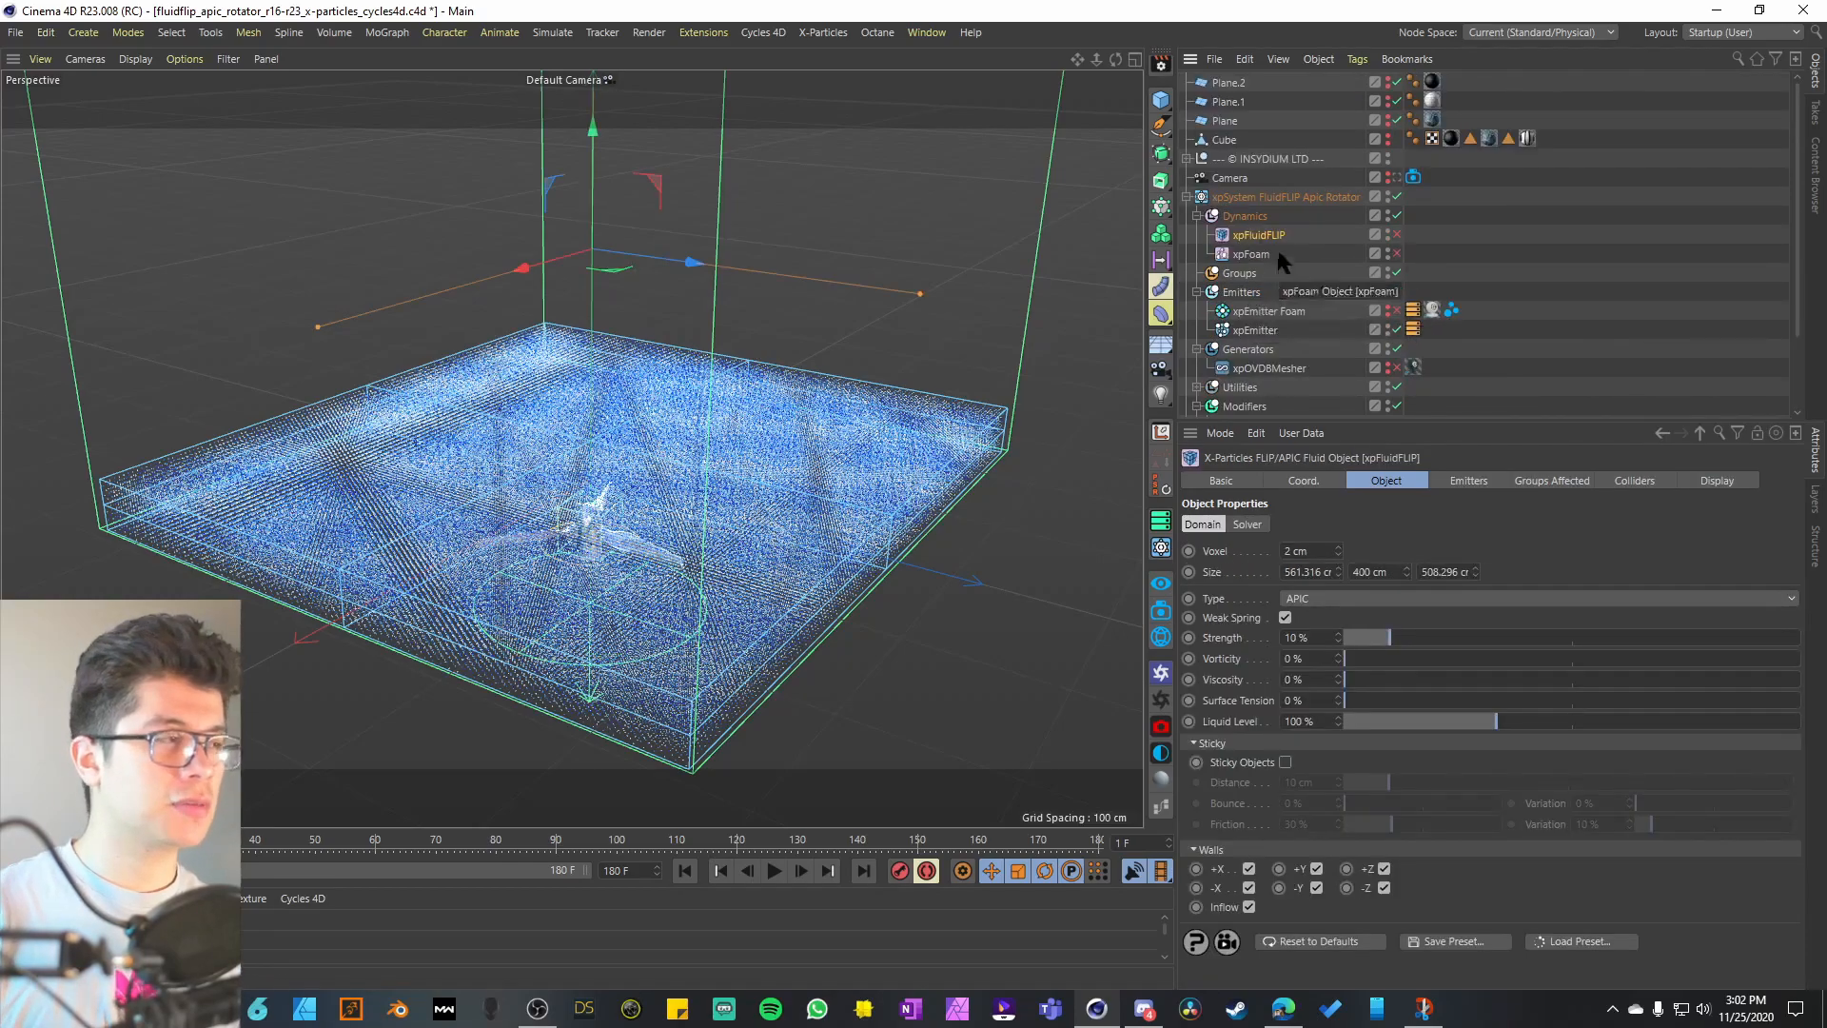
mouse_move(1385, 244)
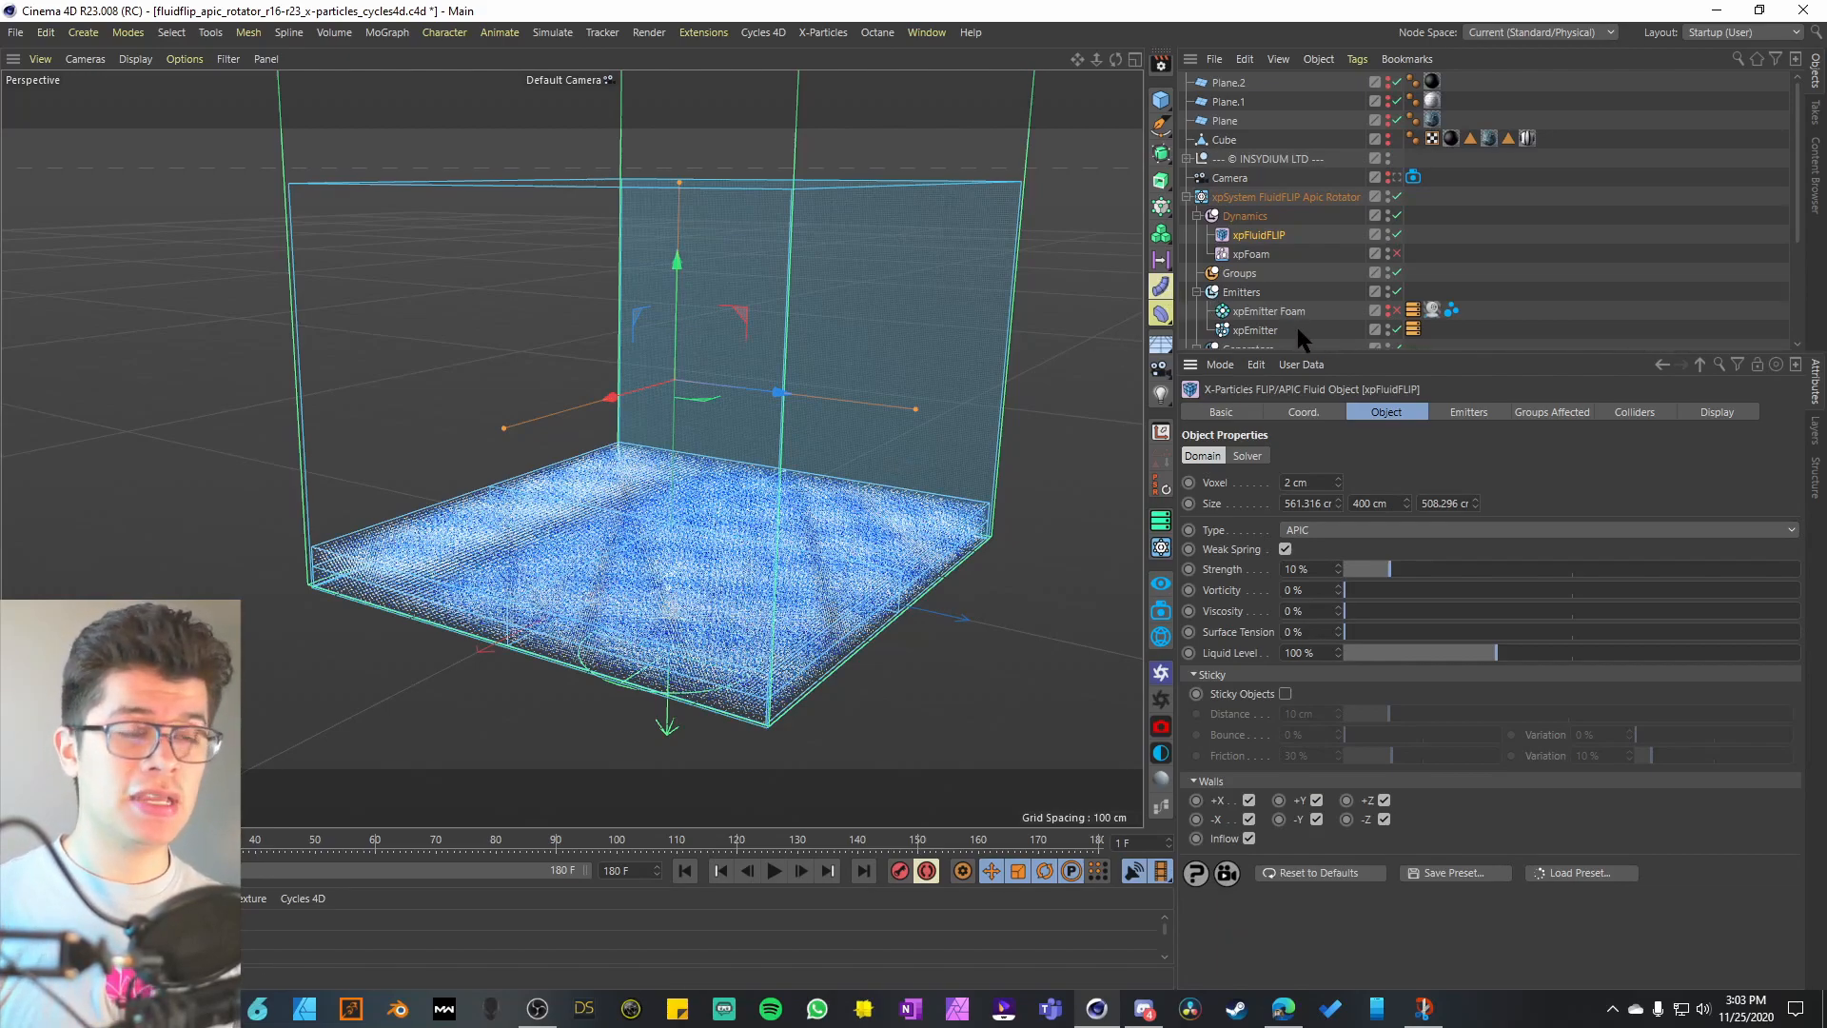
mouse_move(1317, 455)
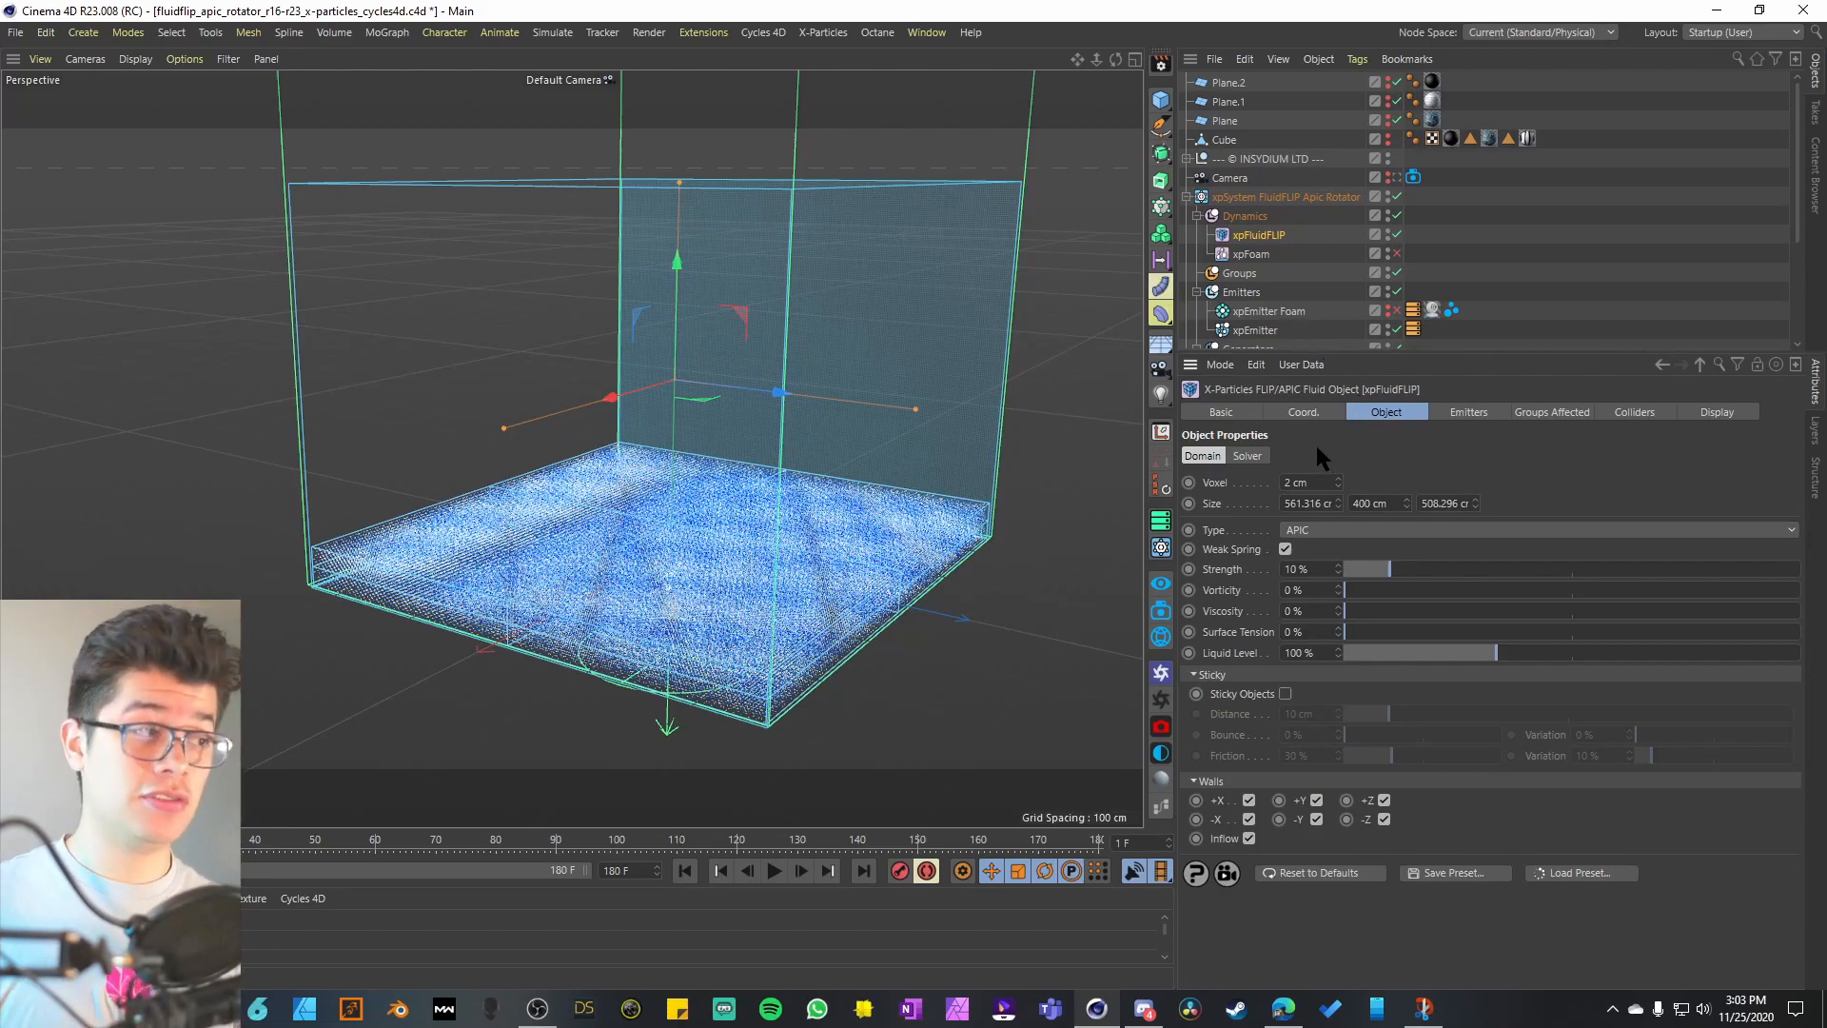
mouse_move(1375, 755)
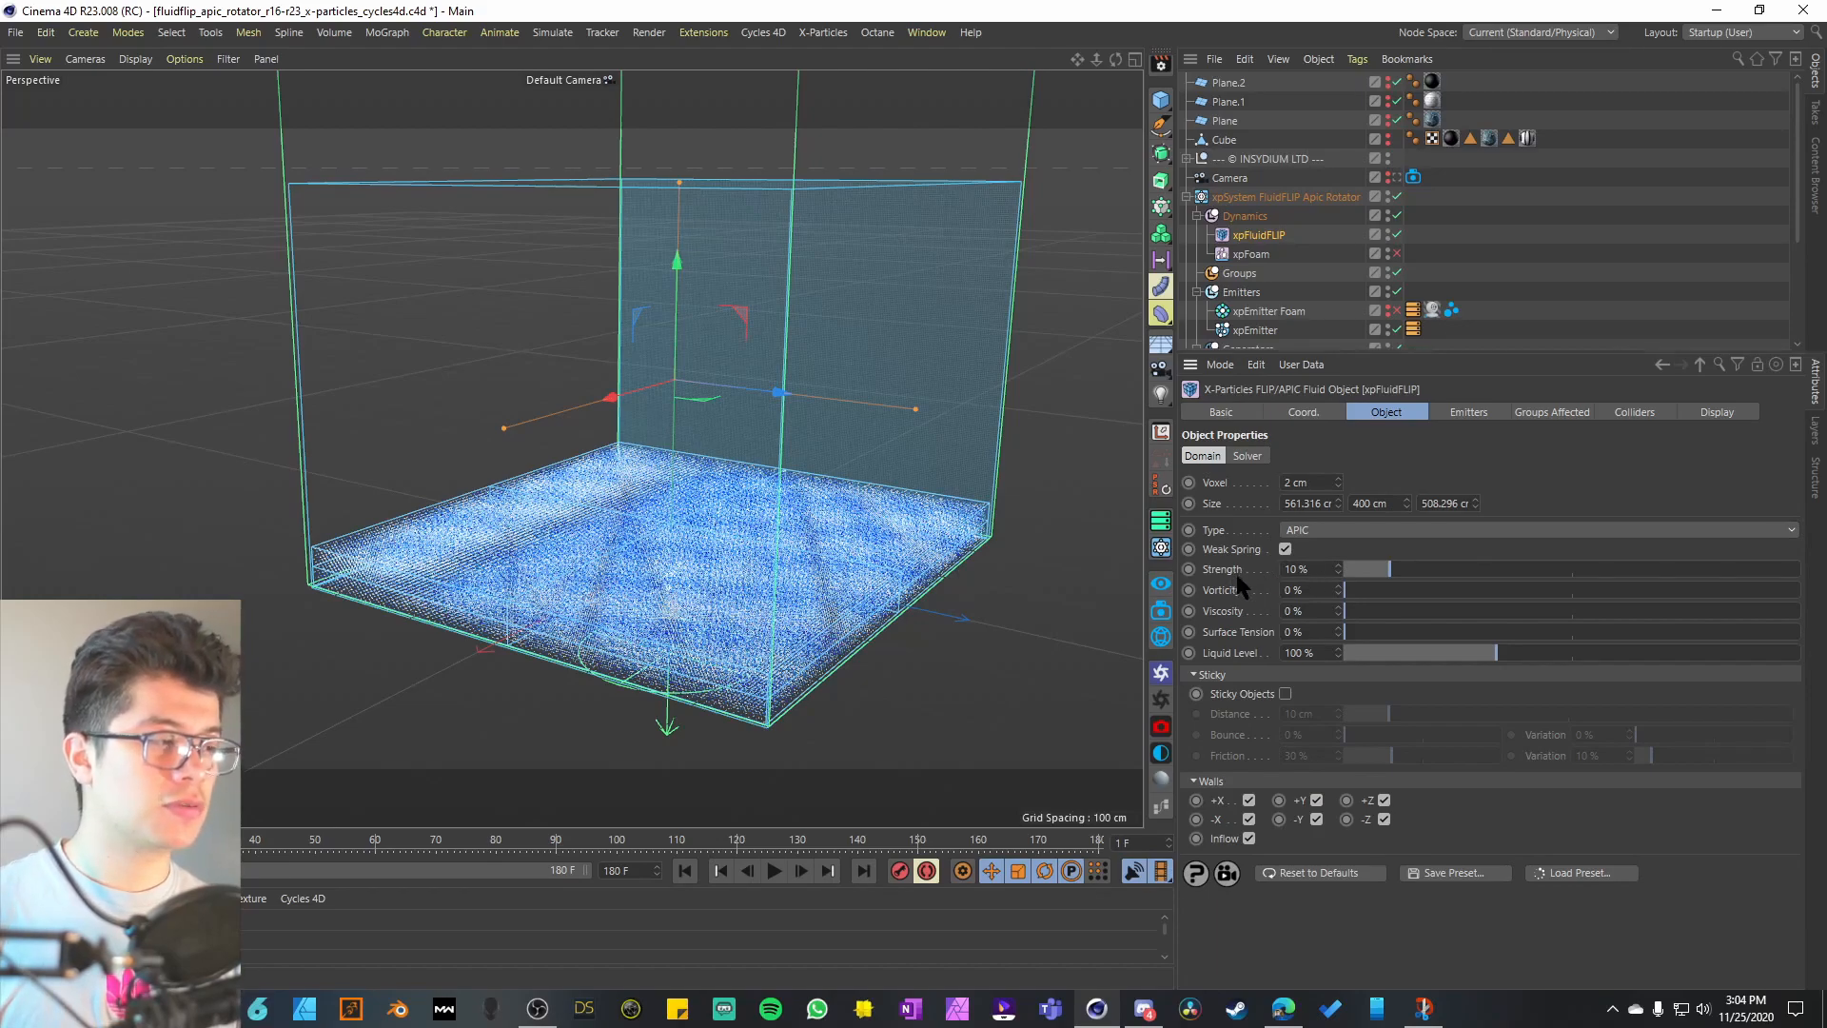
mouse_move(1258, 653)
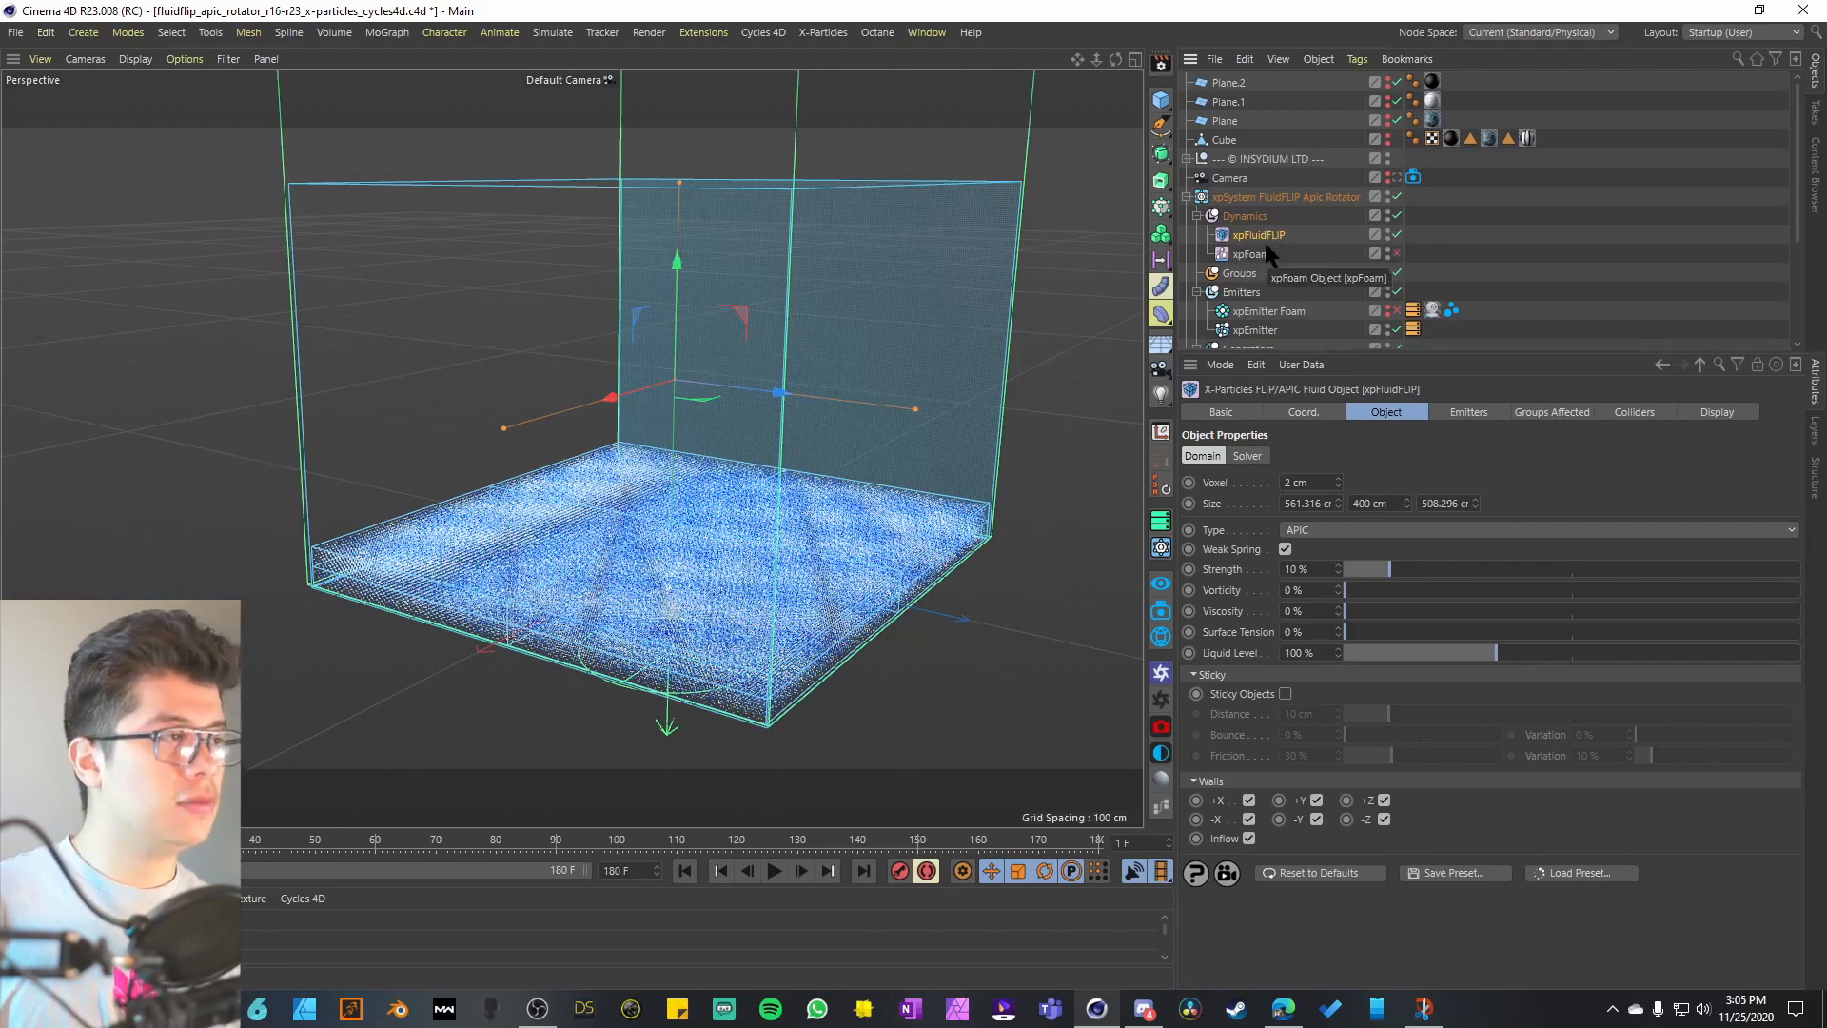
- Select xpFoam to review its Emission and Advection, then play the cached simulation
left_click(1251, 253)
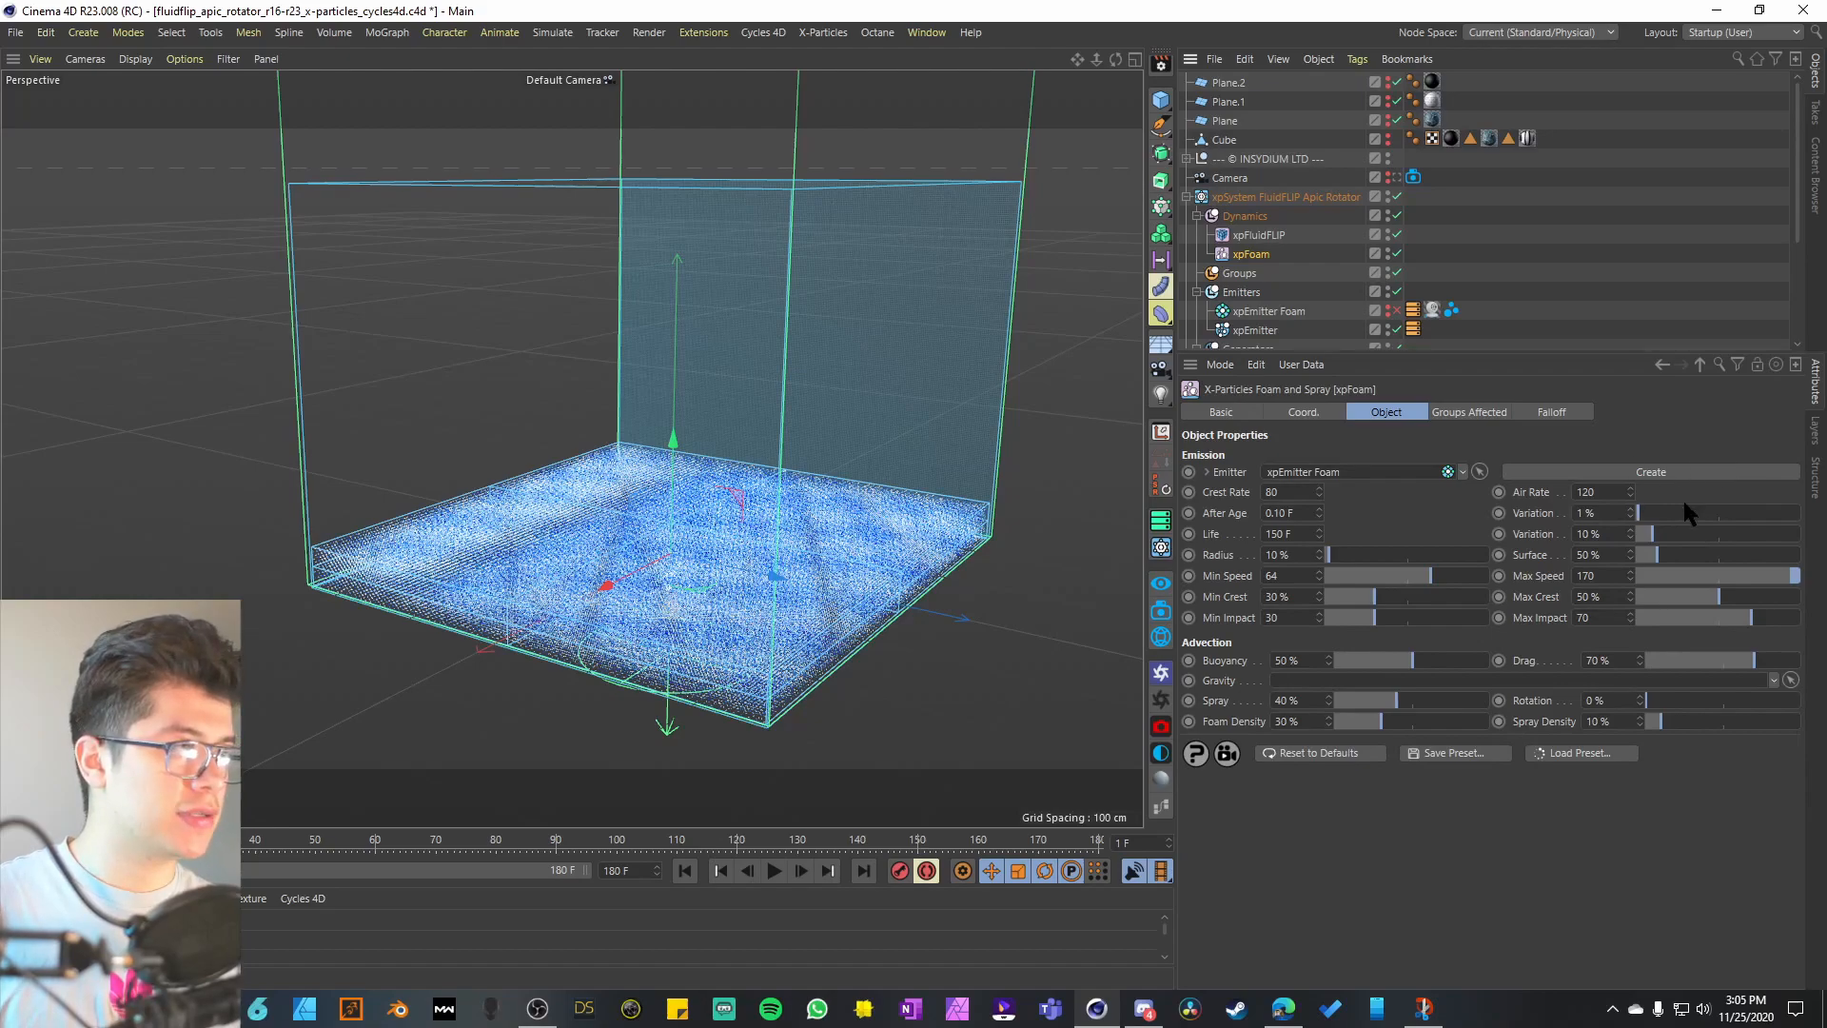
mouse_move(1393, 321)
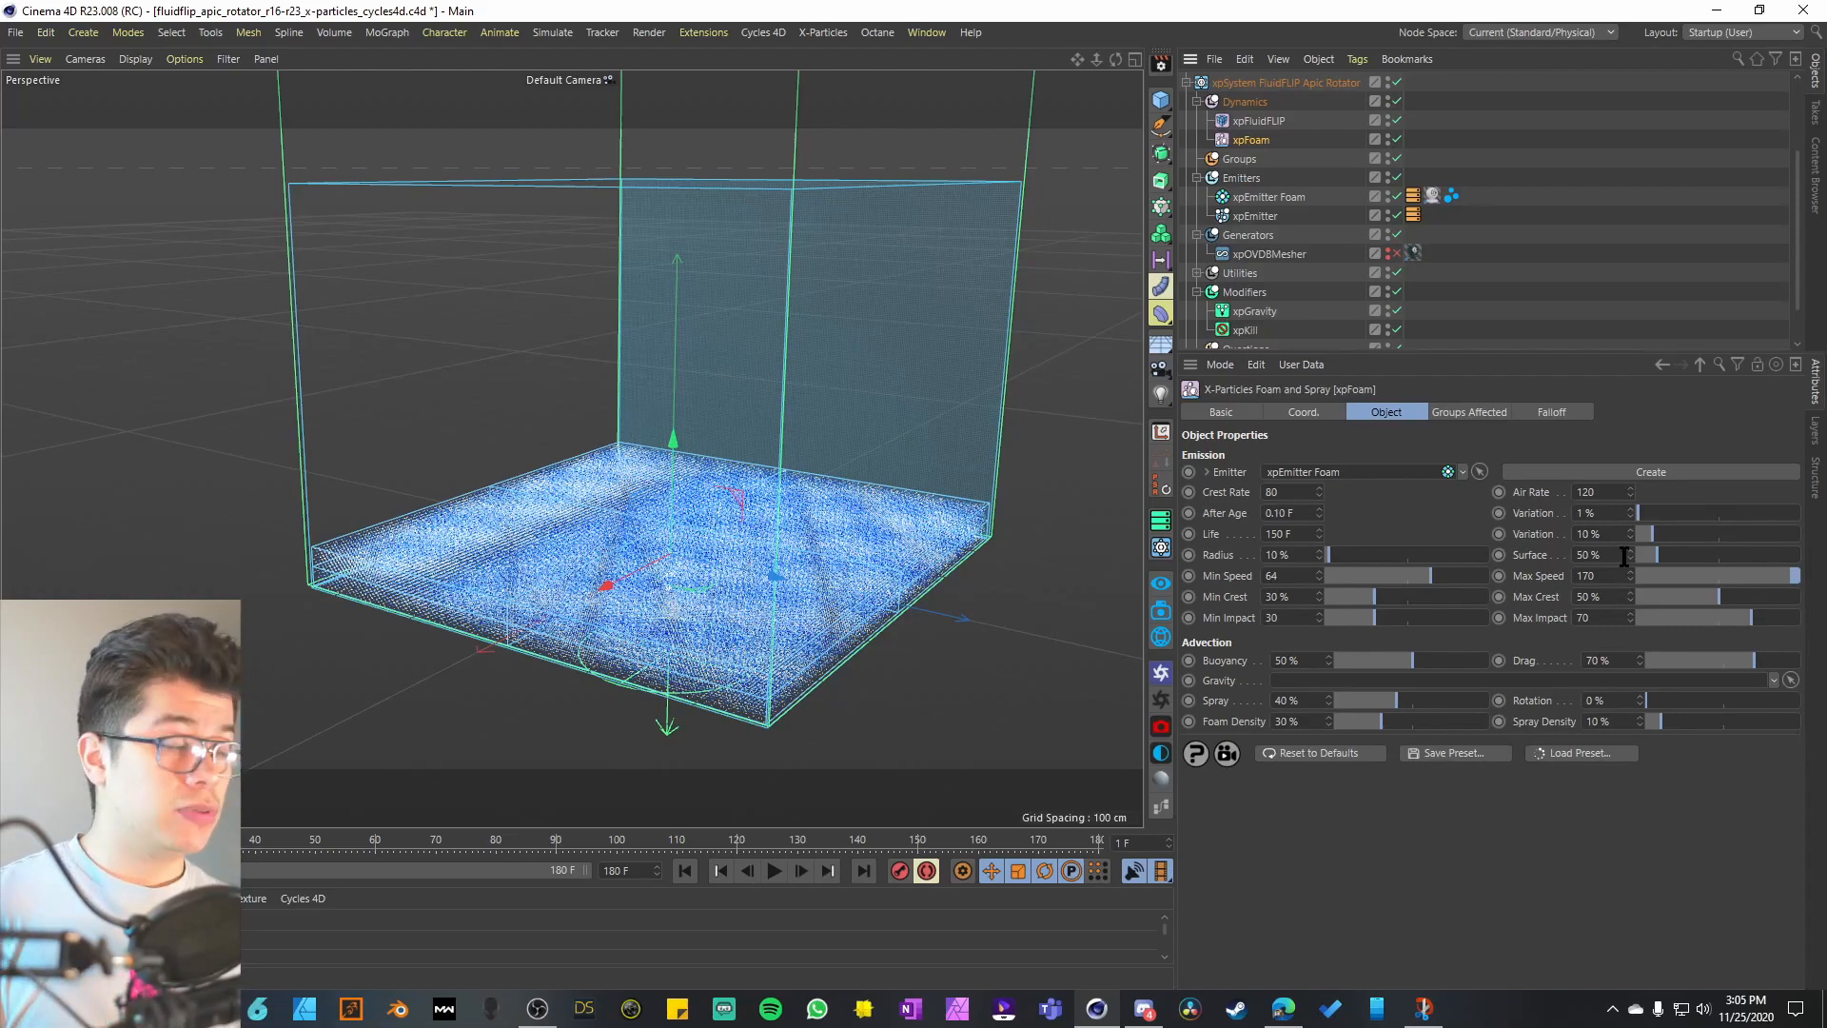
mouse_move(1346, 603)
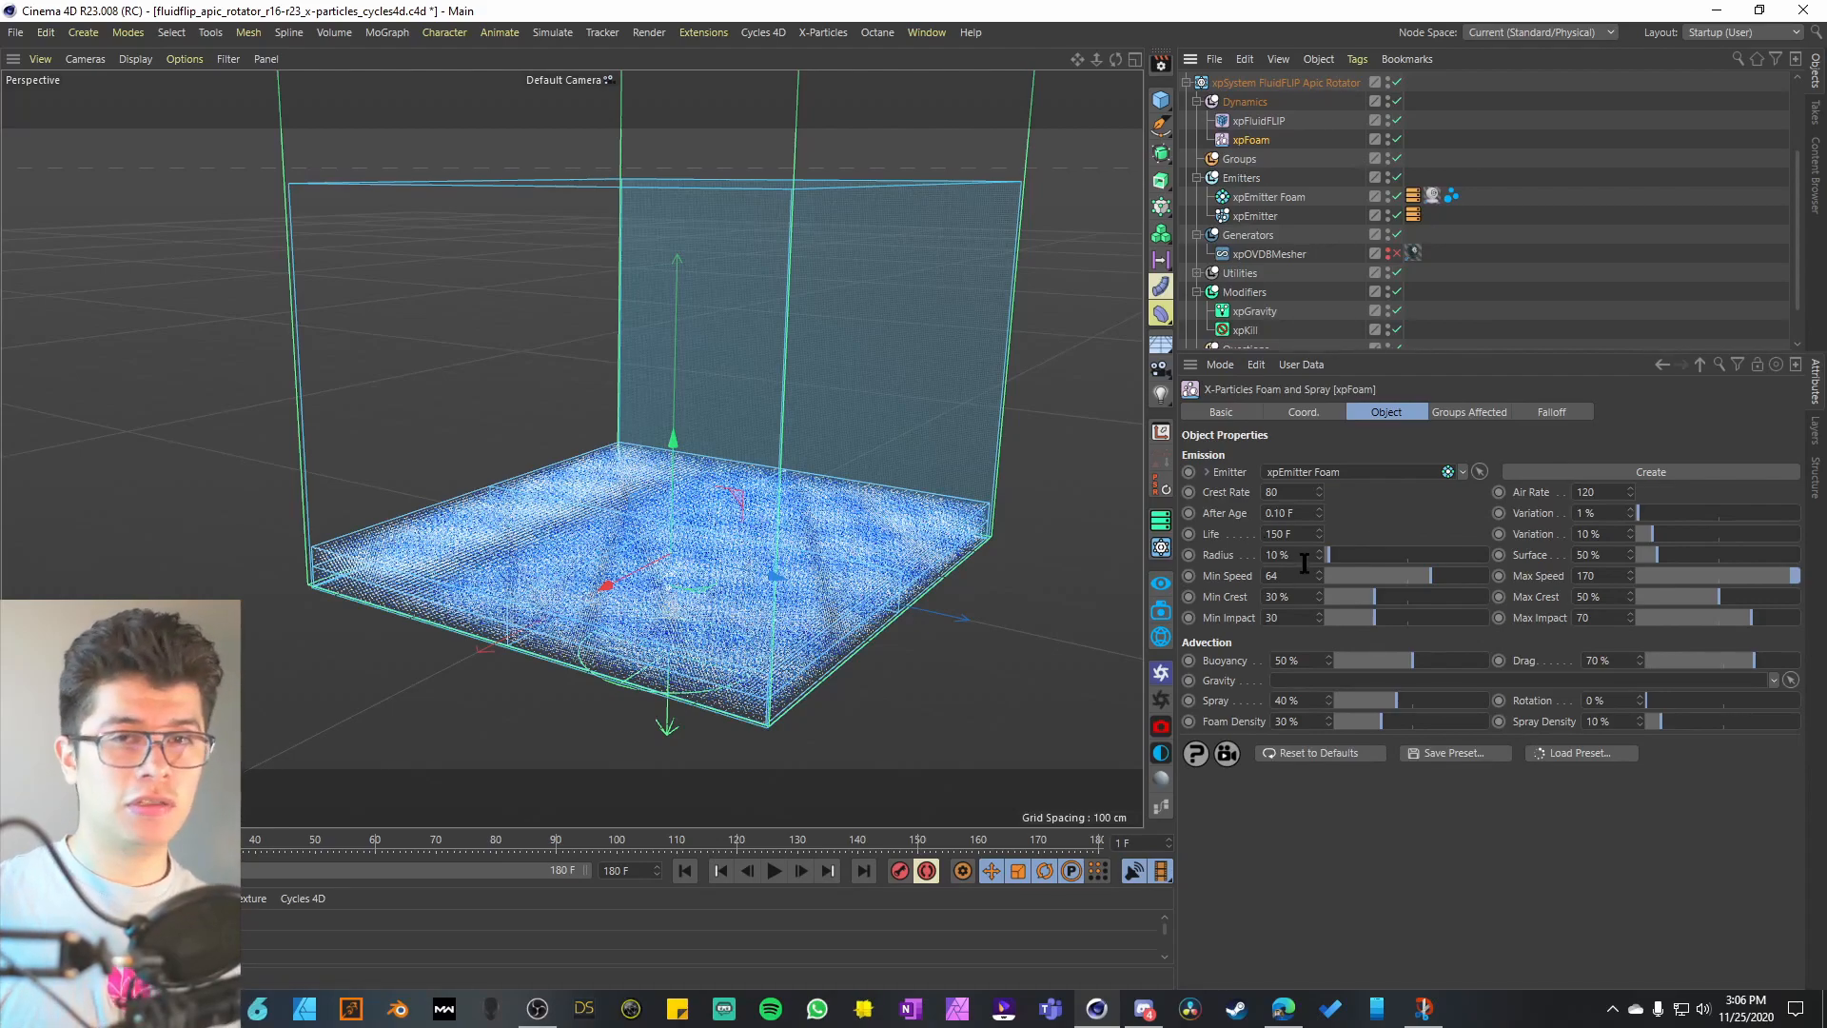
mouse_move(1364, 610)
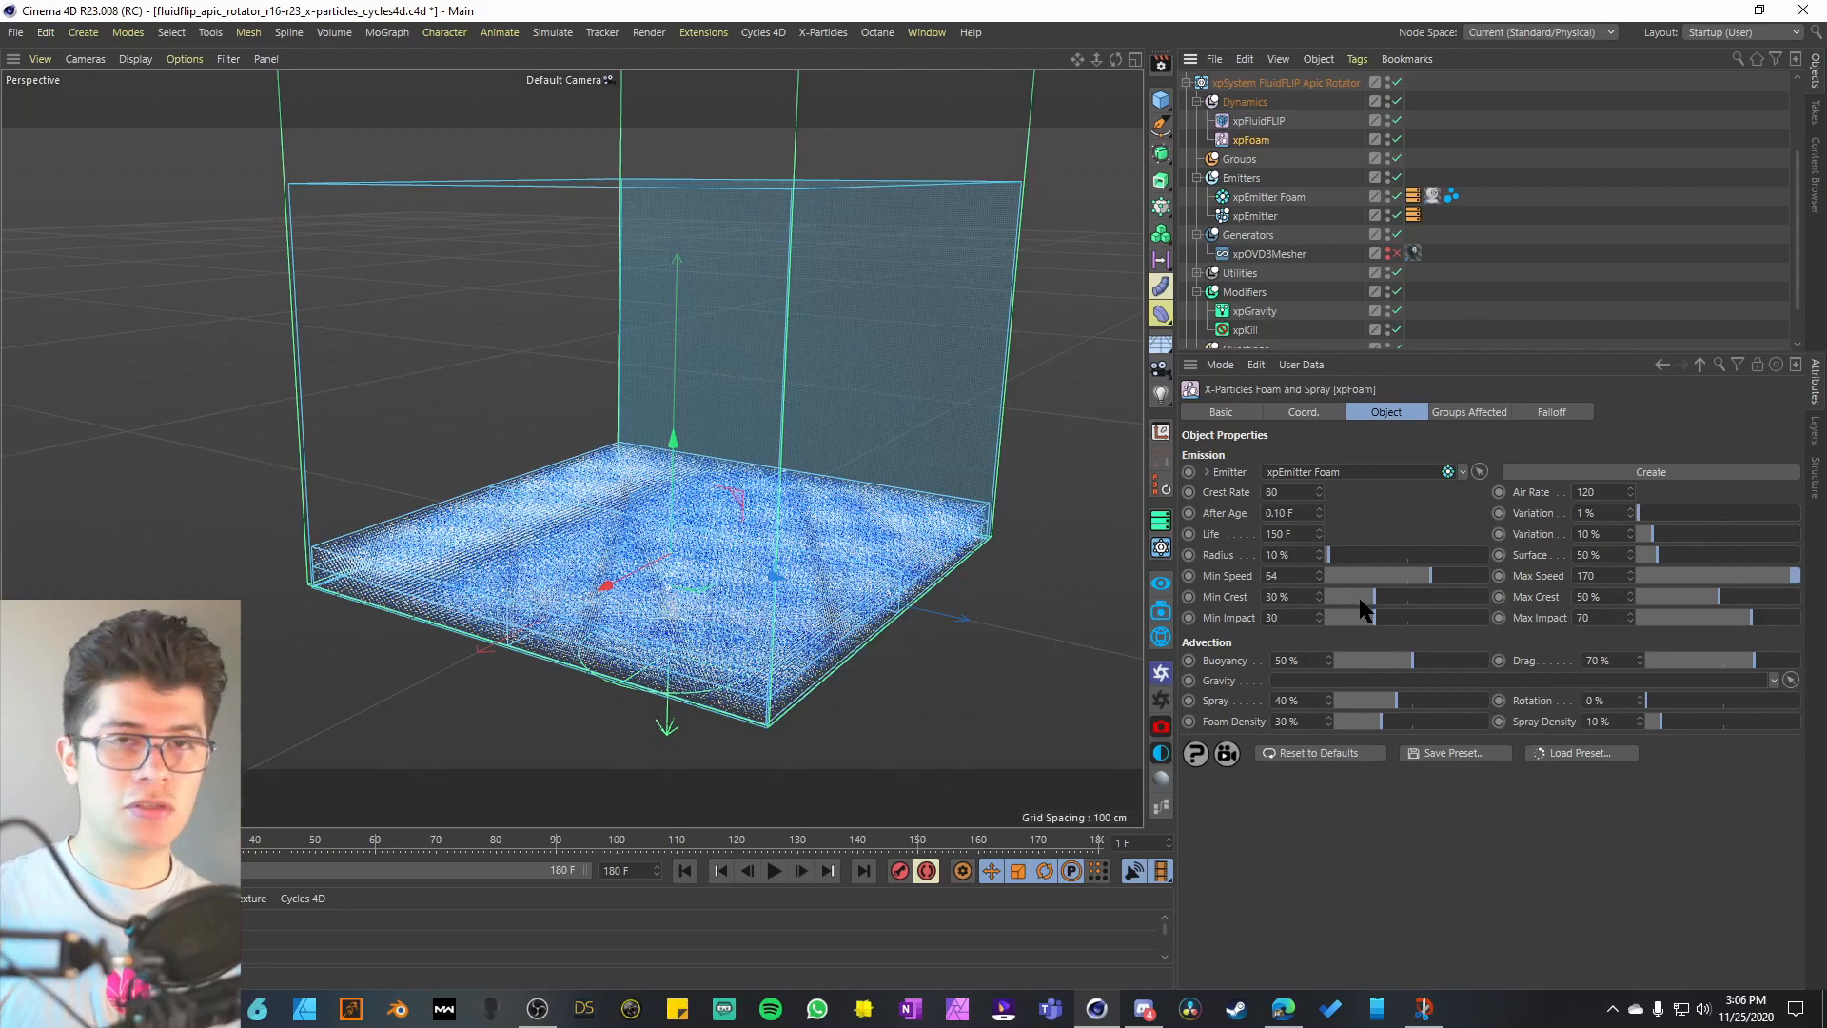
left_click(774, 871)
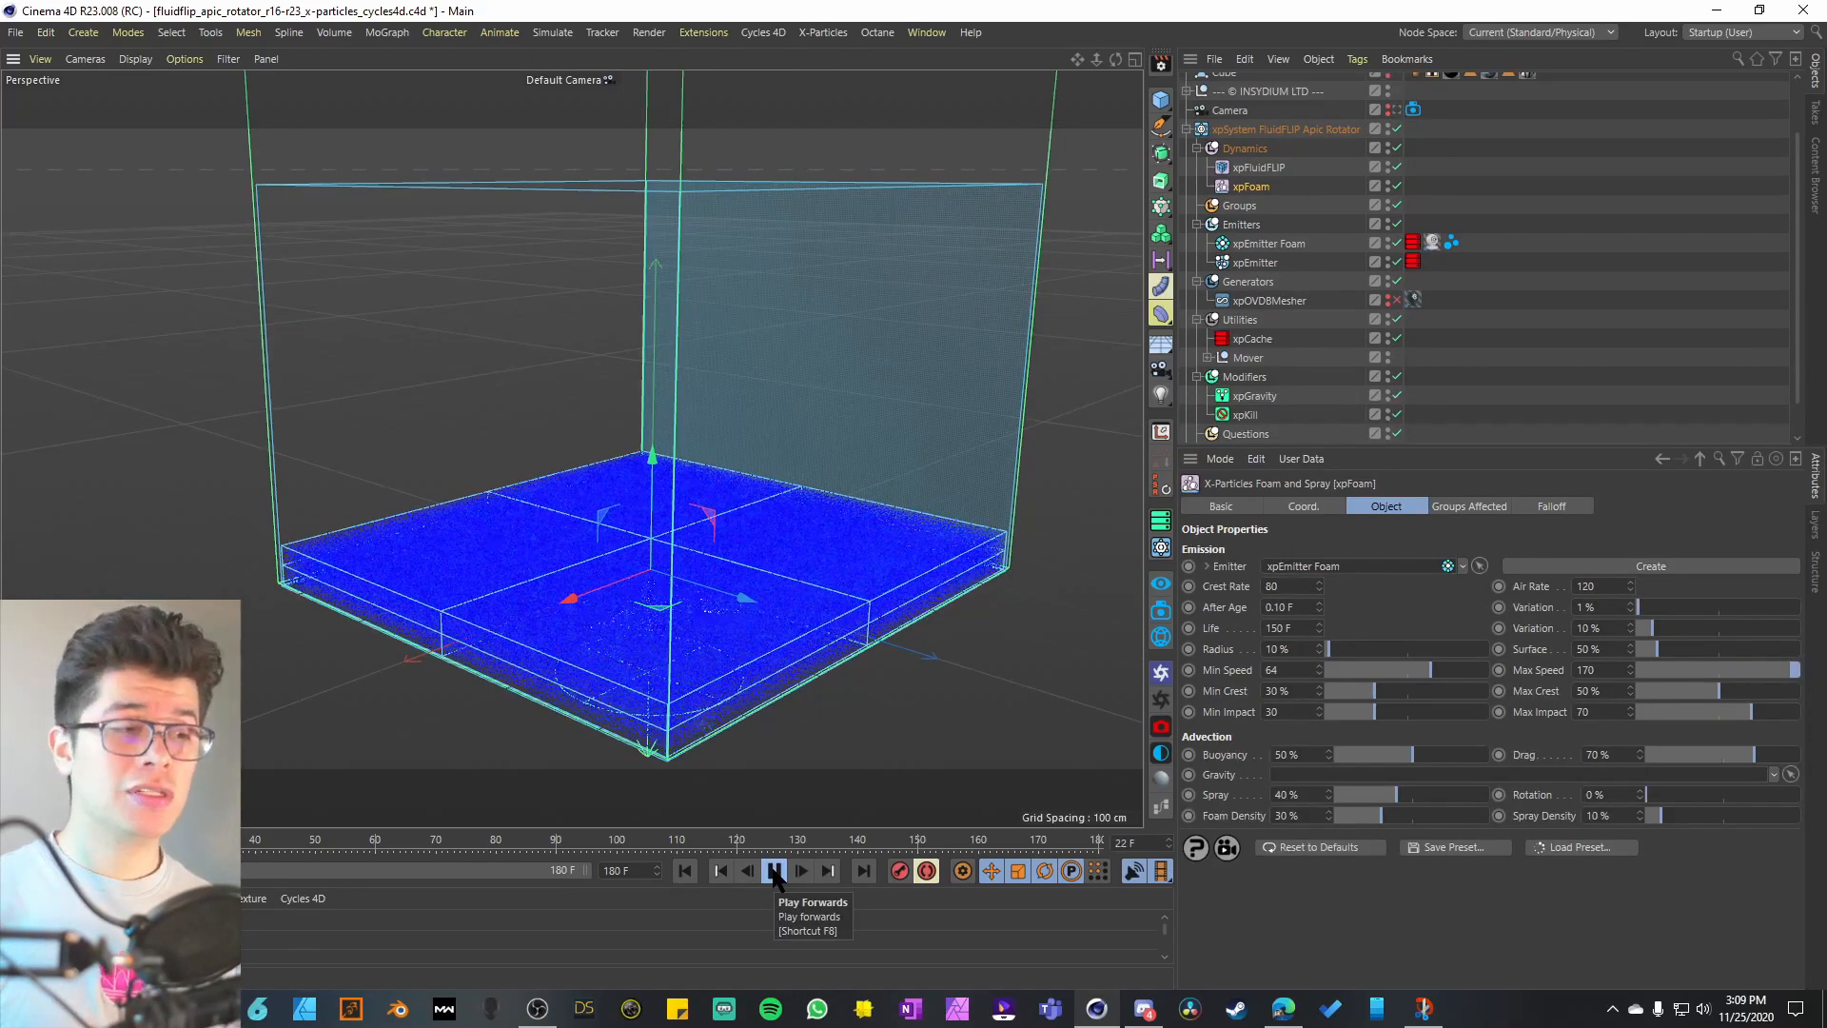
- Play the timeline until white foam gathers, then show xpCache's external-file settings caching both emitters
left_click(774, 871)
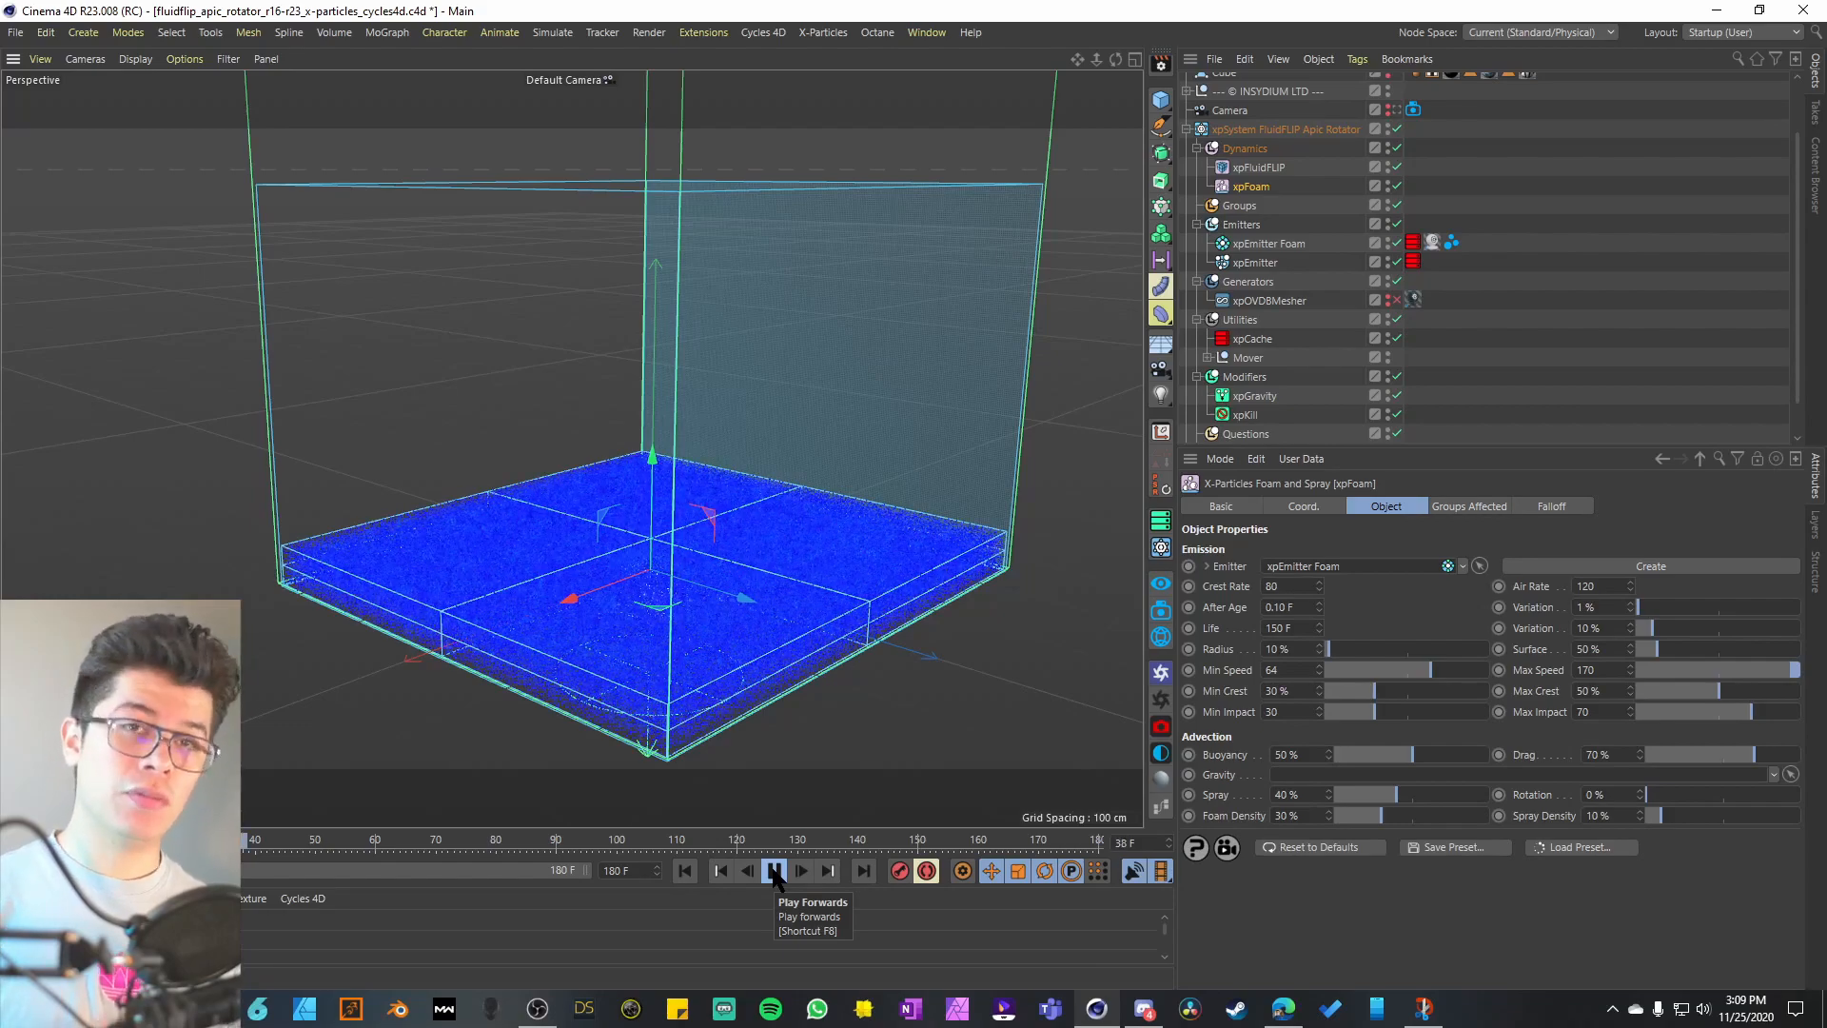
left_click(777, 871)
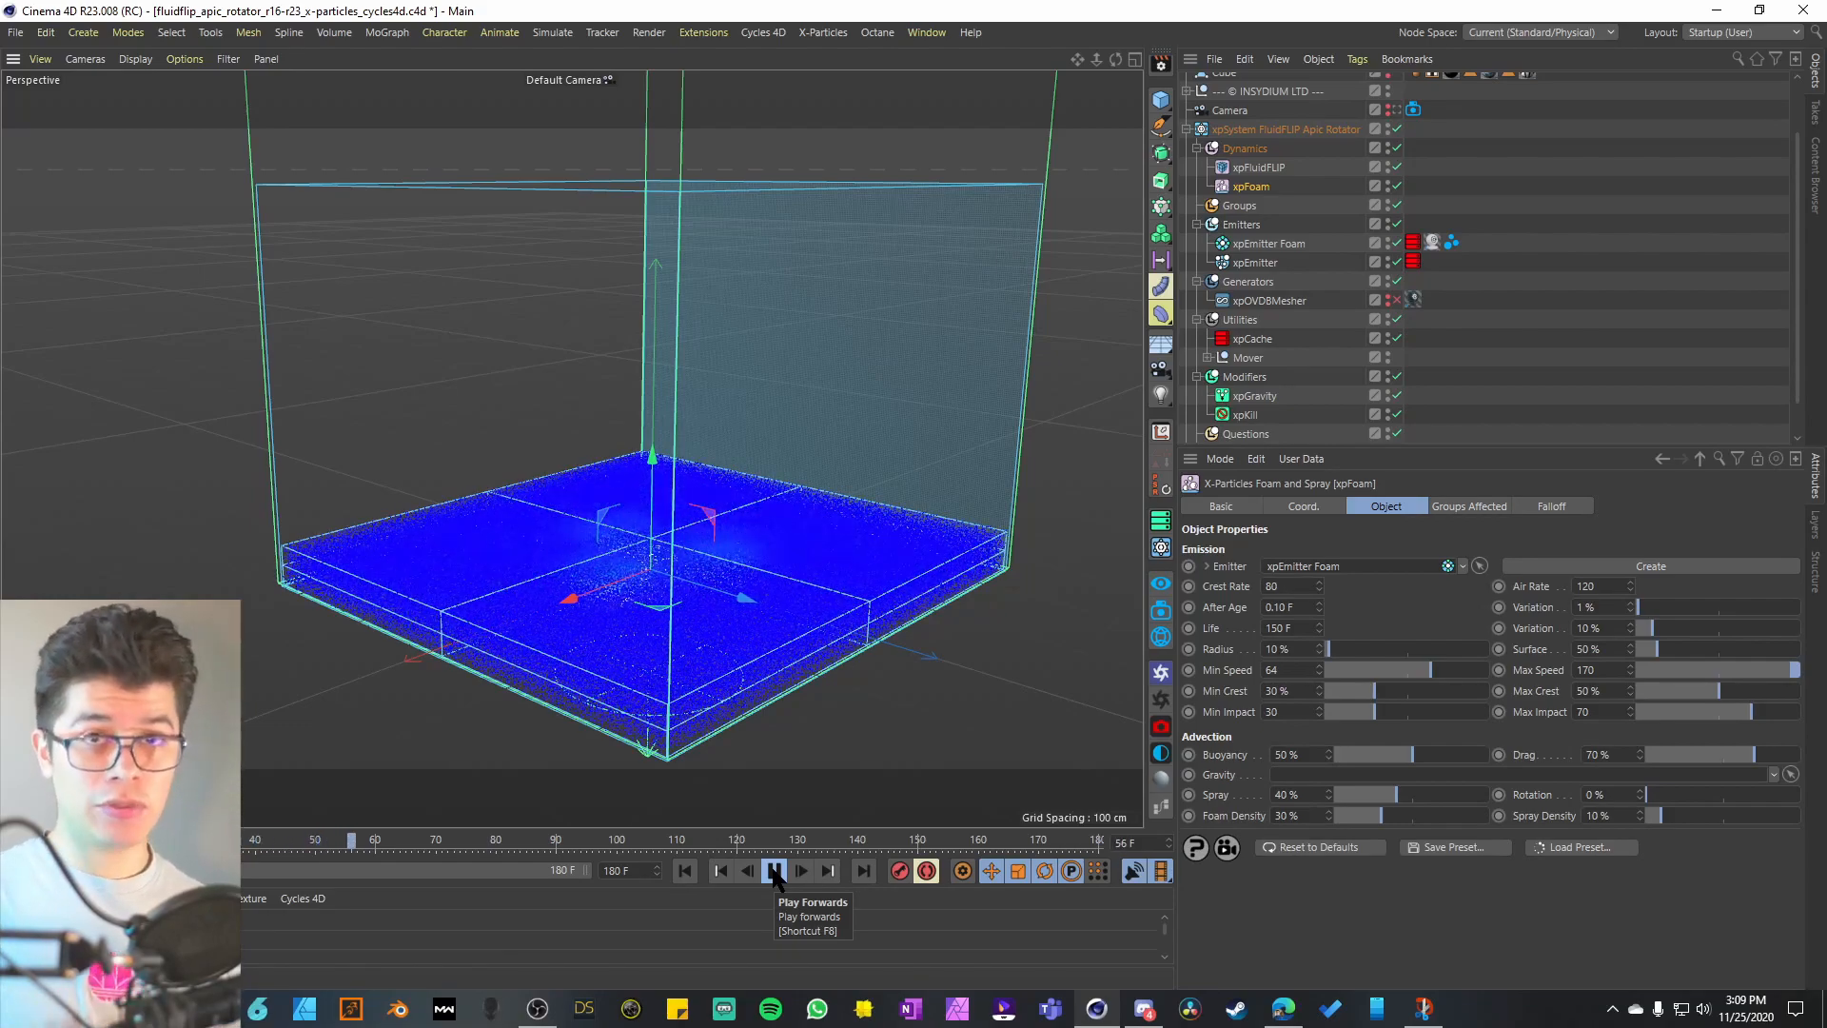
left_click(776, 871)
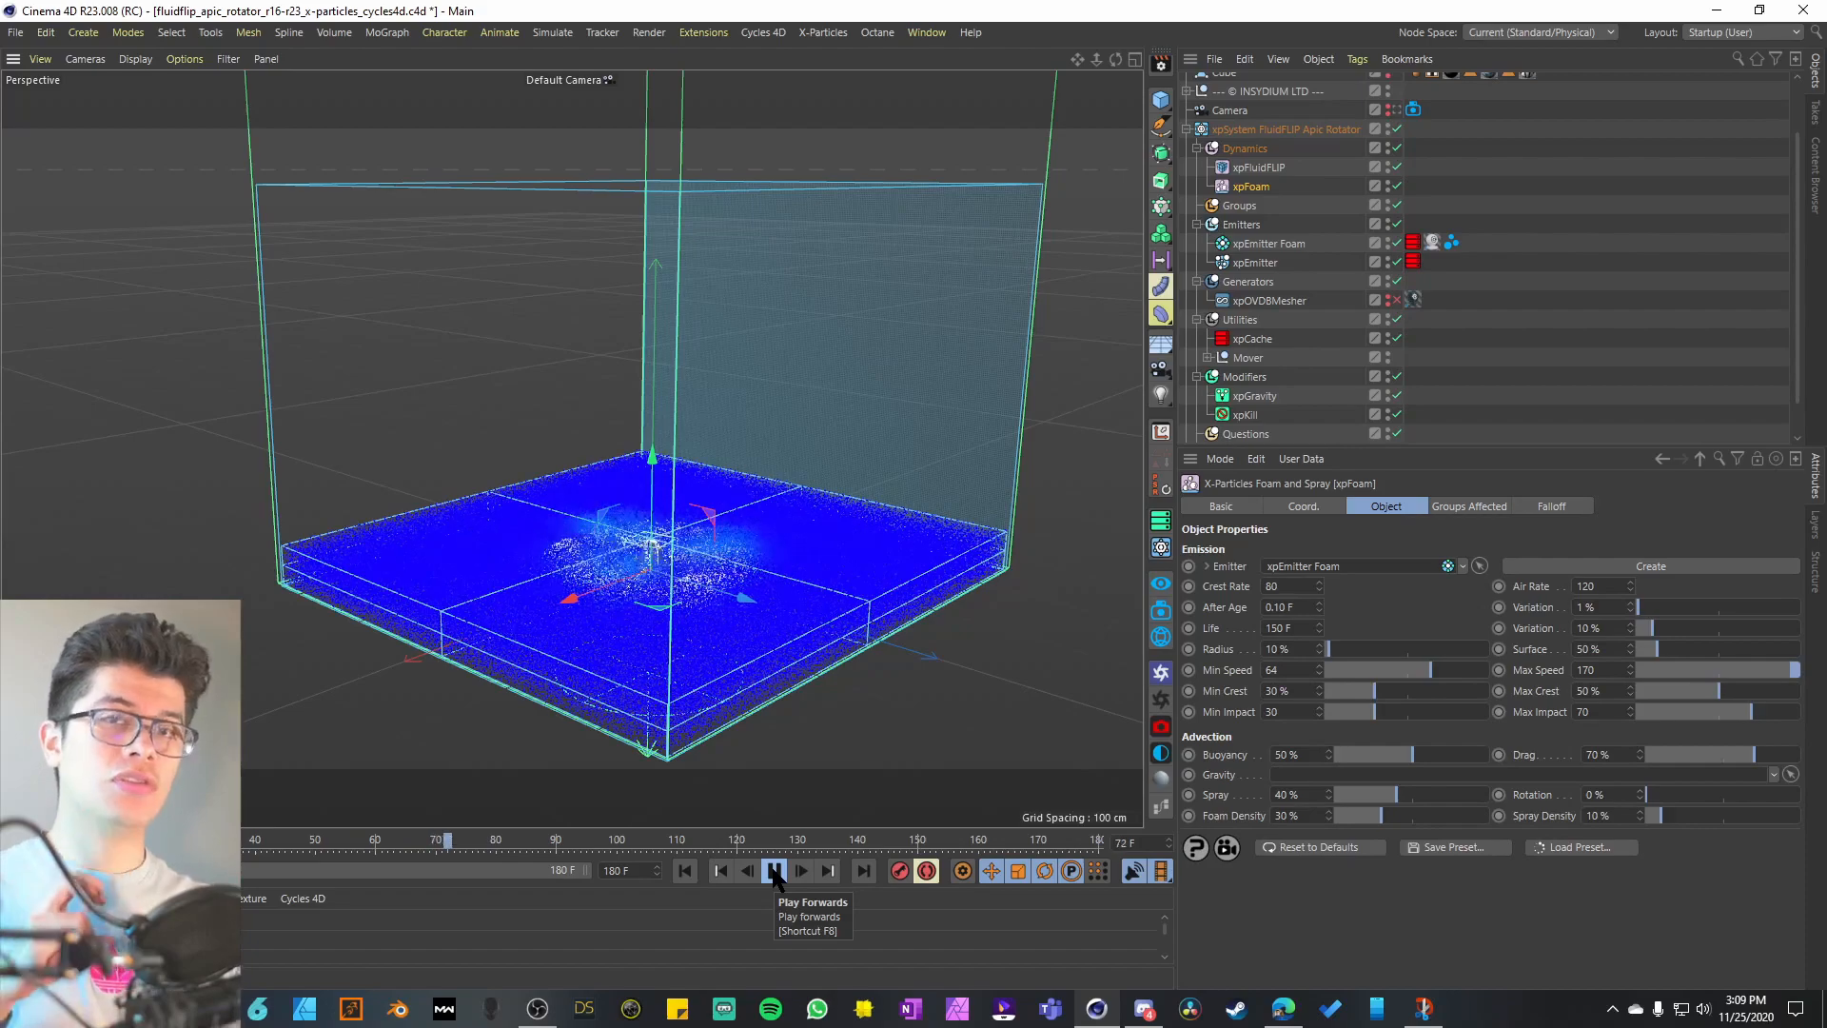
left_click(774, 871)
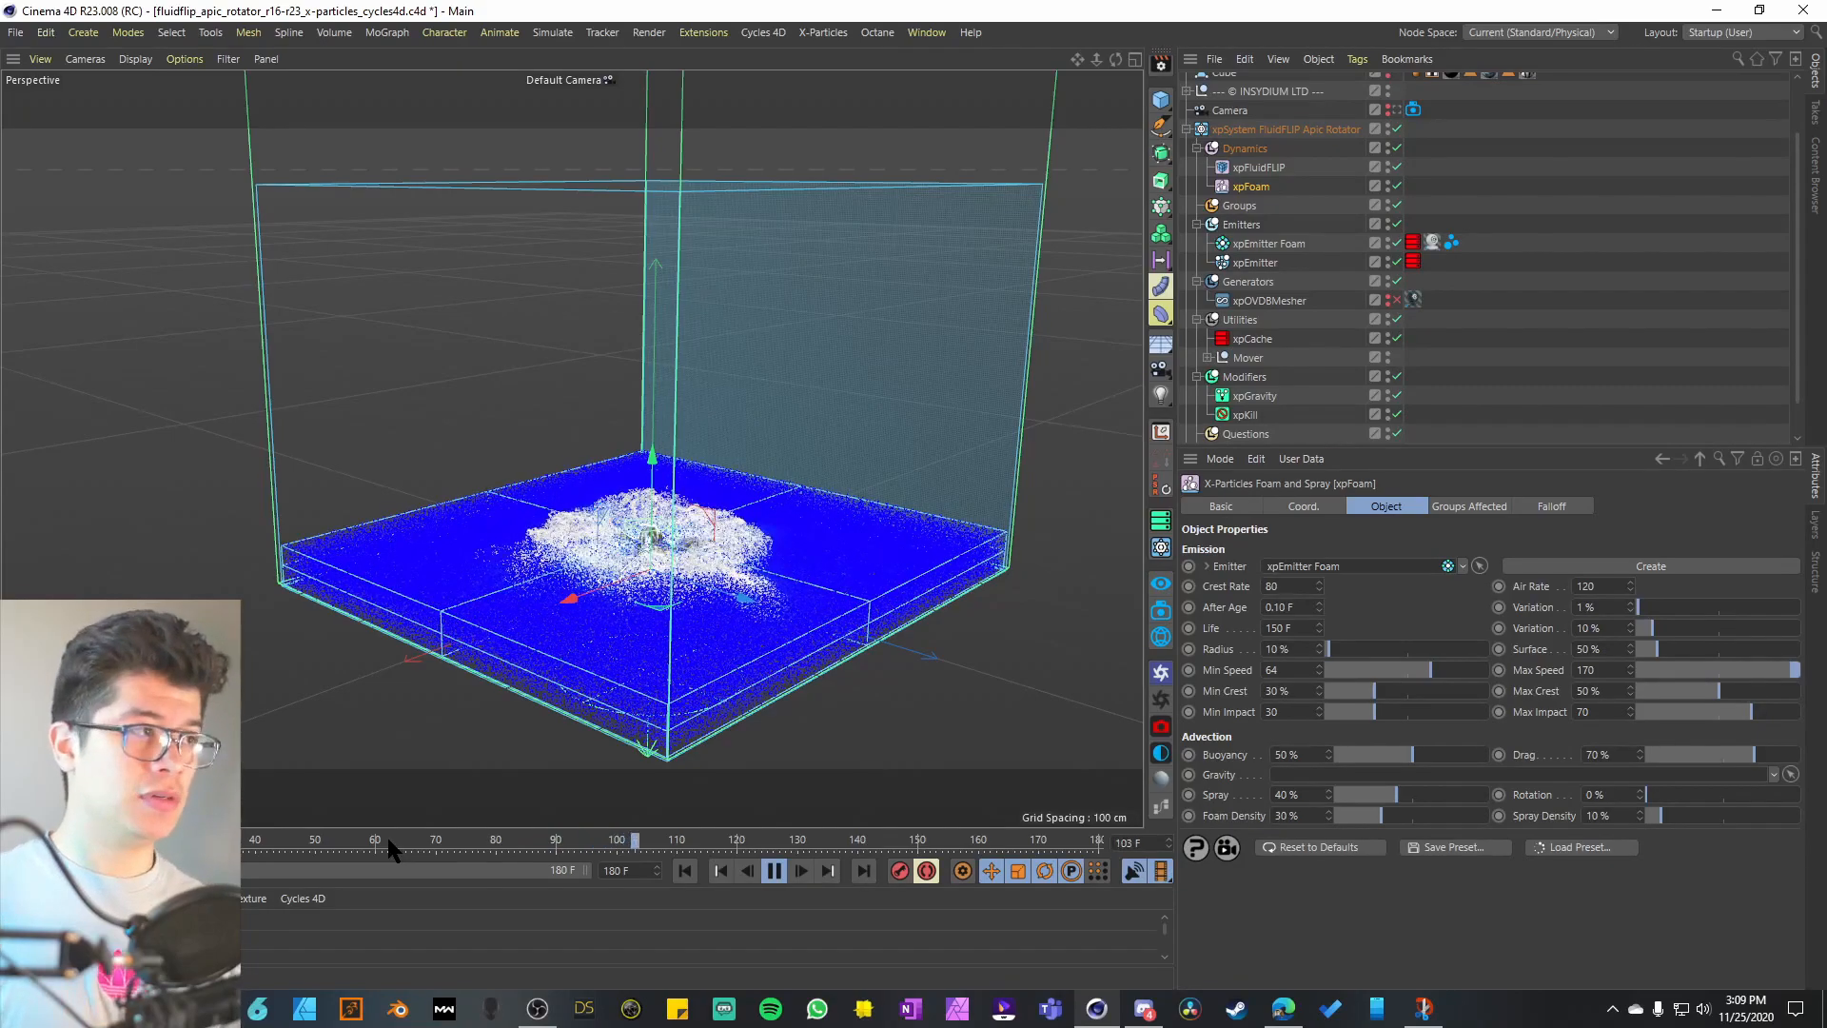
left_click(799, 871)
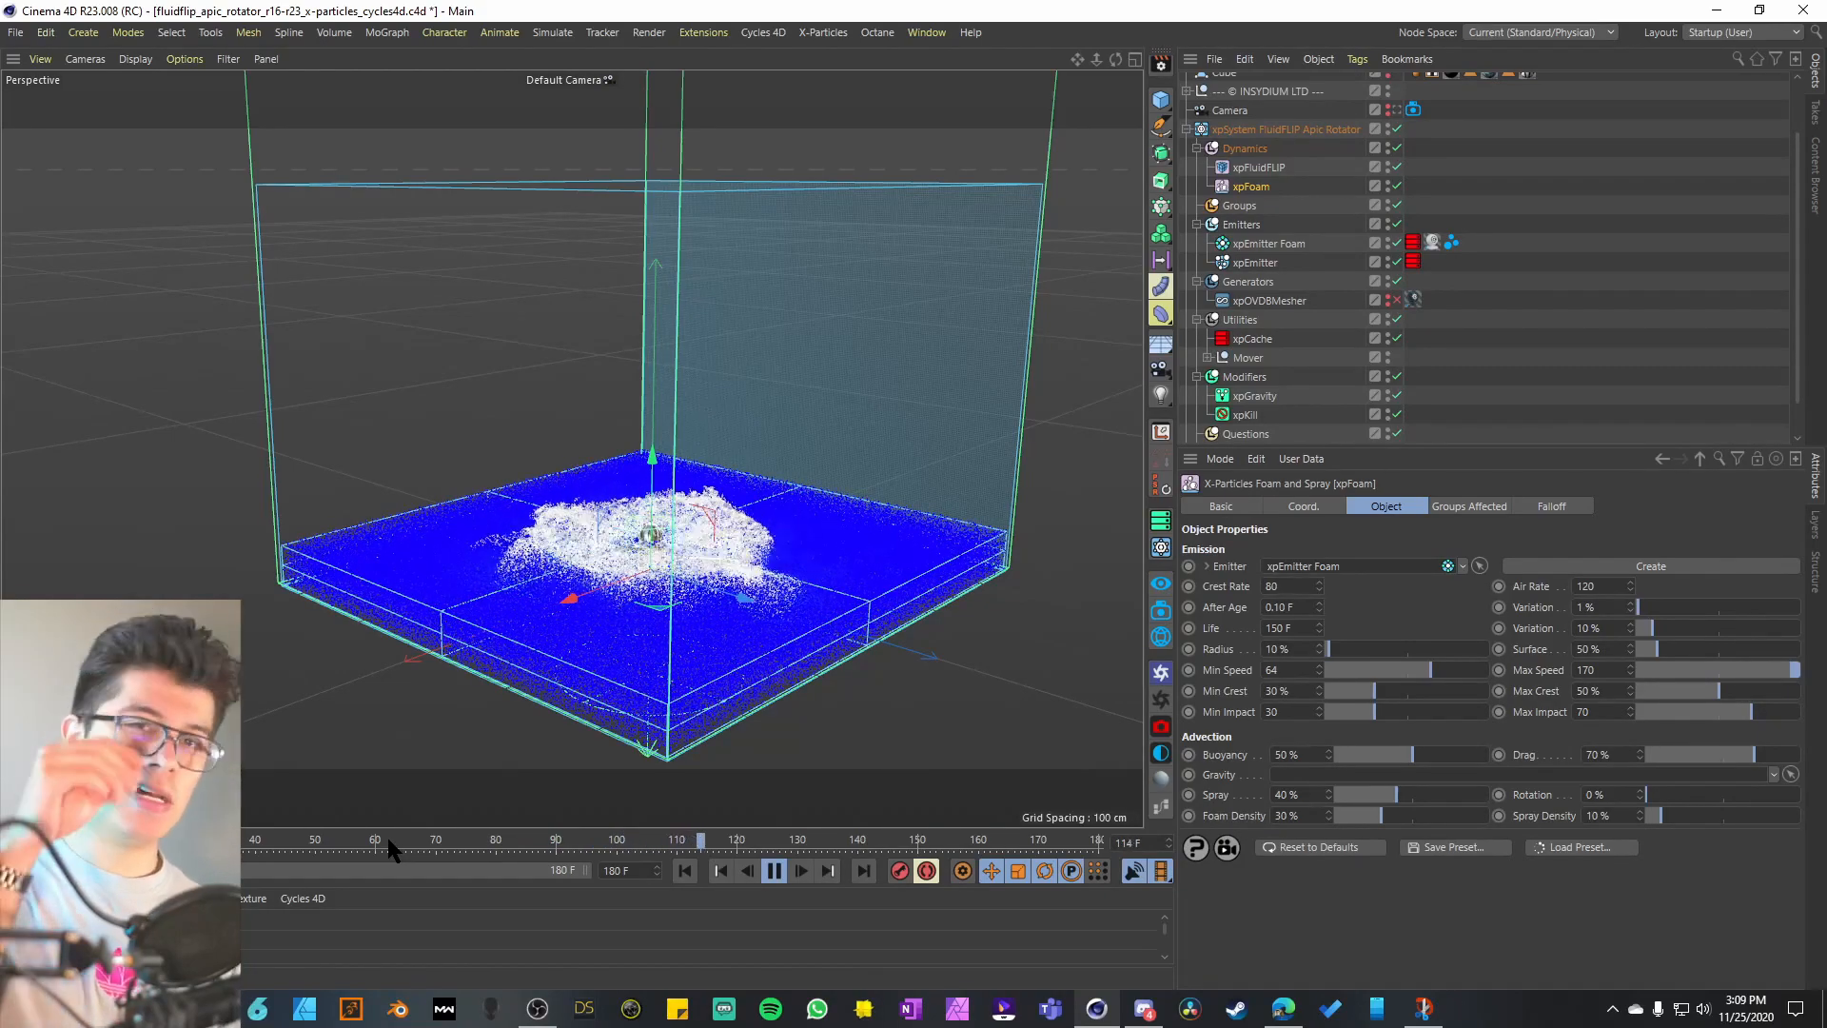
left_click(800, 871)
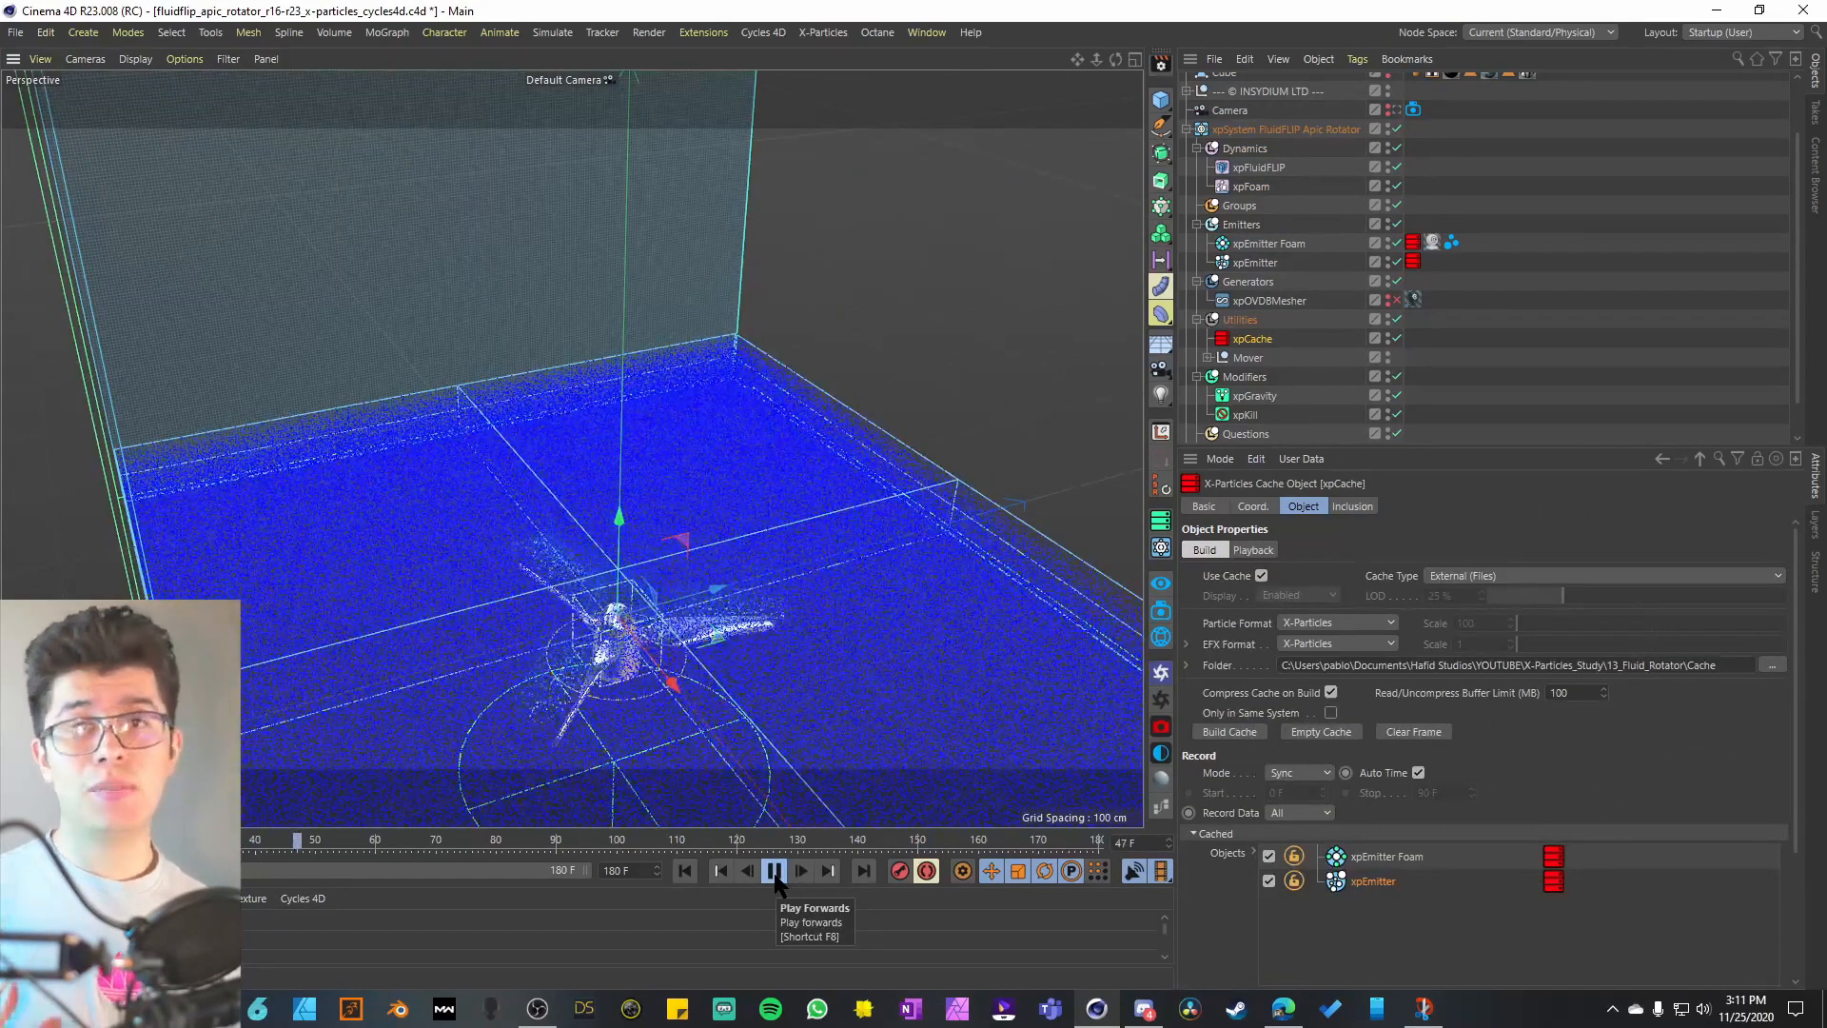
- Play back the cached simulation to a dense foam vortex, with xpCache reporting 180 frames and 3.96 GB
left_click(773, 870)
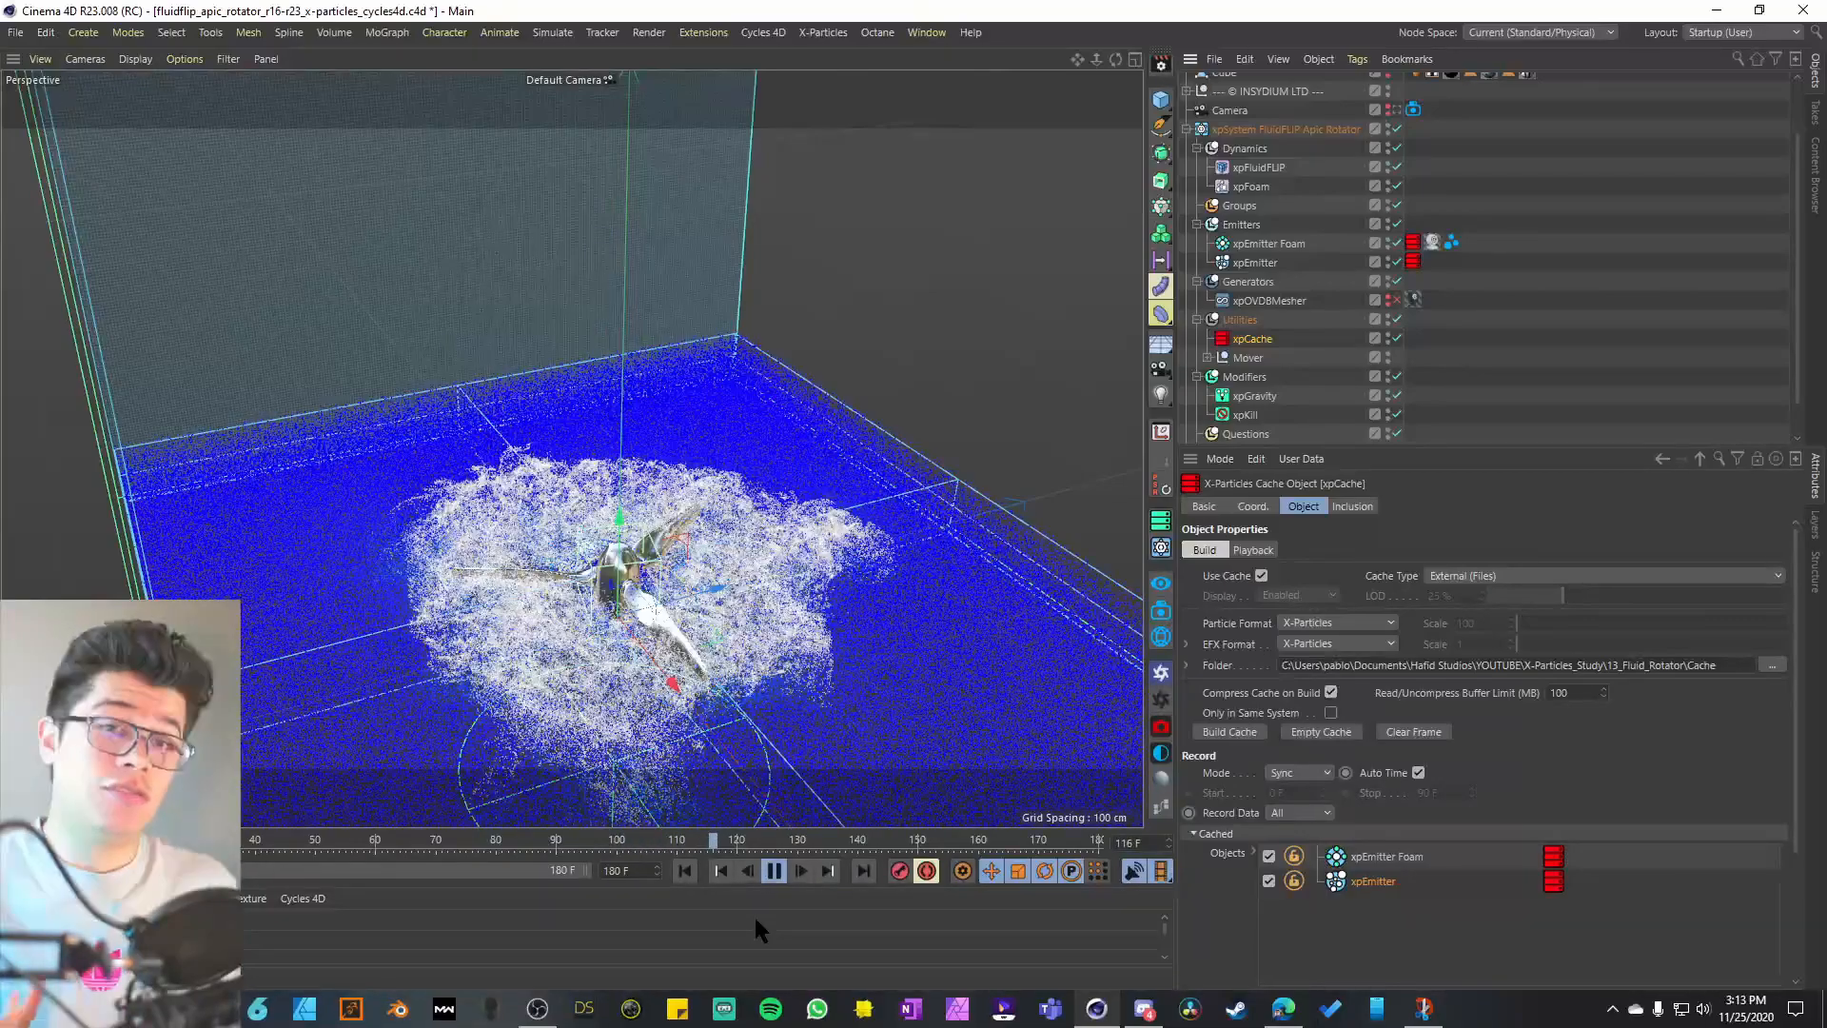
left_click(773, 871)
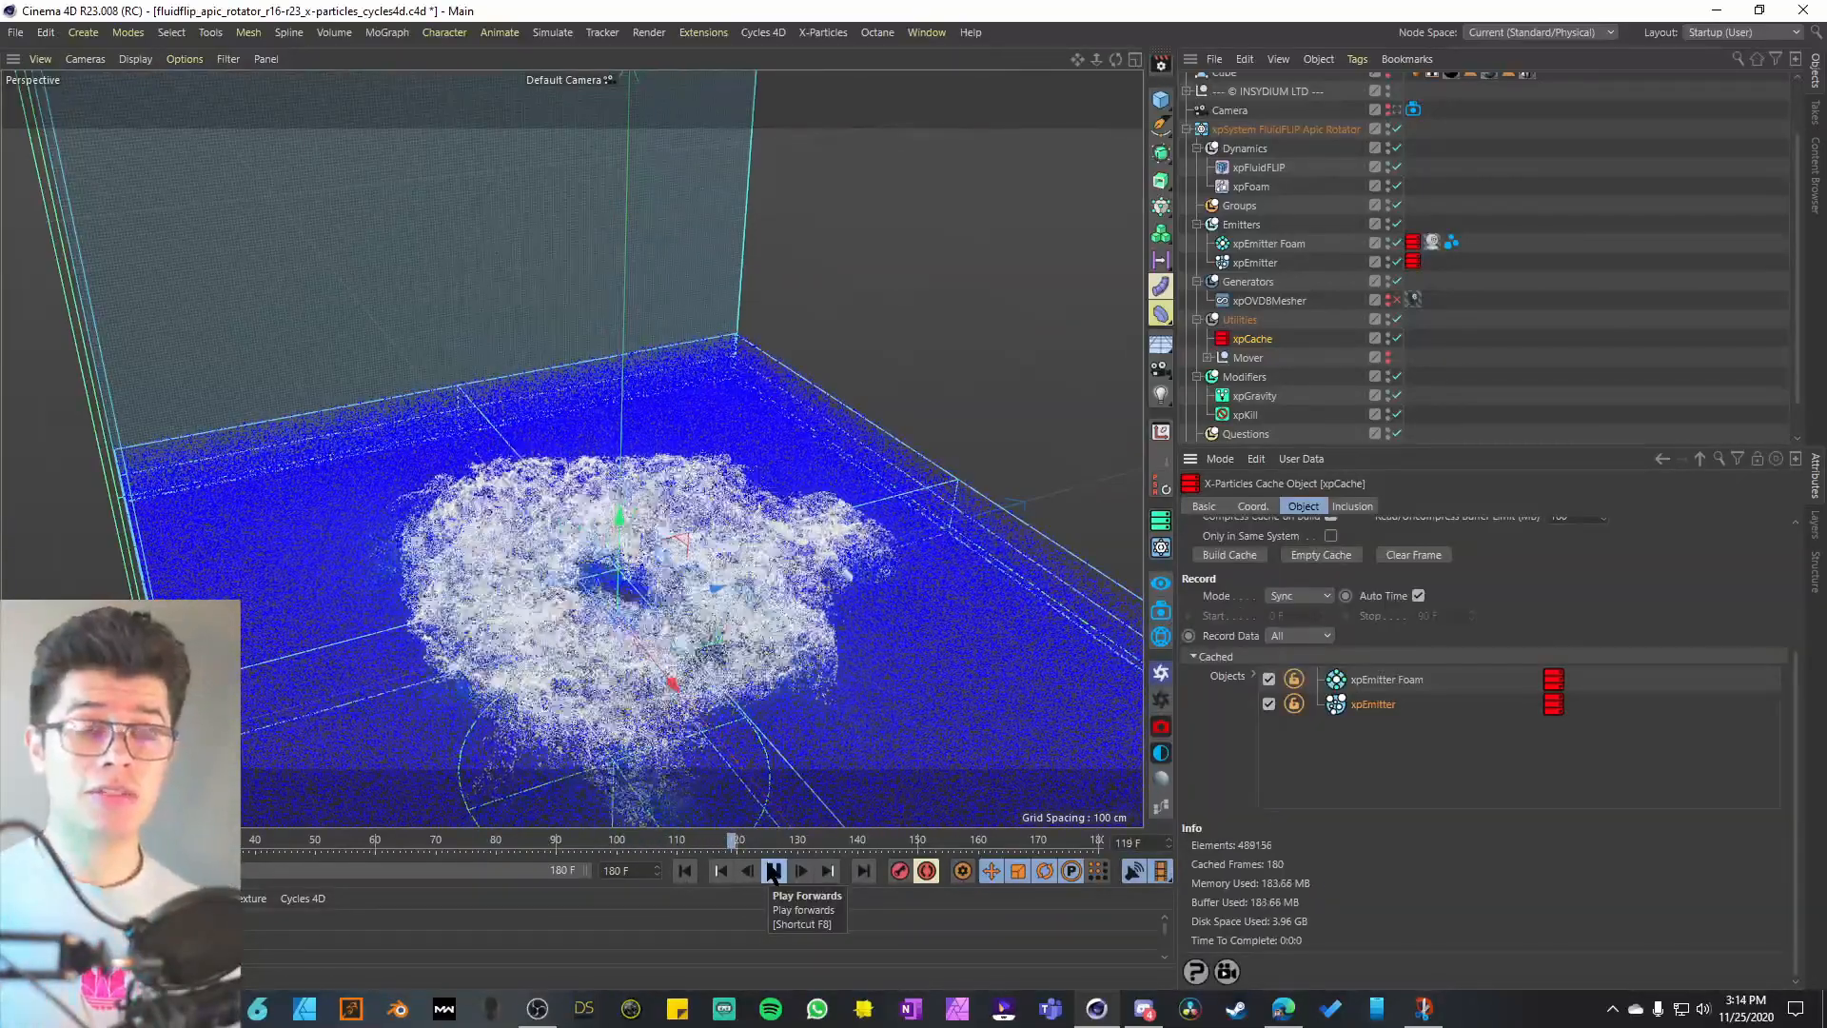